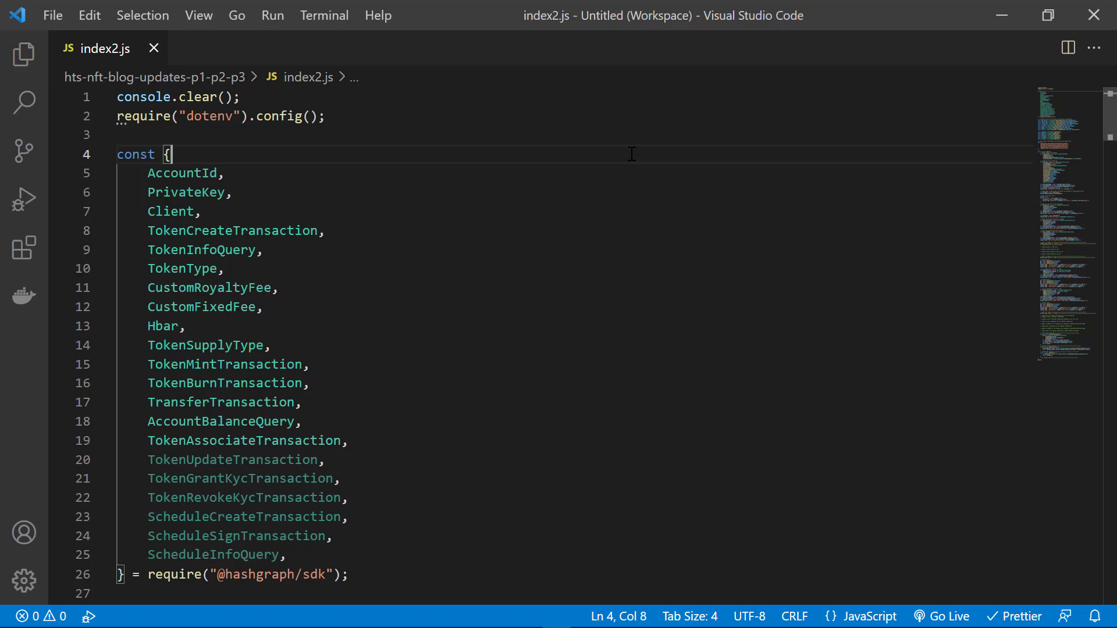
- Review the KYC imports and keys, then start a '// KYC ENABLE FUNCTION ====' header after tQueryFcn
drag(185, 461, 285, 555)
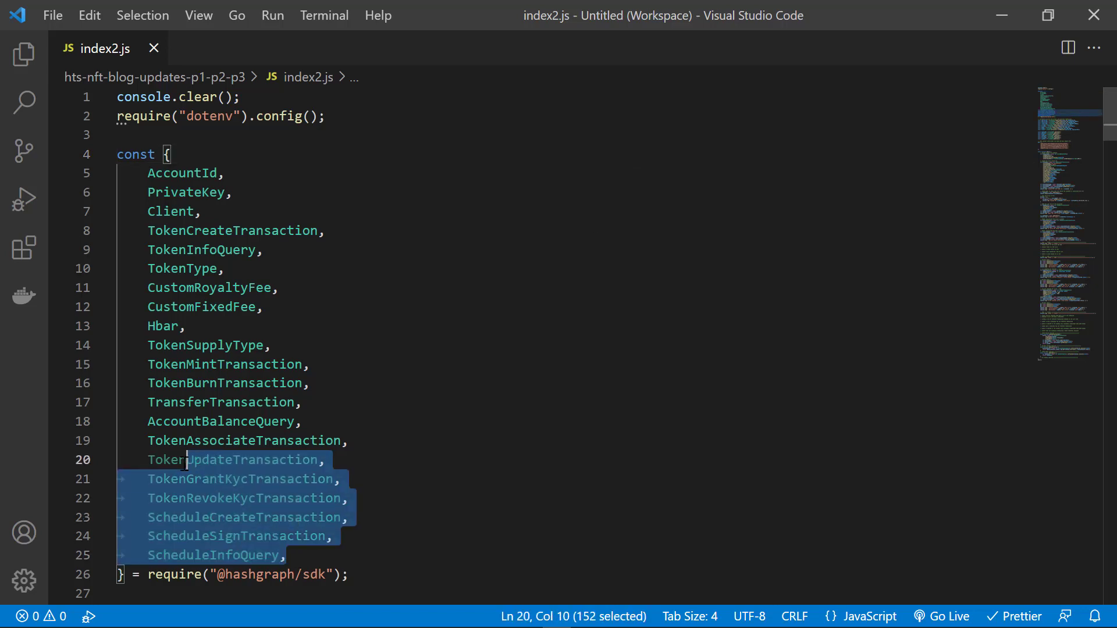
click(313, 574)
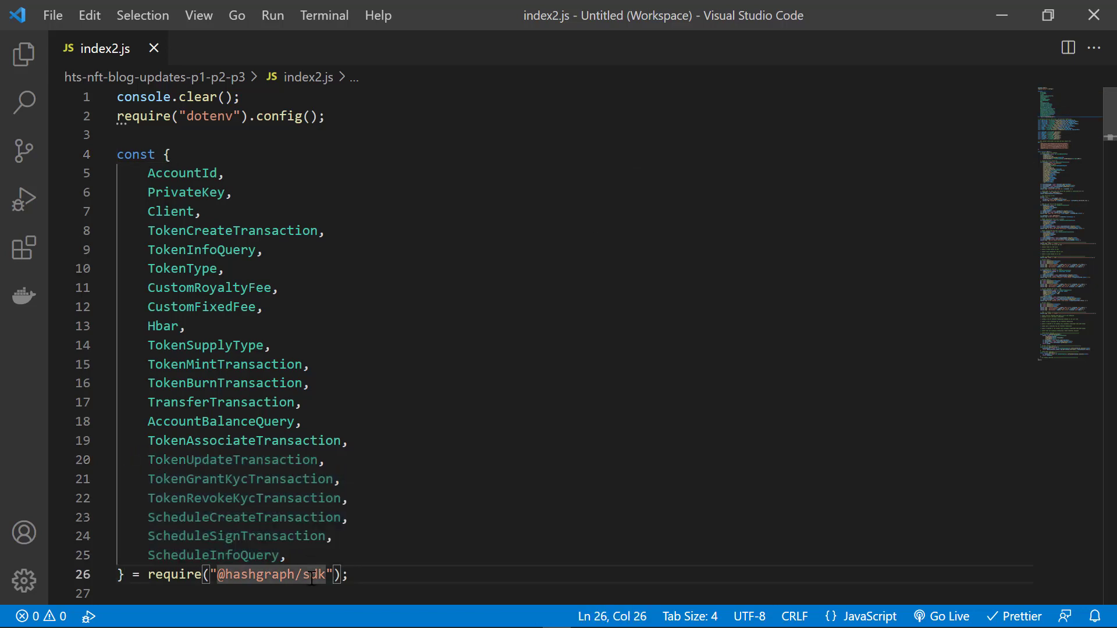
scroll(down, 3)
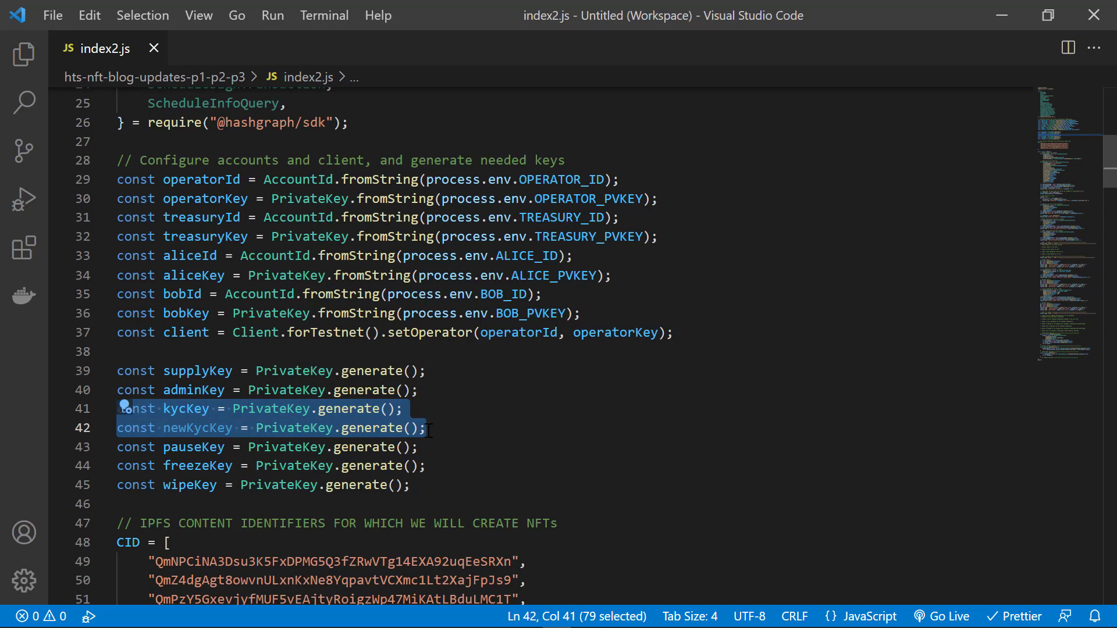
click(426, 428)
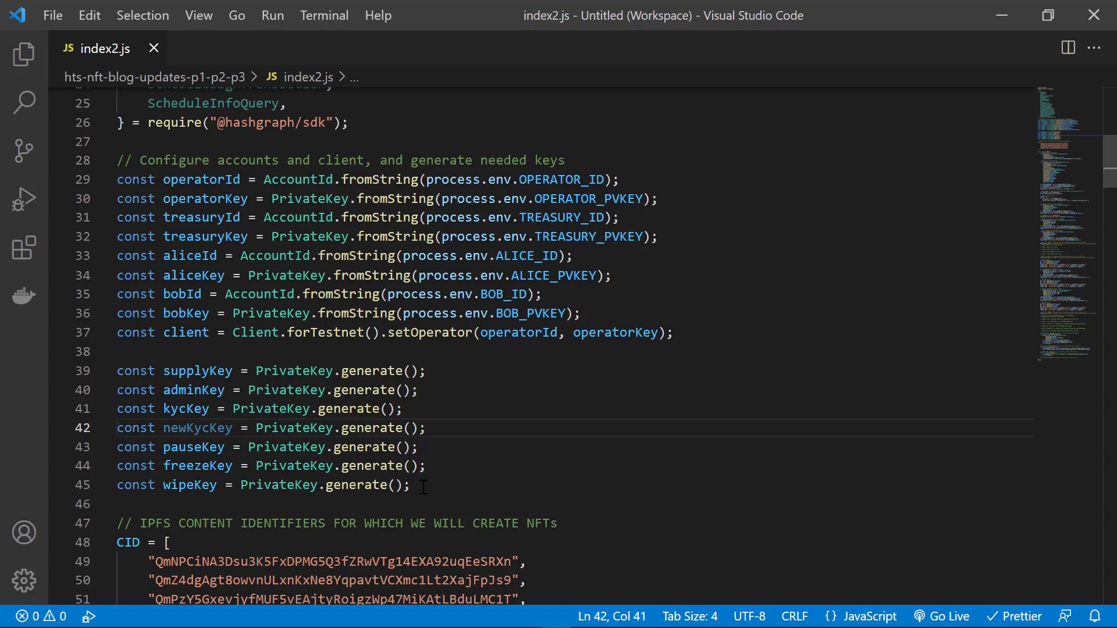
scroll(down, 3)
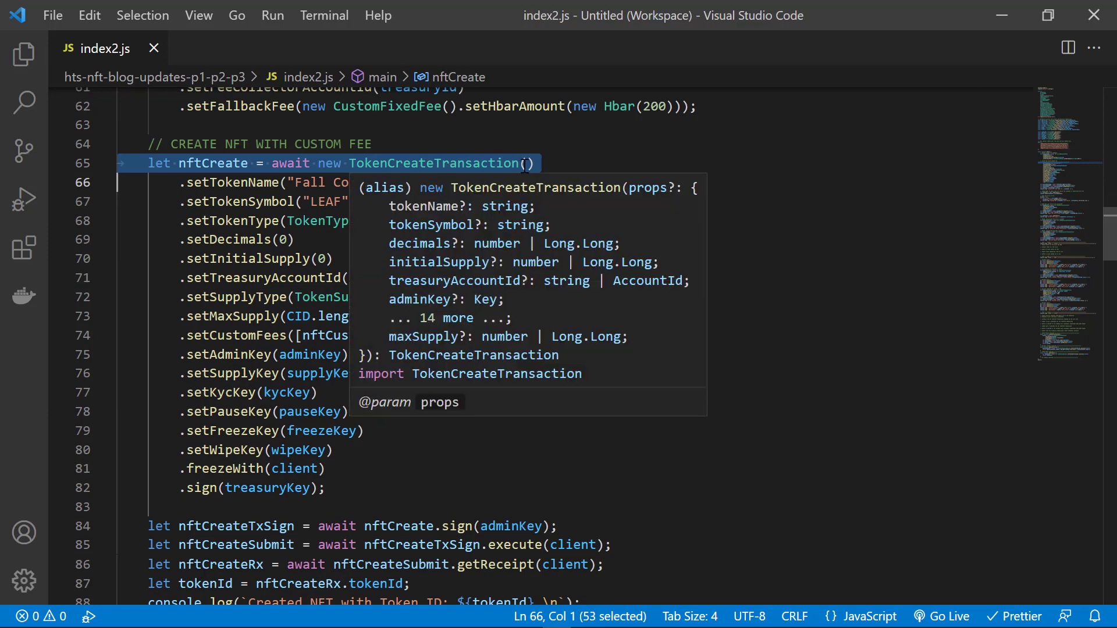
mouse_move(419, 389)
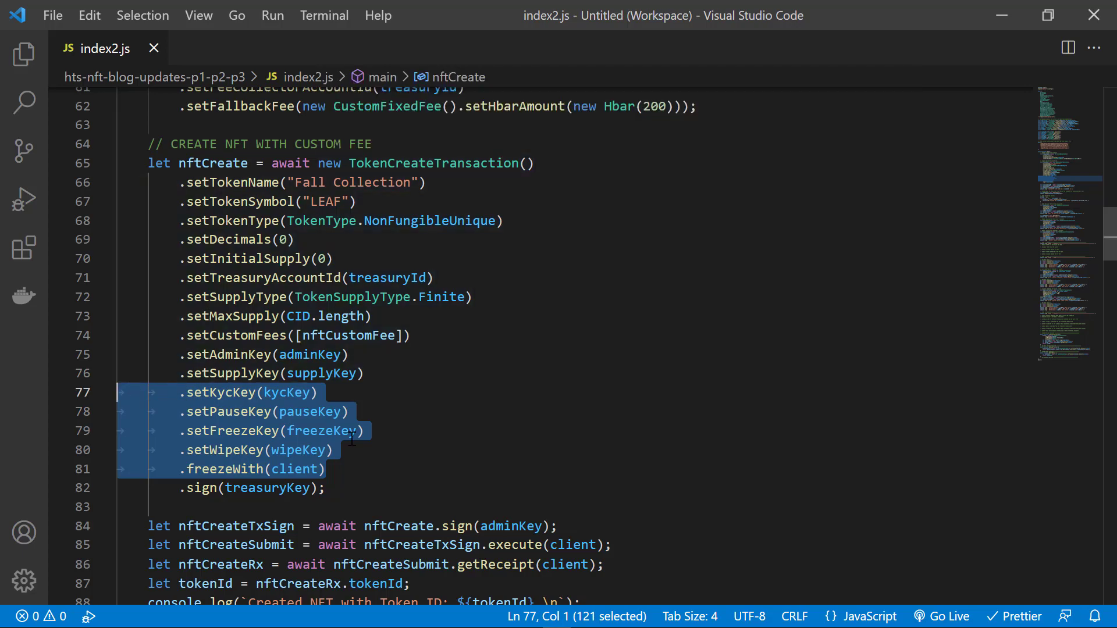
scroll(down, 3)
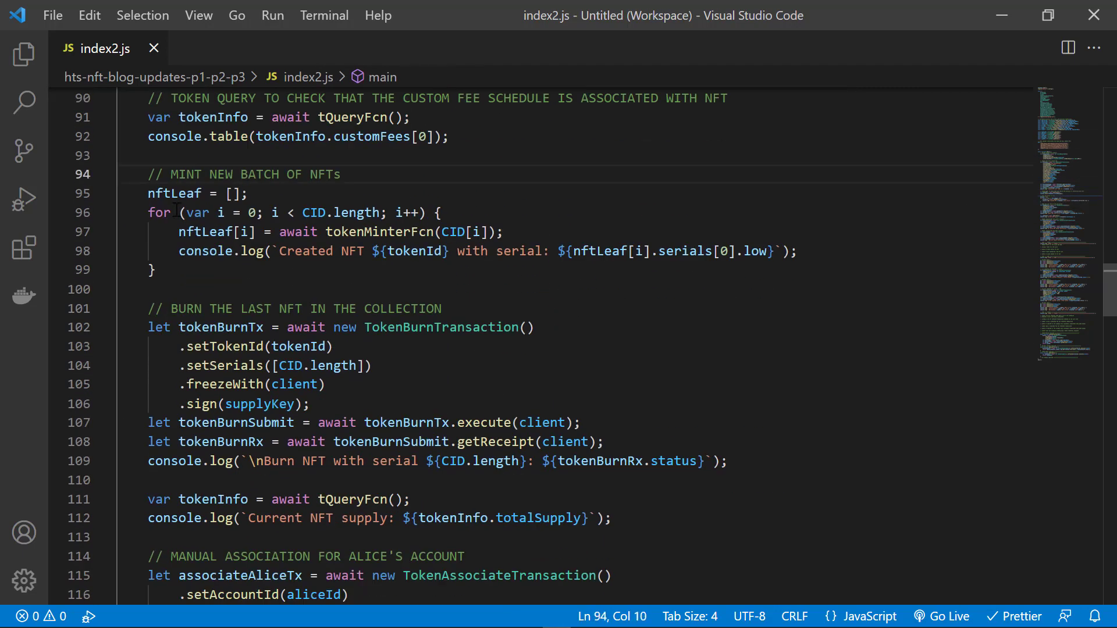
double_click(186, 307)
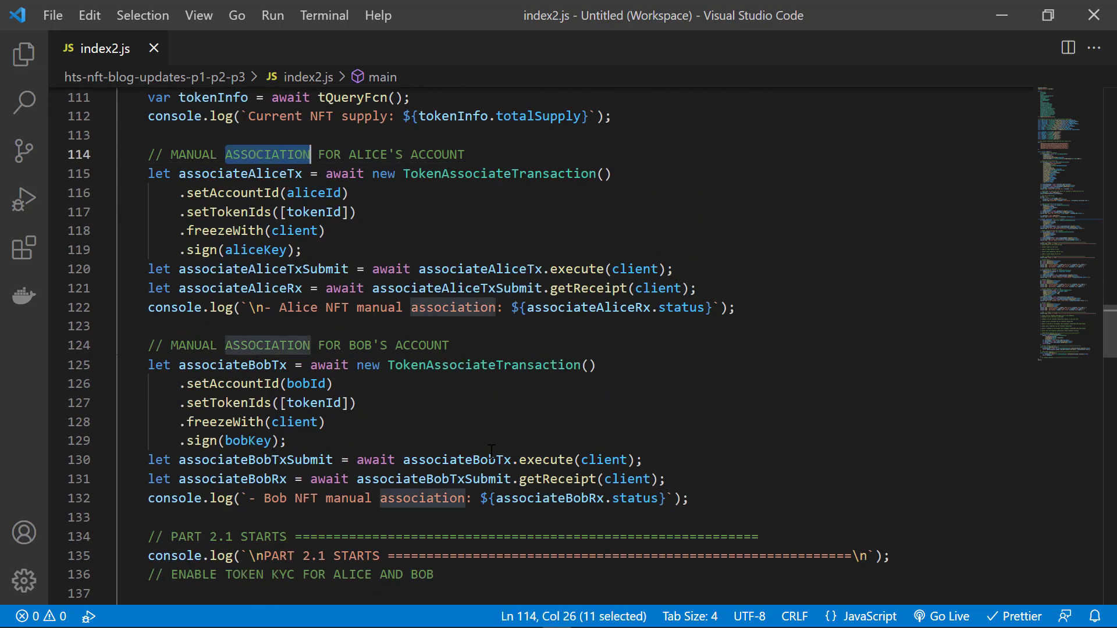
click(705, 498)
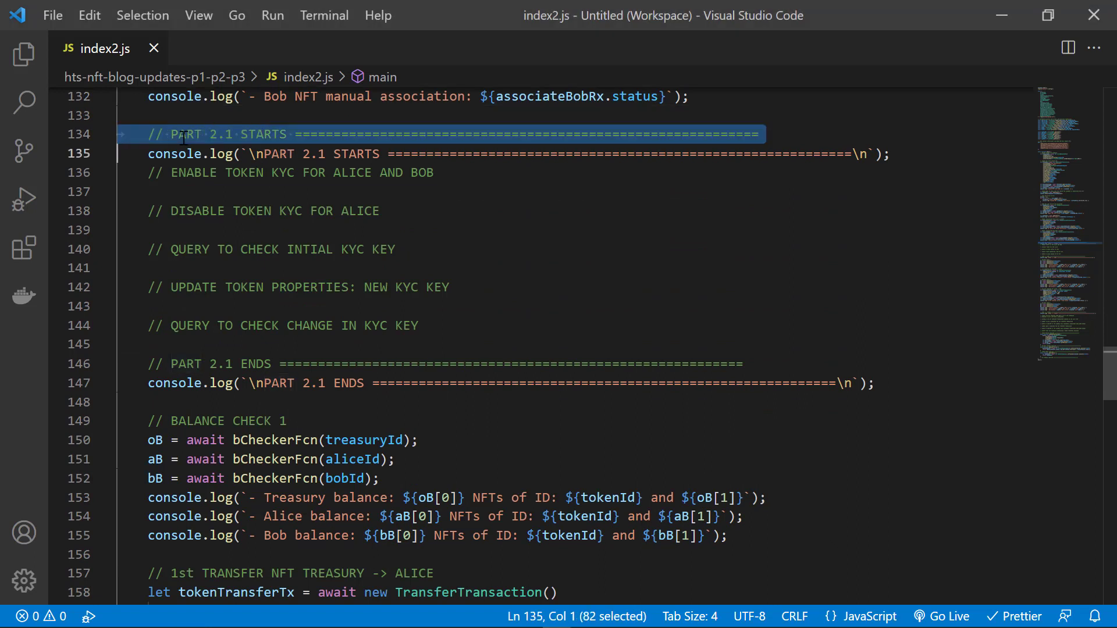
mouse_move(174, 187)
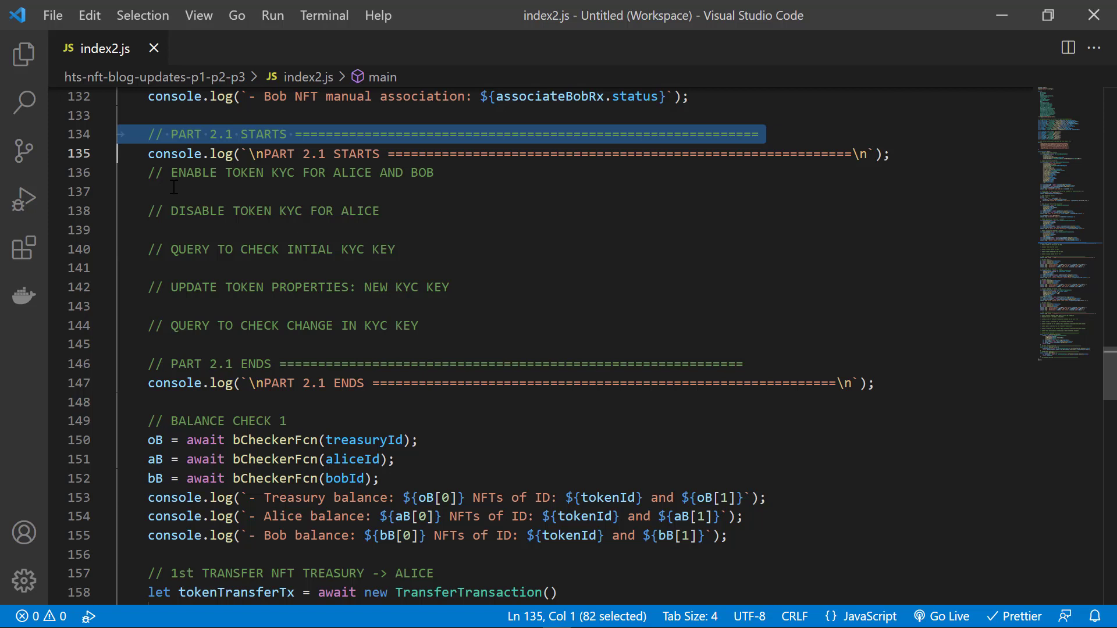
click(174, 190)
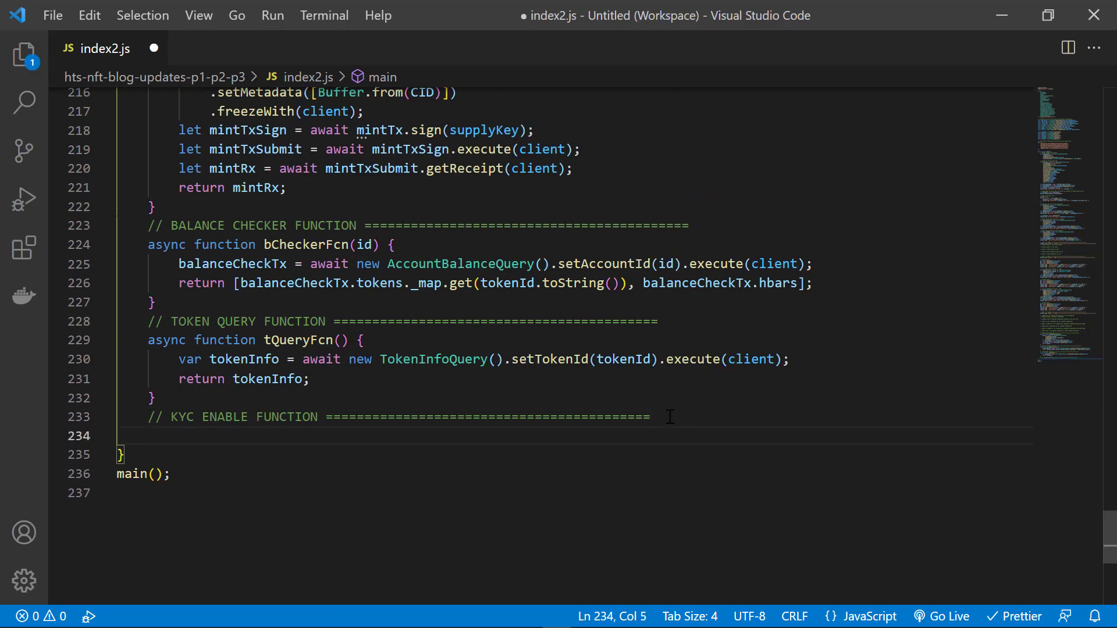
- Define async kycEnableFcn(id) building a TokenGrantKycTransaction frozen with client and signed with kycKey
text(a)
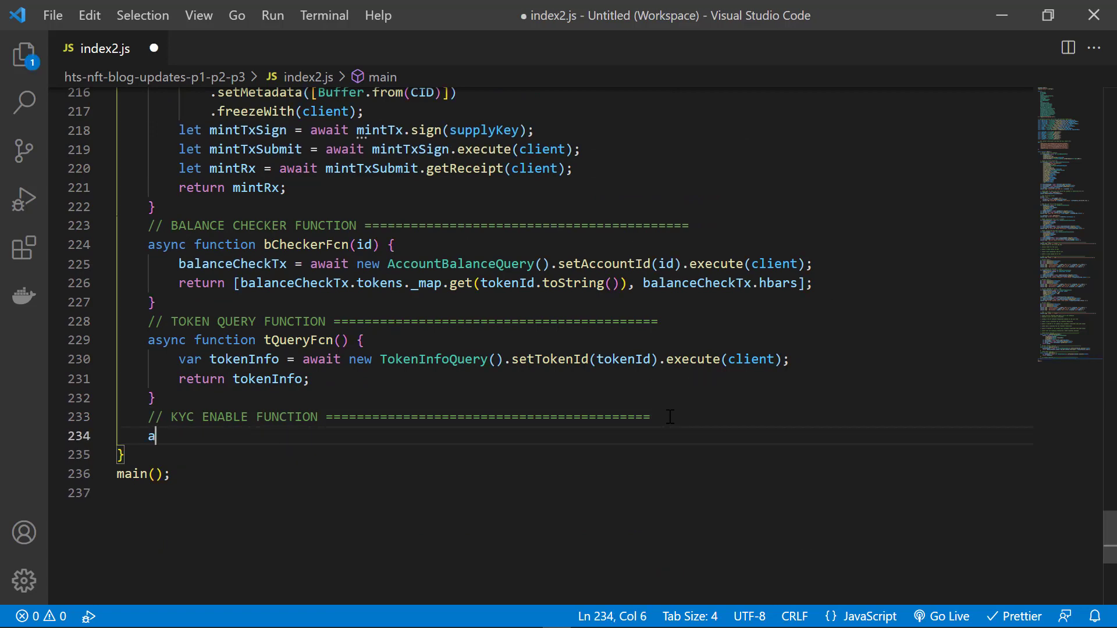
text(sync function)
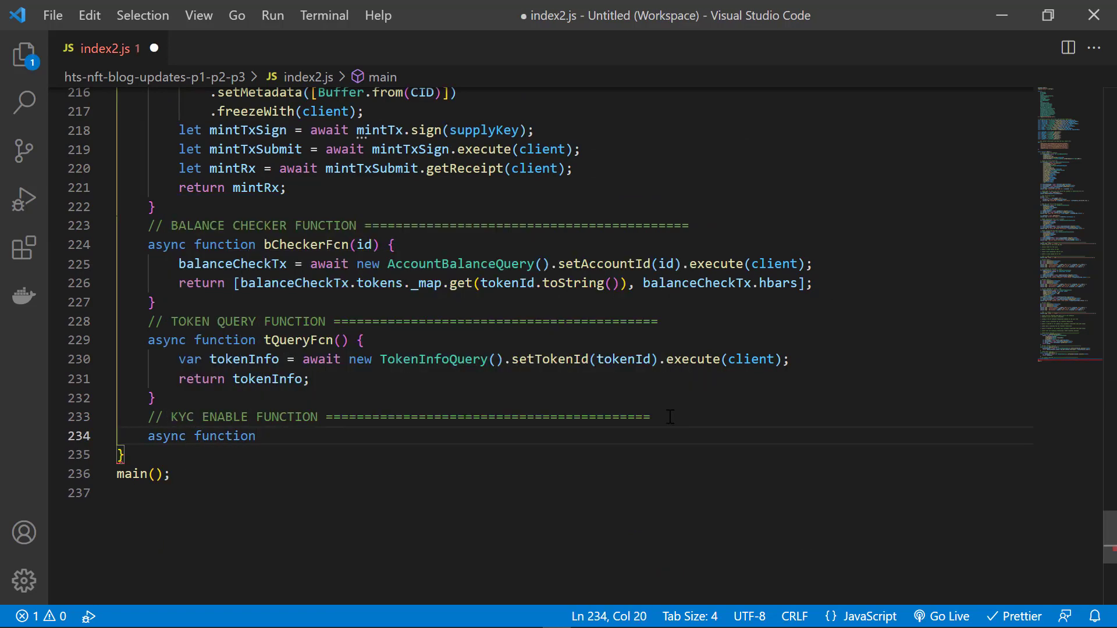
text(kycEnableFcn)
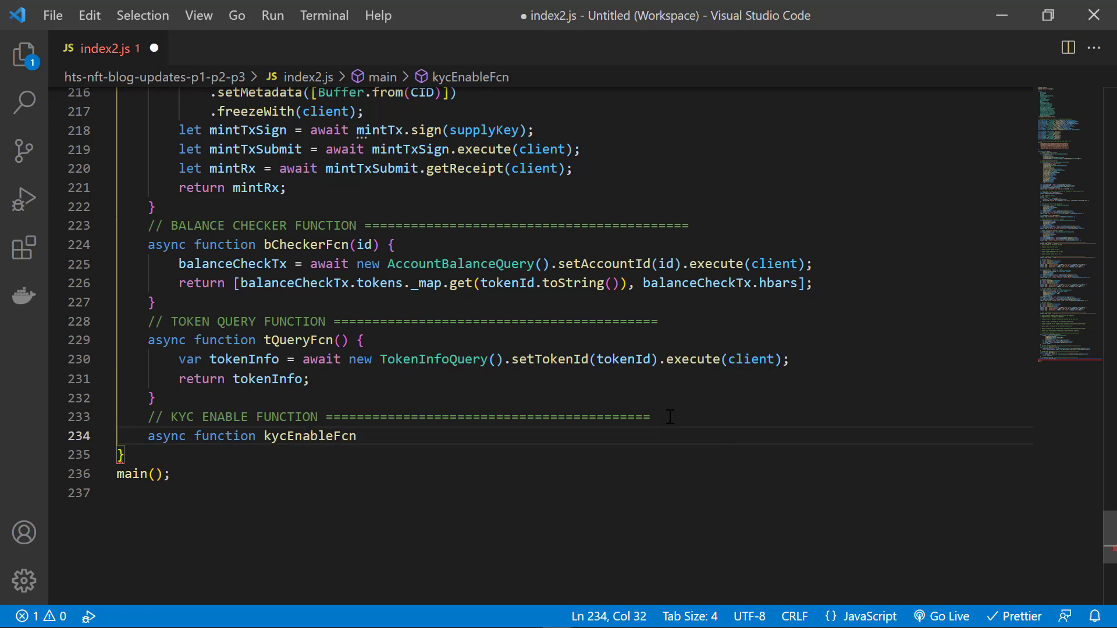
text((id))
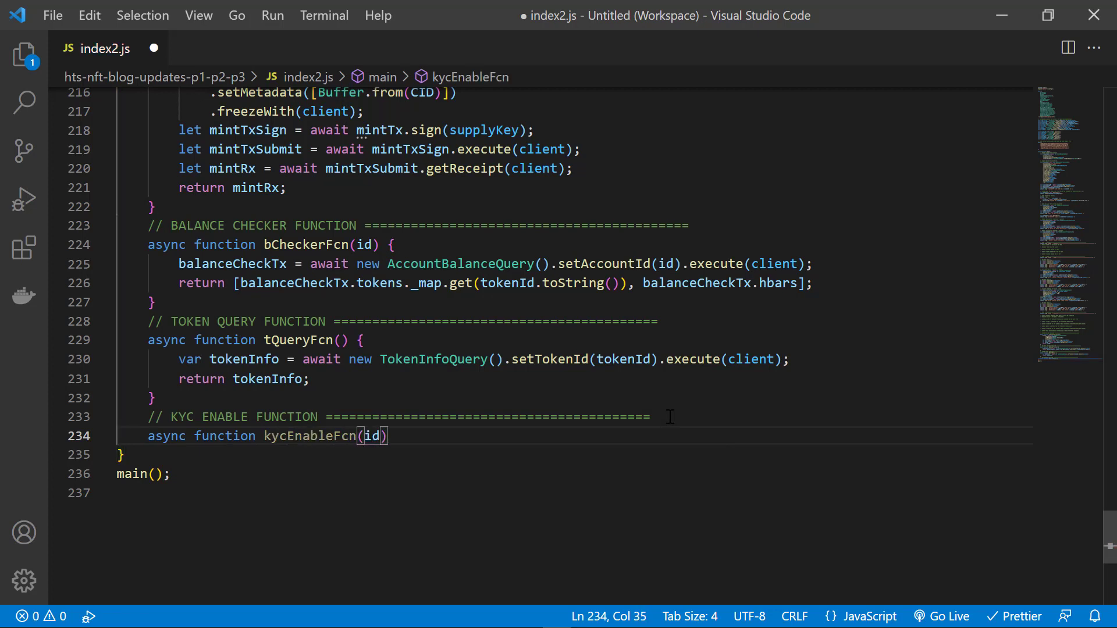
text({)
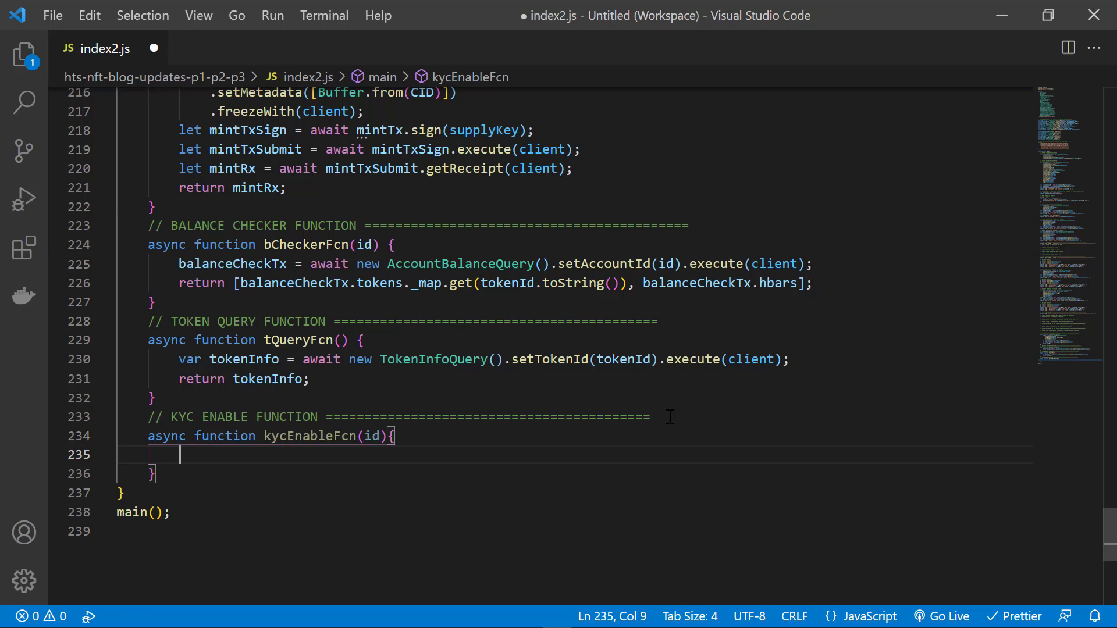
text(let kycEnableTx = await)
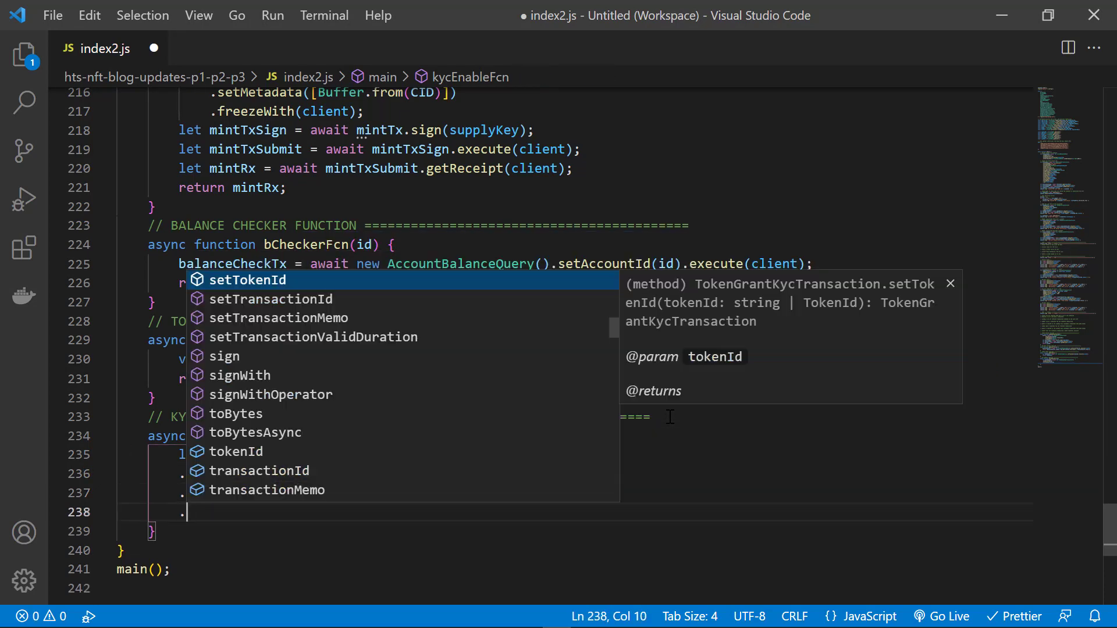
text(freezeWith()
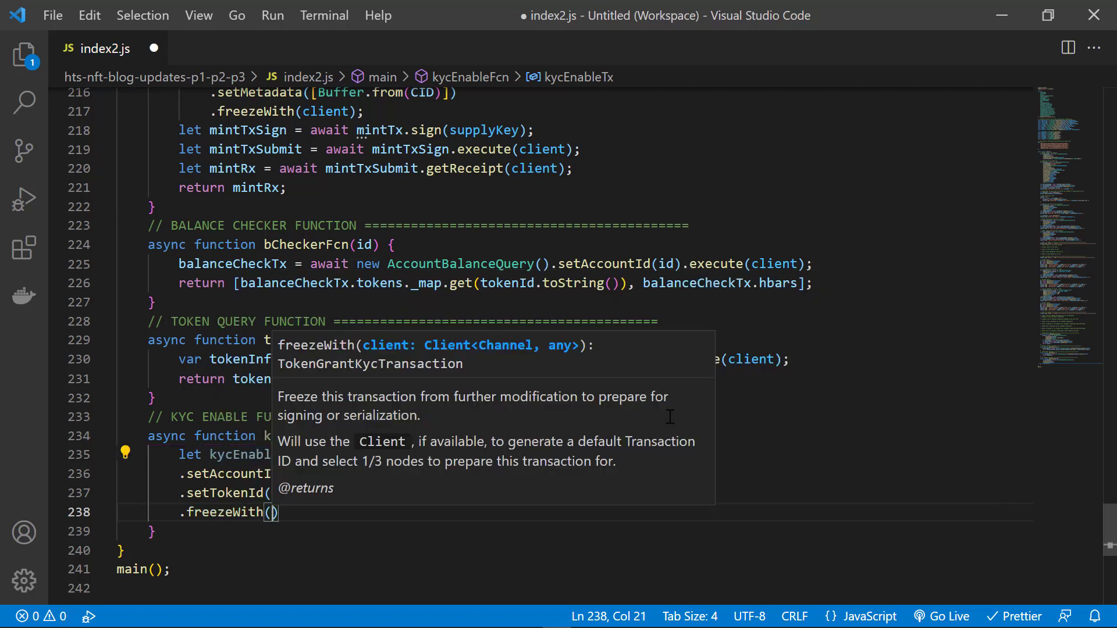
text(.sign)
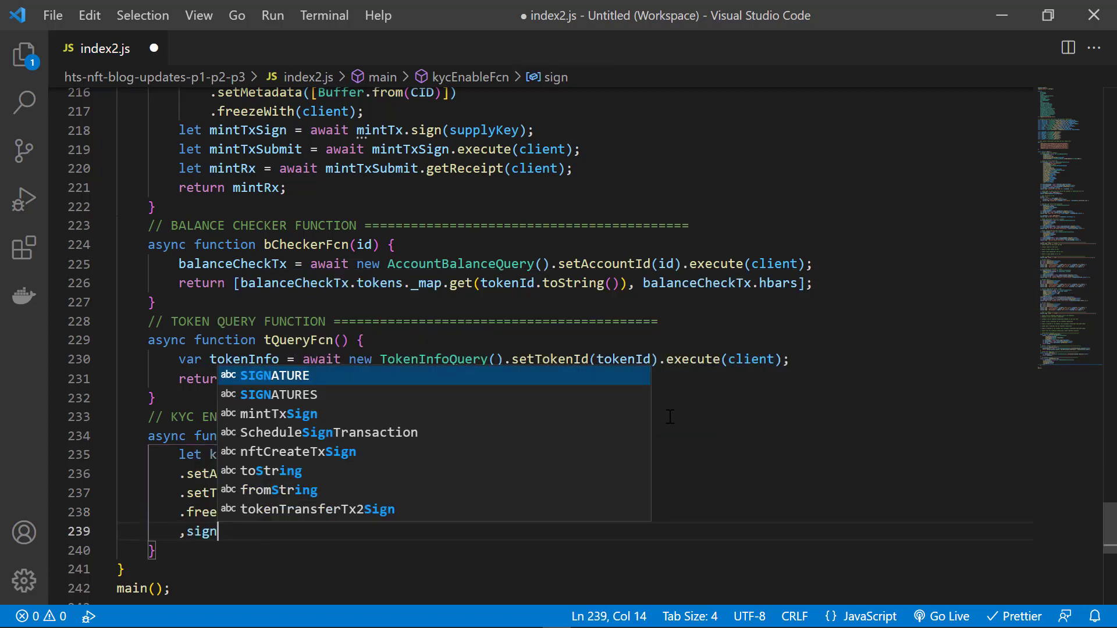
text((kycKey);)
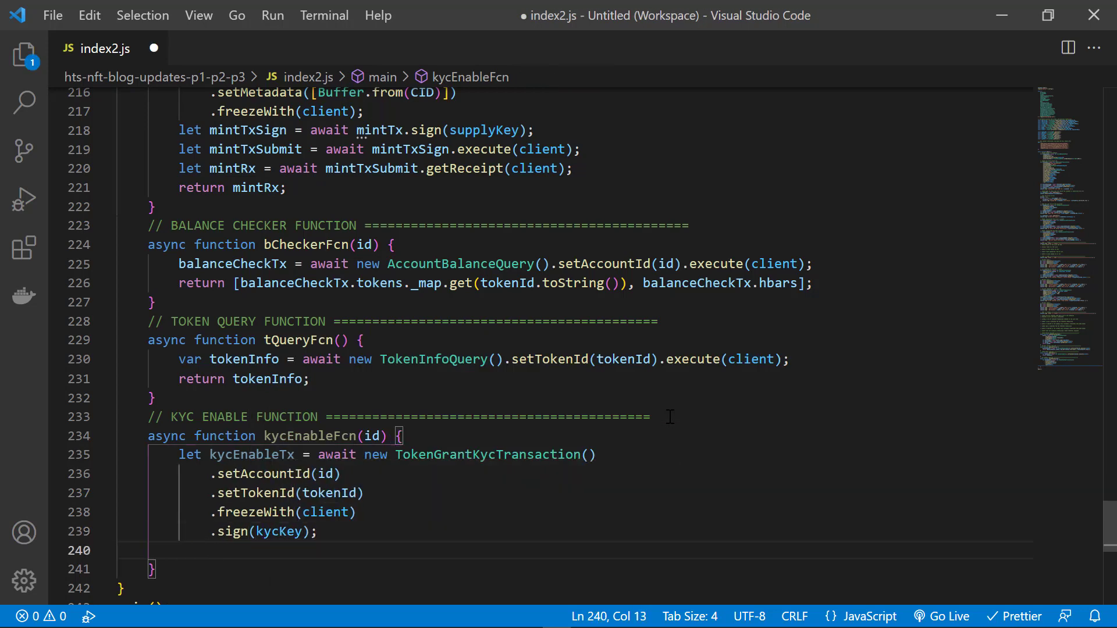
- Execute kycEnableTx, fetch its receipt as kycRx and return it
text(let kycSubmitTx =-)
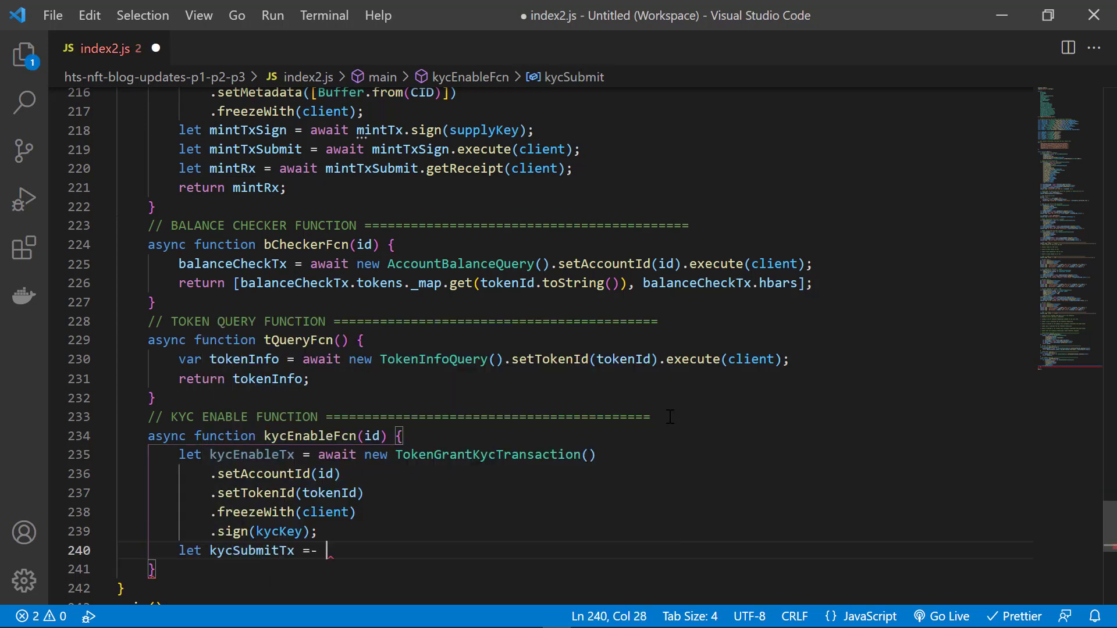
text(await kycEnableTx.)
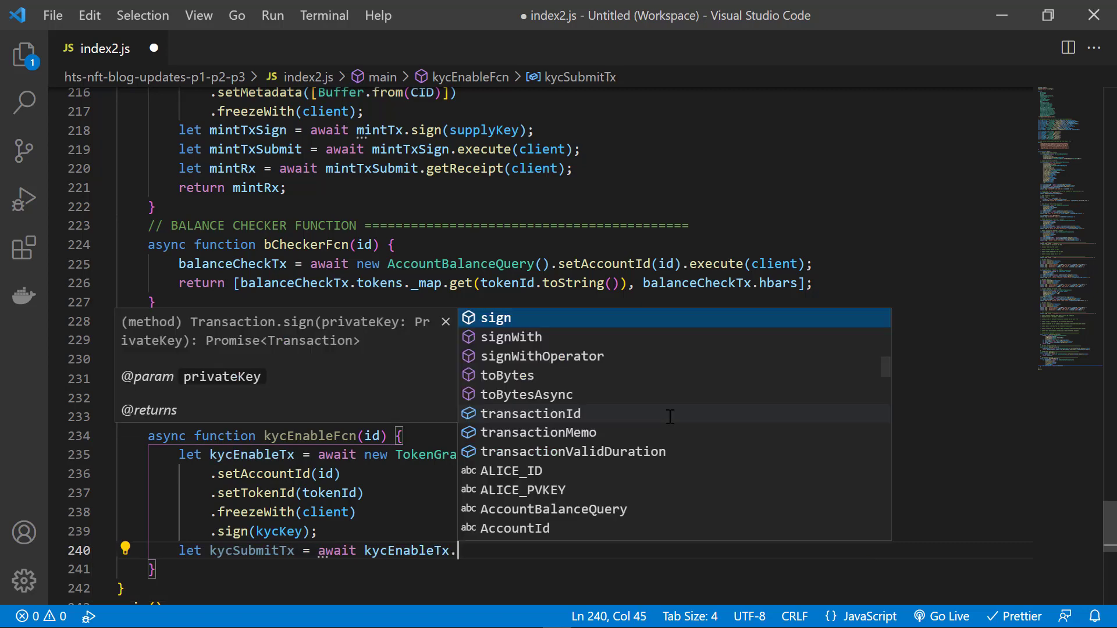
text(execute(client))
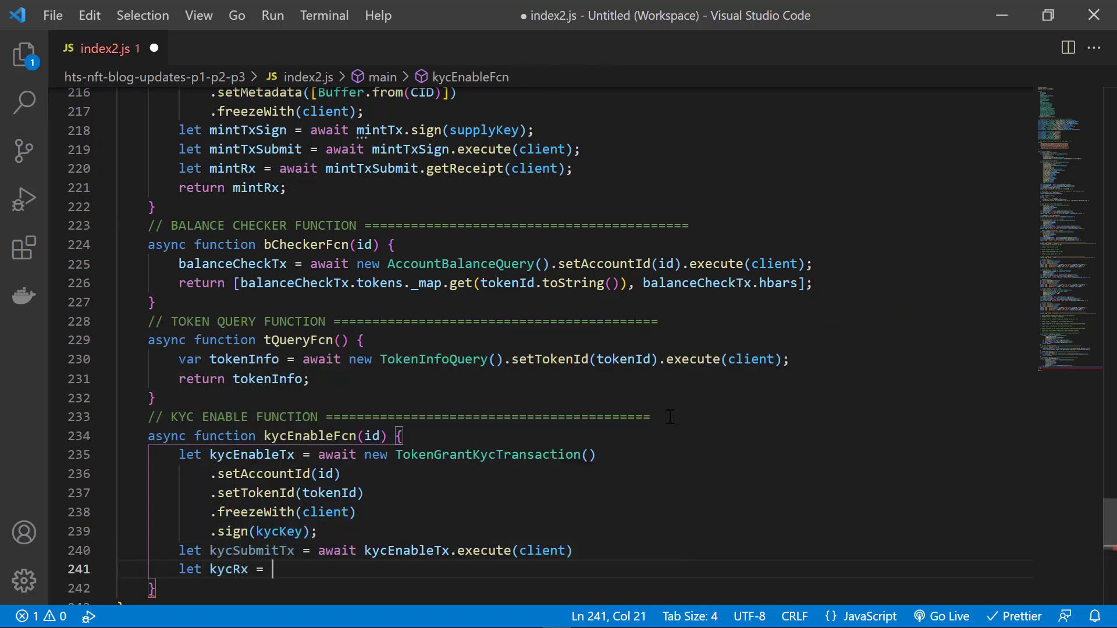
text(await kycSubmitTx.getReceipt(client))
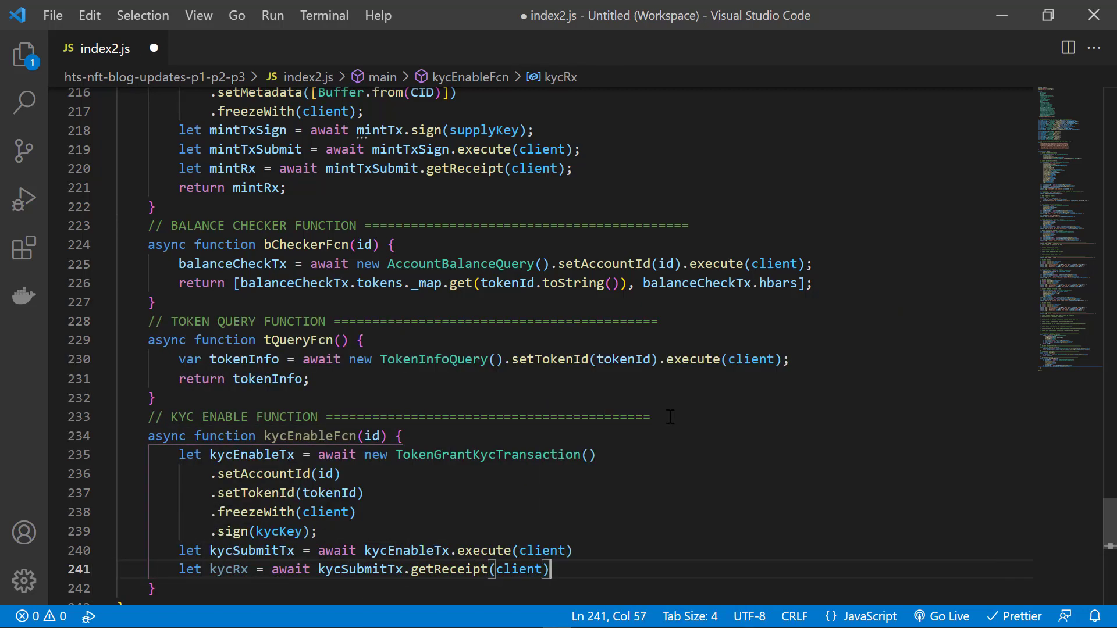
text(return kycR)
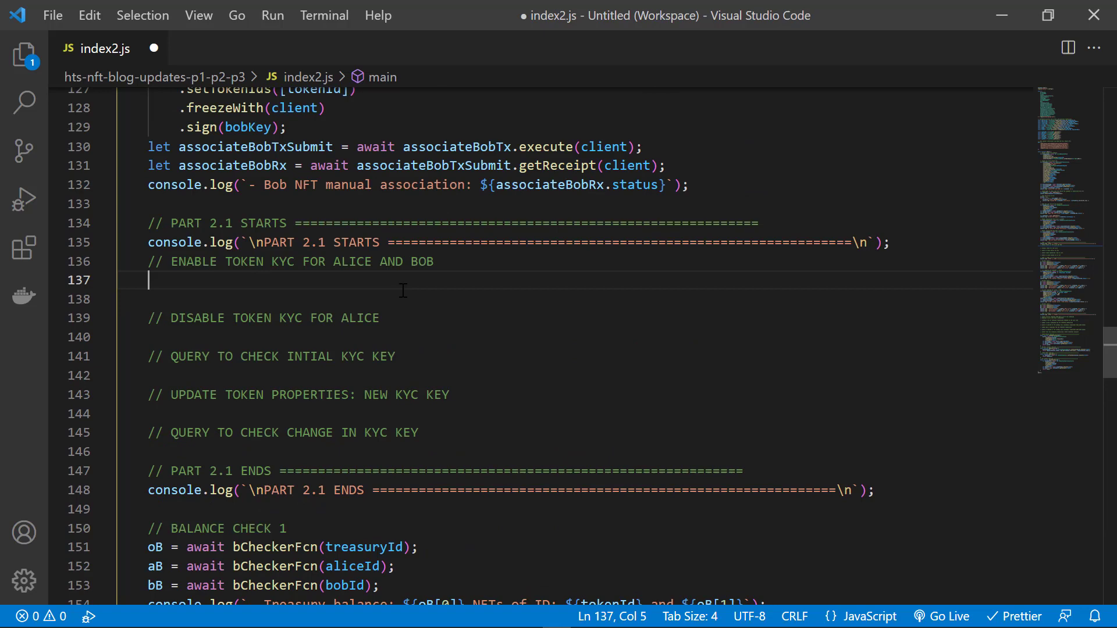
- Call kycEnableFcn for Alice and Bob and log 'Enabling token KYC' status for each
text(let aliceKyc = await kycEnableFcn(aliceId);)
text(console.log(`${aliceKyc}`);)
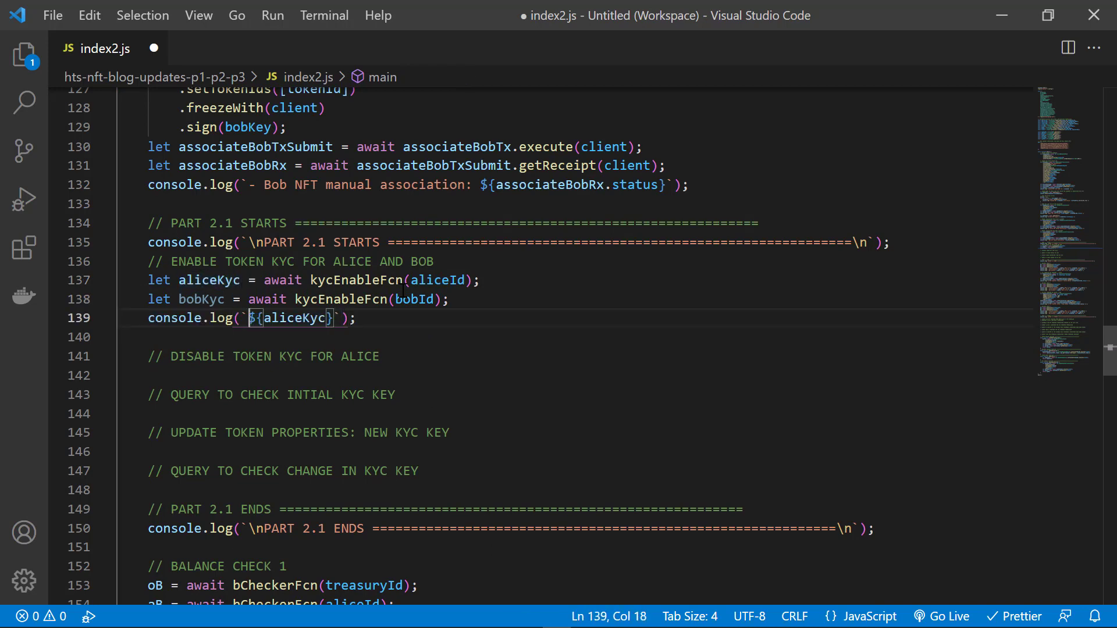
text(- Enabling token KYC for Alice's account:)
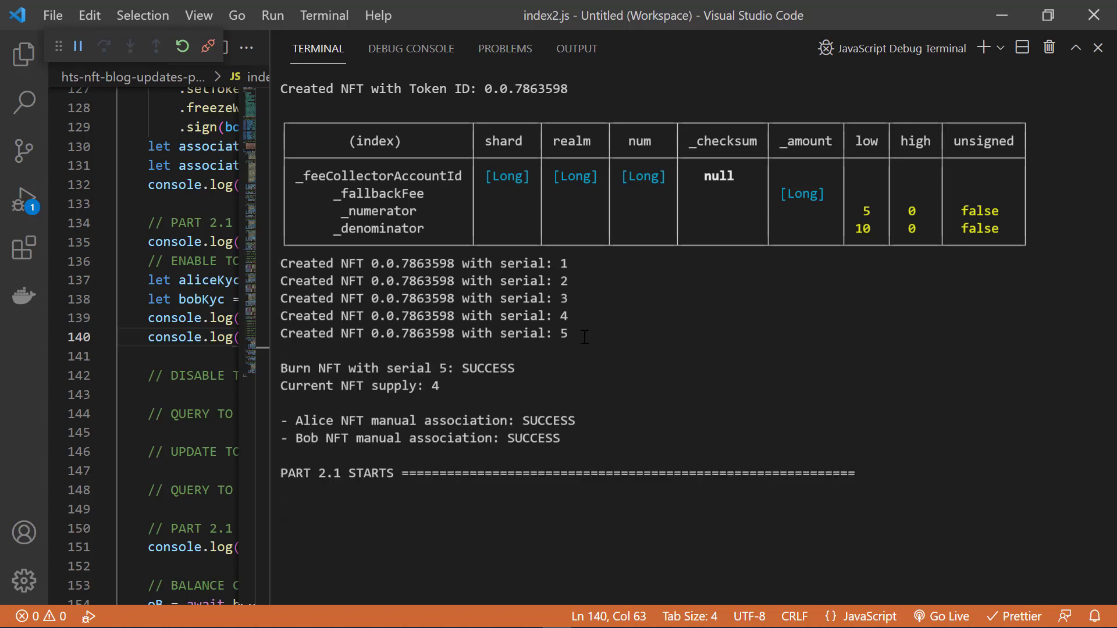
- Run node index2.js and highlight the PART 2.1 lines reporting KYC enabled for Alice and Bob
scroll(down, 3)
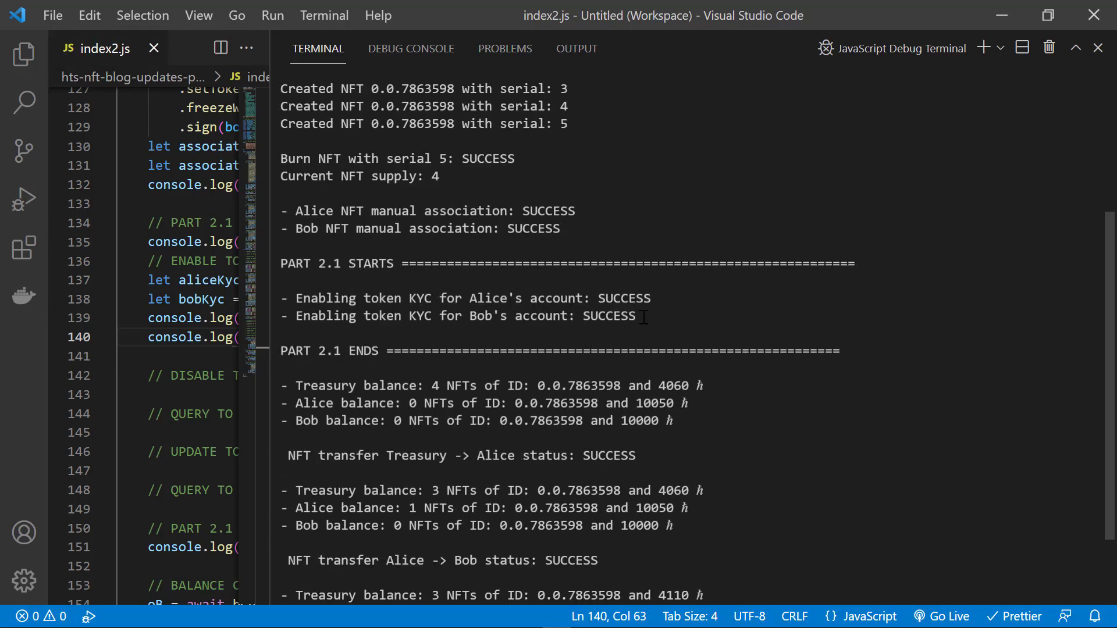
drag(280, 298, 641, 316)
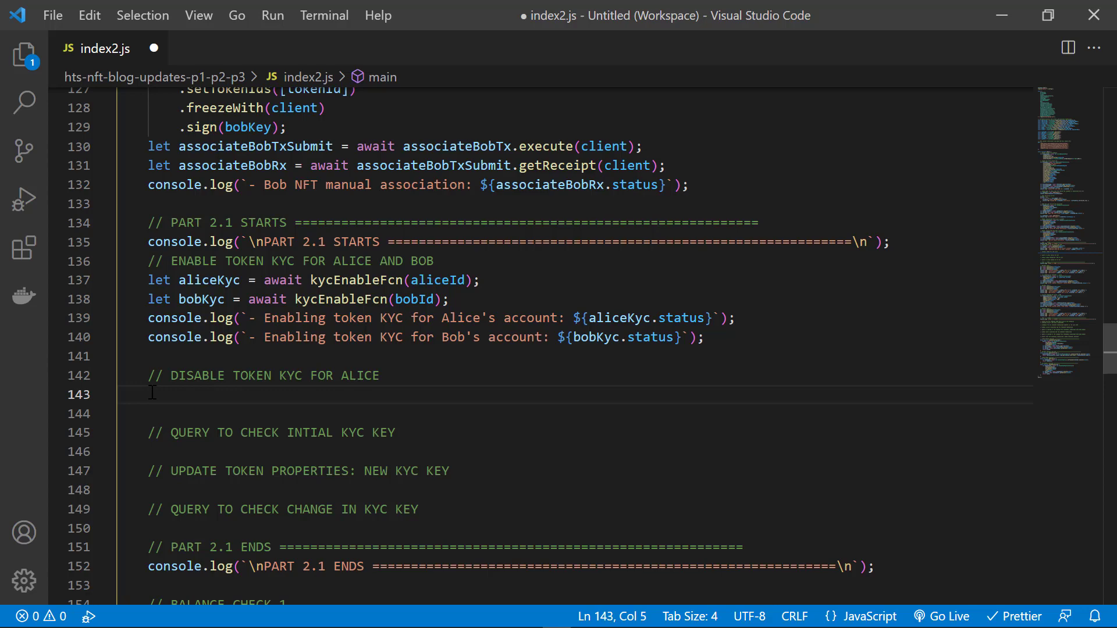
- Write a kycDisableTx TokenRevokeKycTransaction block for Alice with receipt logging, then comment it out
text(let)
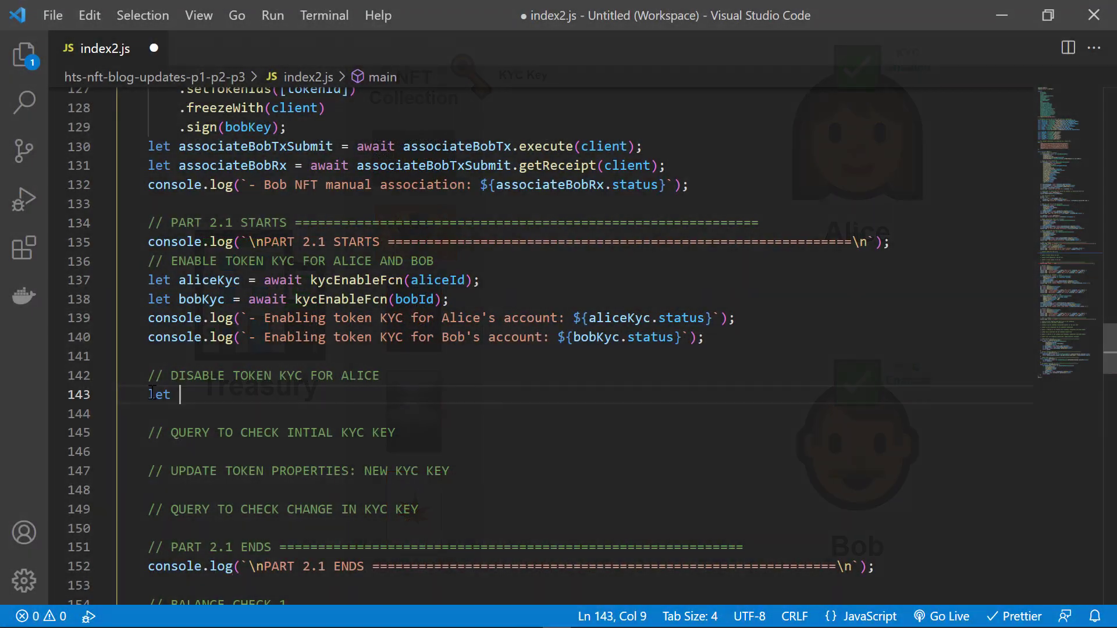
text(kycDisable)
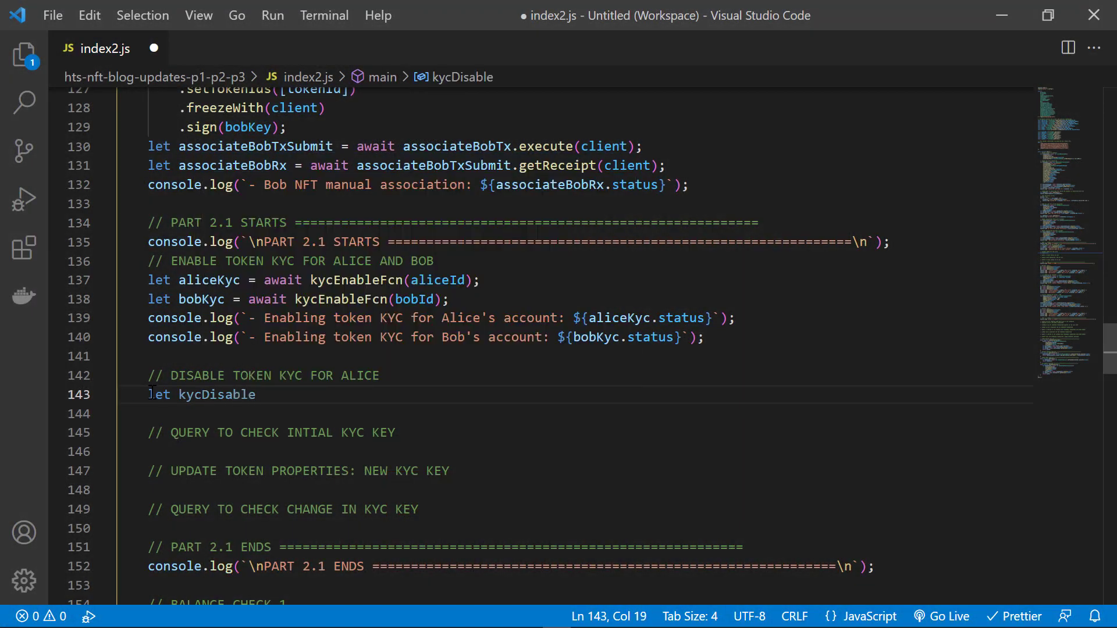
text(Tx = awaw)
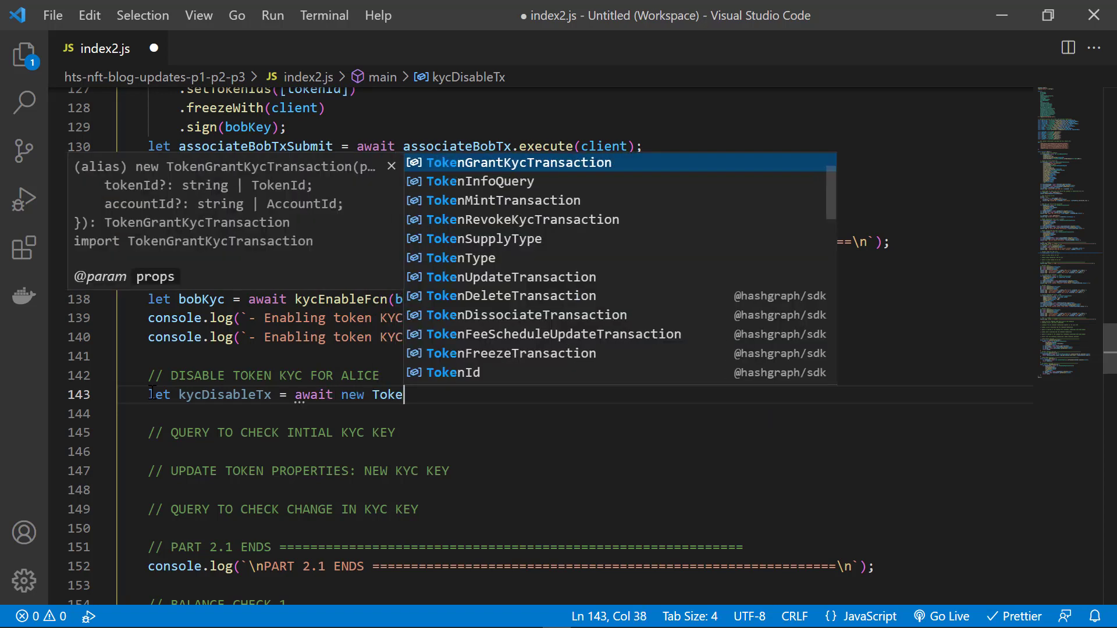
click(522, 219)
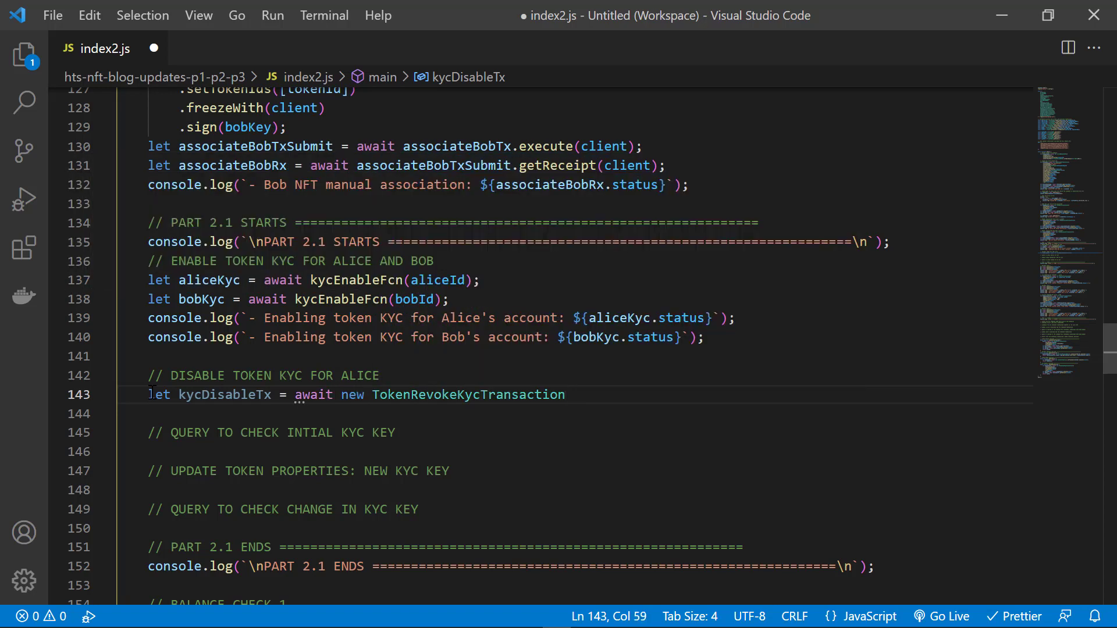
text(())
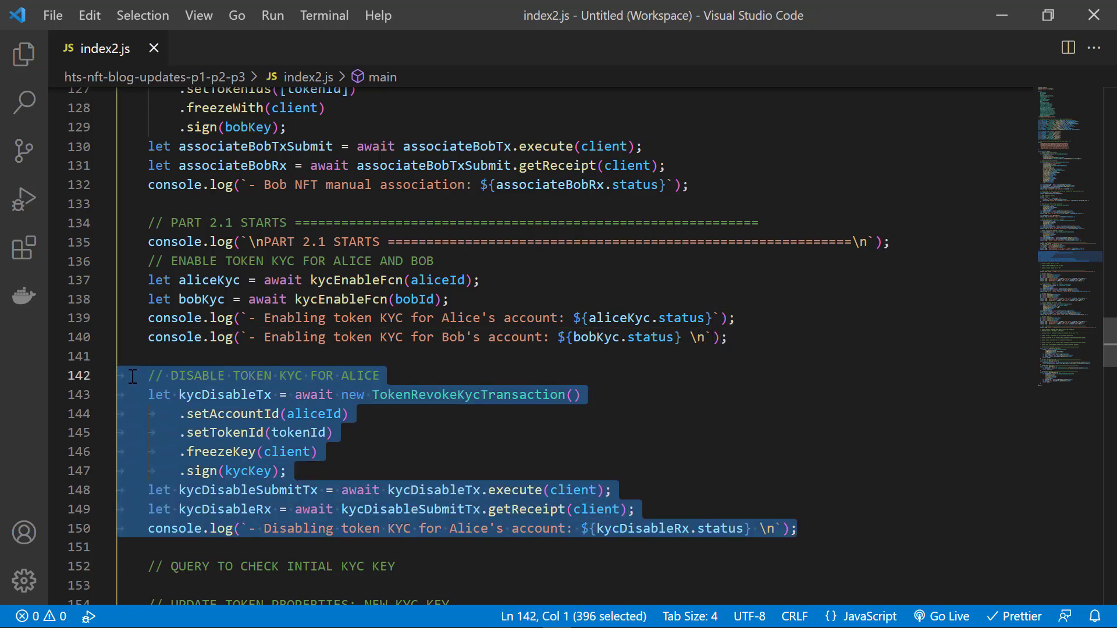
key(Ctrl+/)
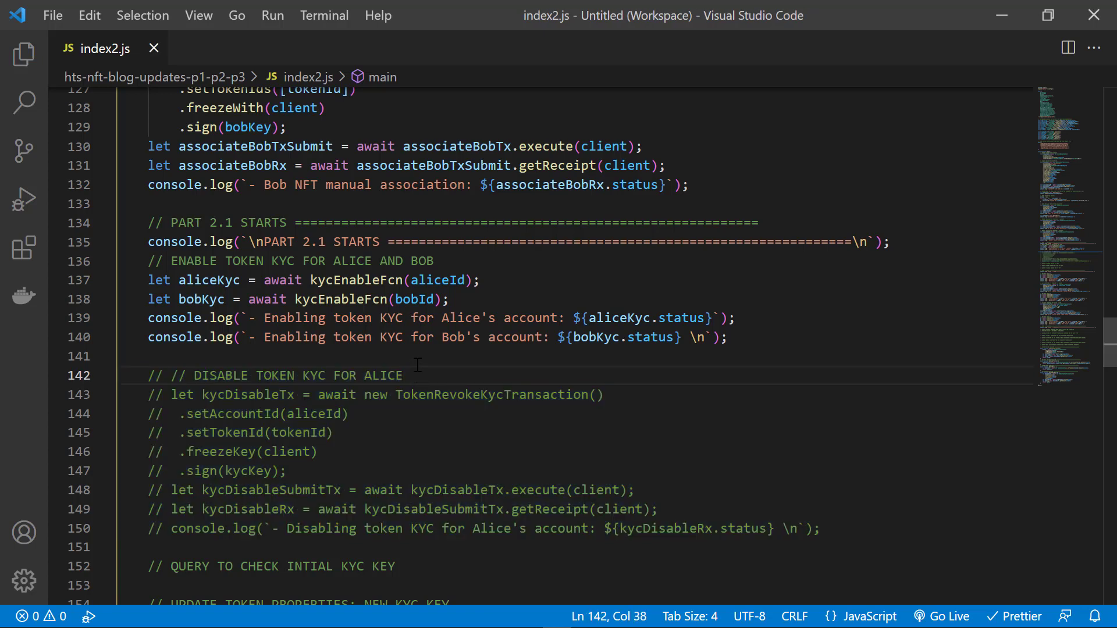
- Save with the revoke block commented out and begin a 'var token' line under the KYC key query comment
scroll(down, 3)
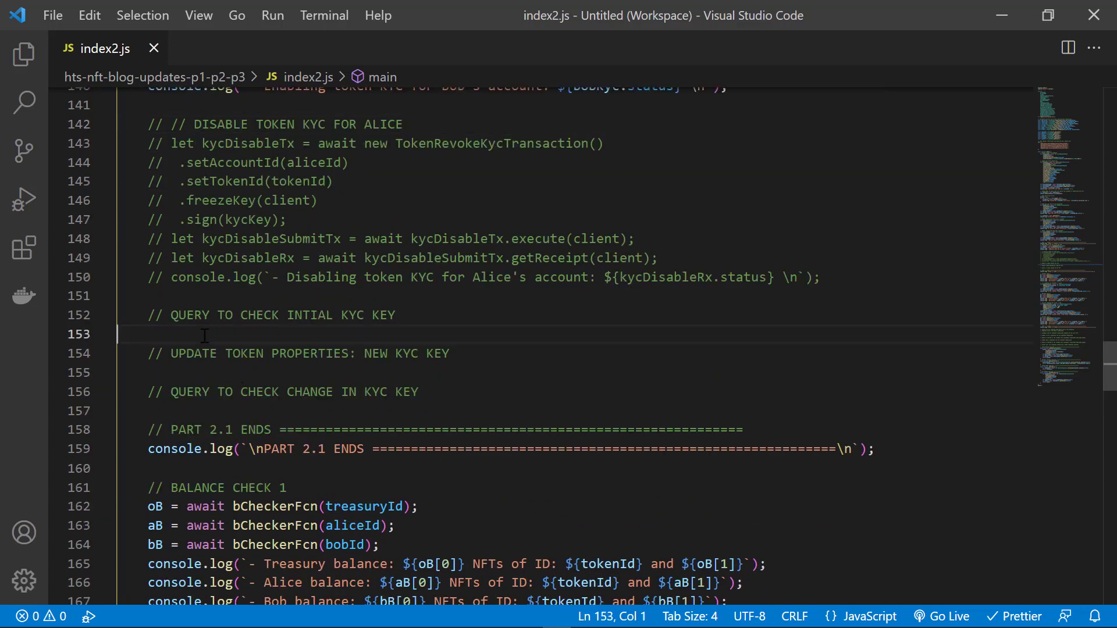
key(Enter)
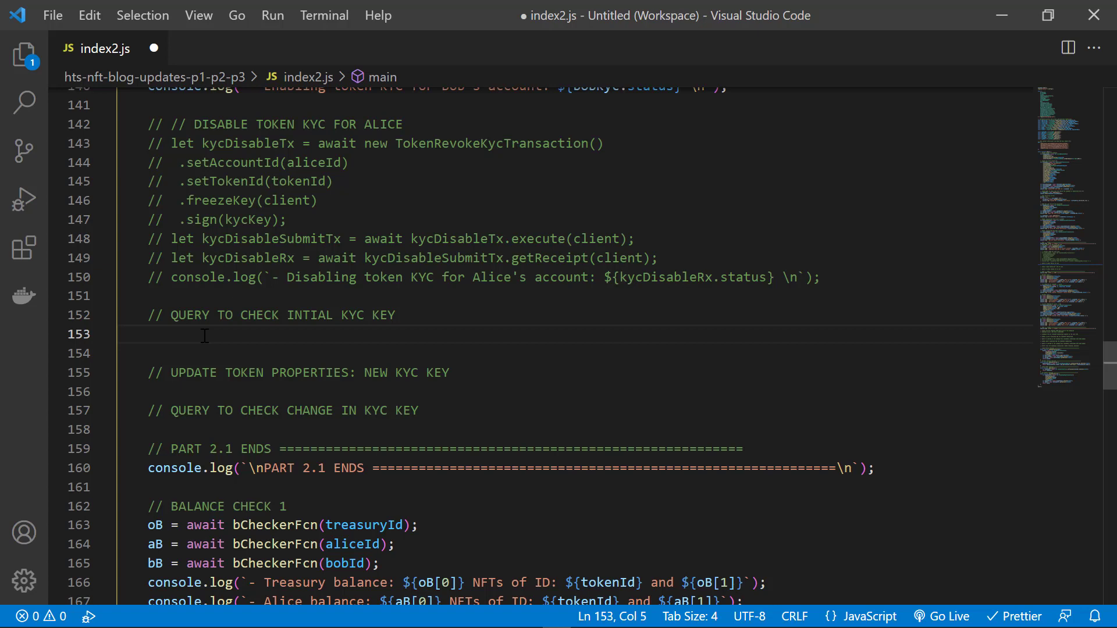
text(var token)
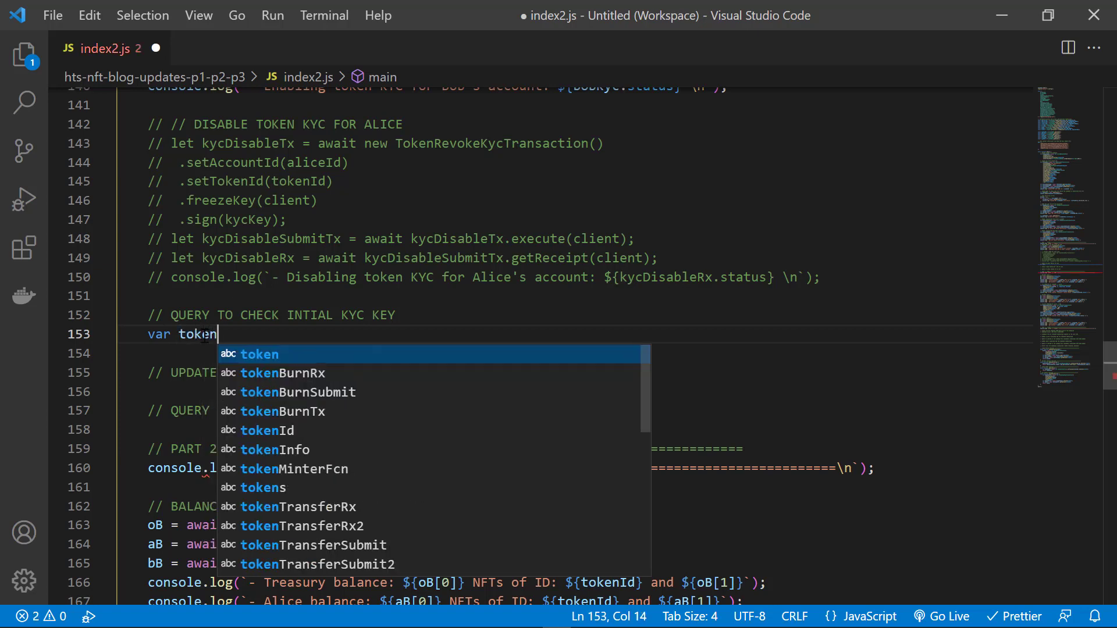
- Write var tokenInfo = await tQueryFcn(); and log '- KYC key for the NFT is:' with tokenInfo.kycKey.toString()
text(Info =)
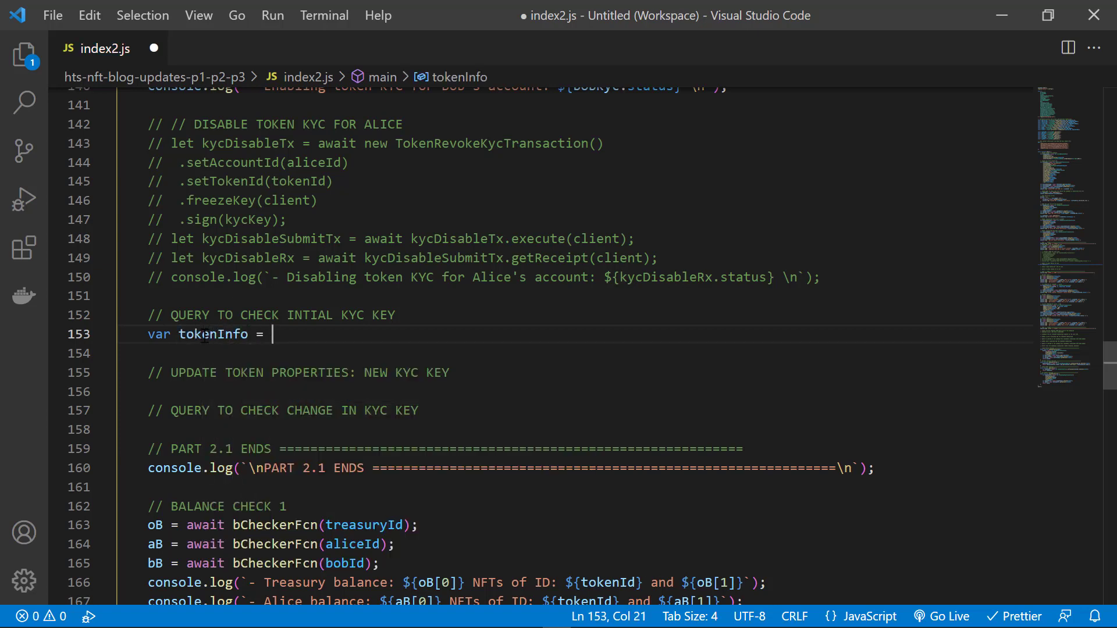
text(await t)
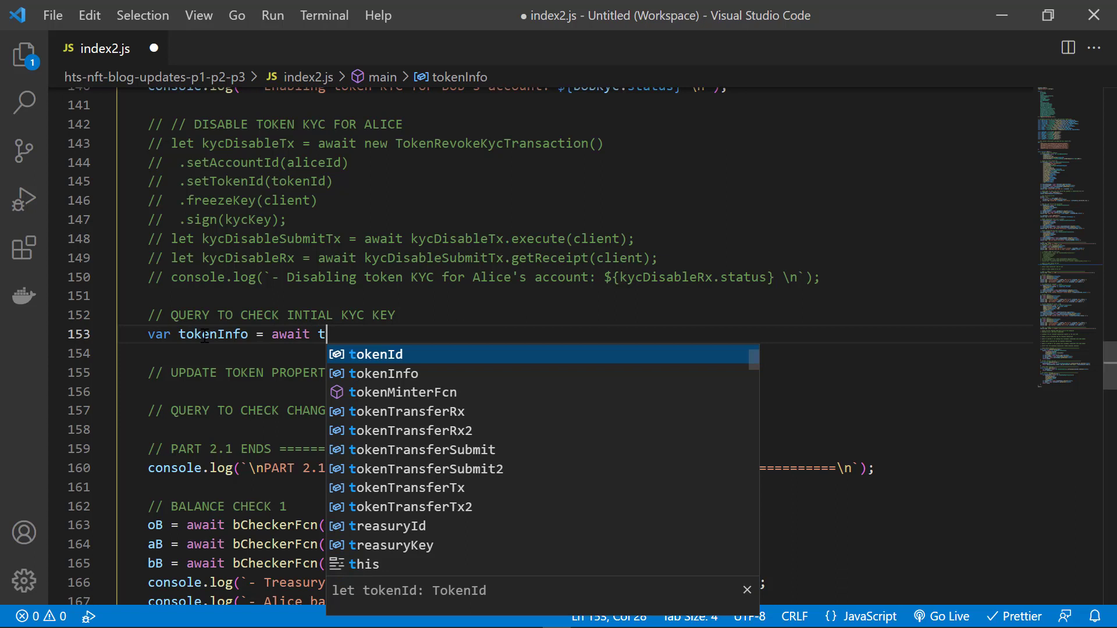
text(QueryF)
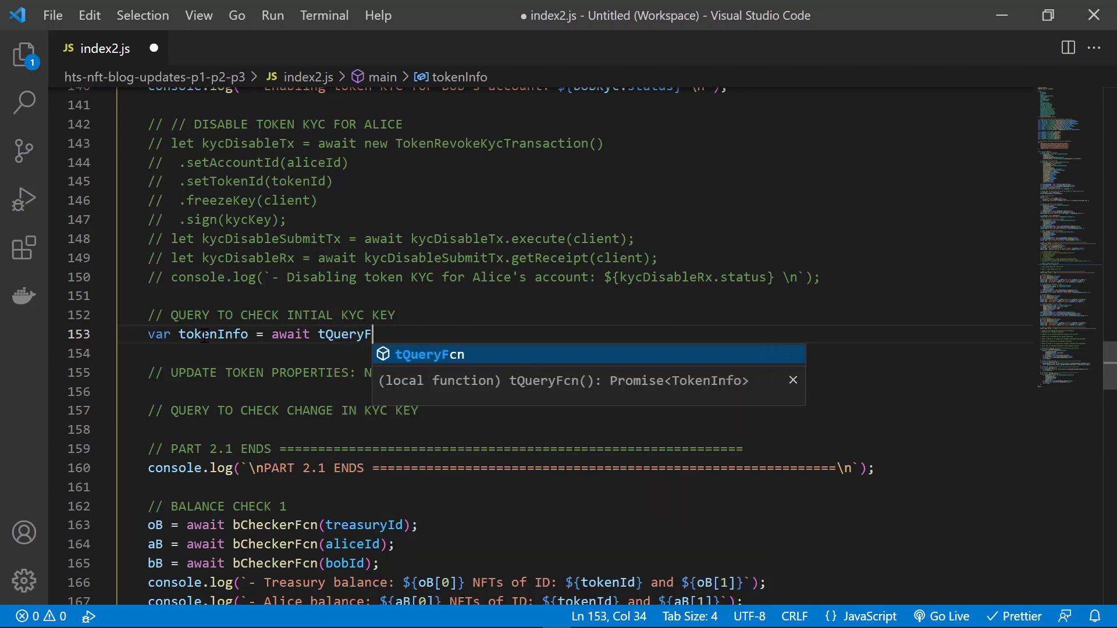
key(Tab)
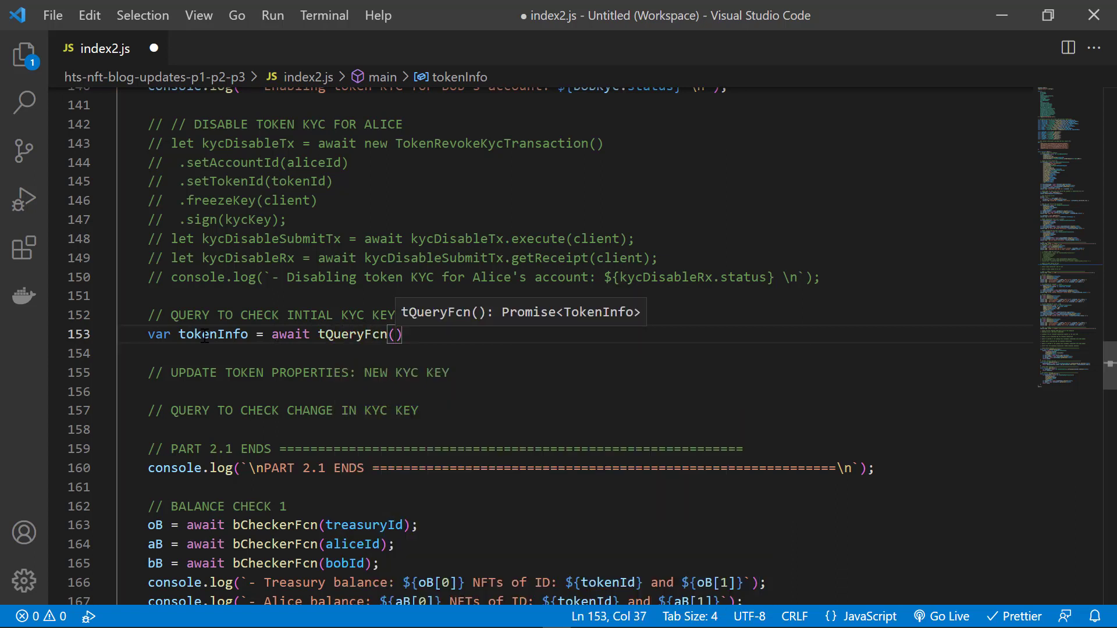
text(;)
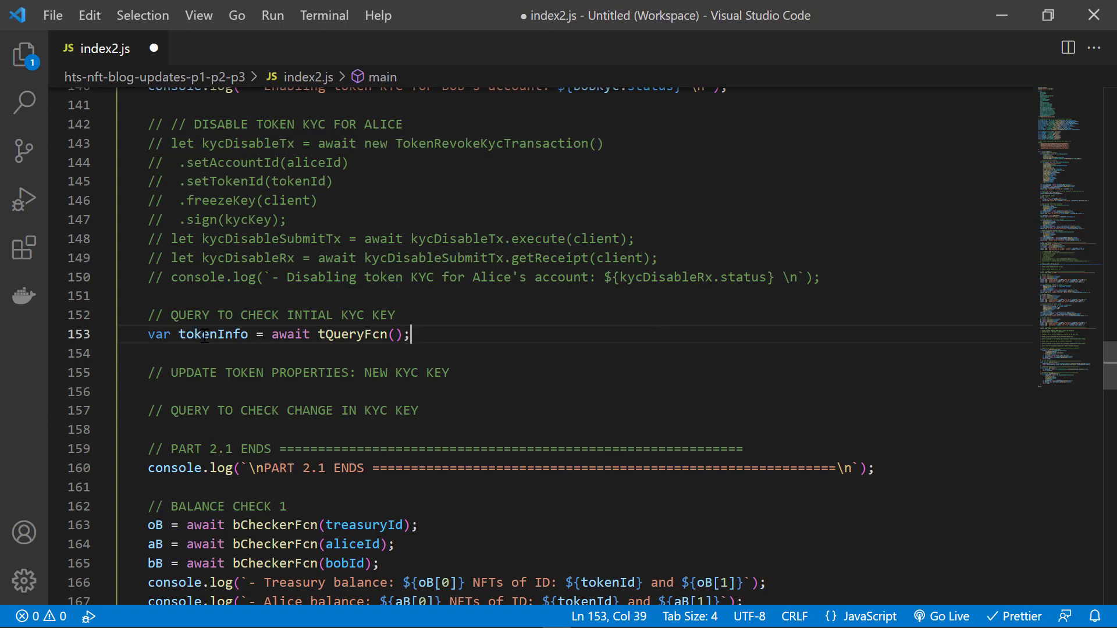
text(console.log(`- KYC key for the NFT is: ${}`);)
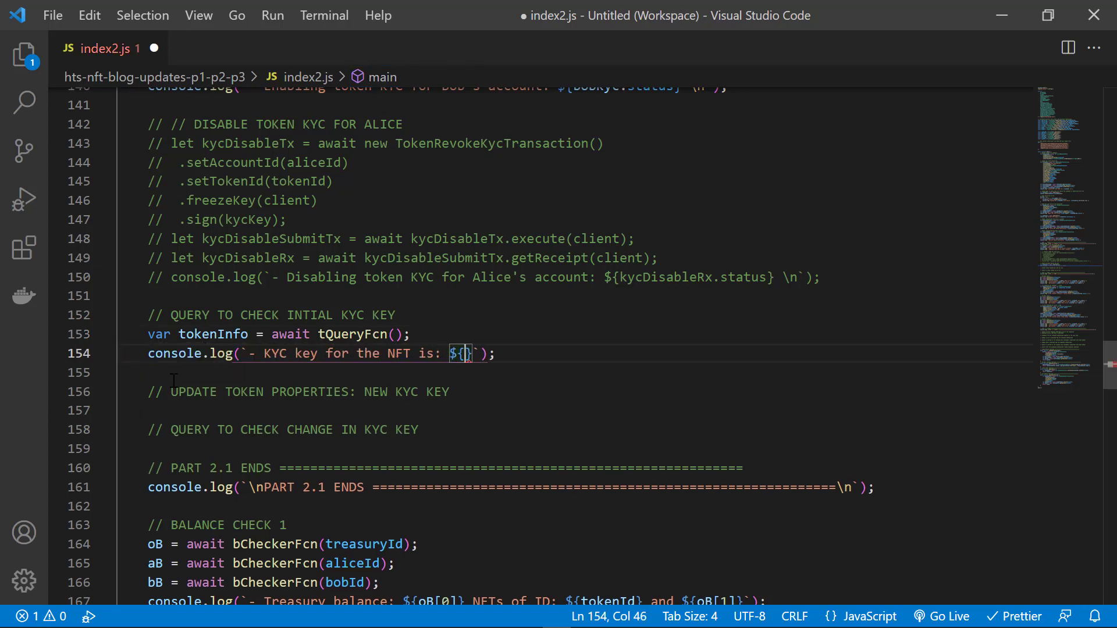
text(\ntokenInfo.kycKey.toString()} \n)
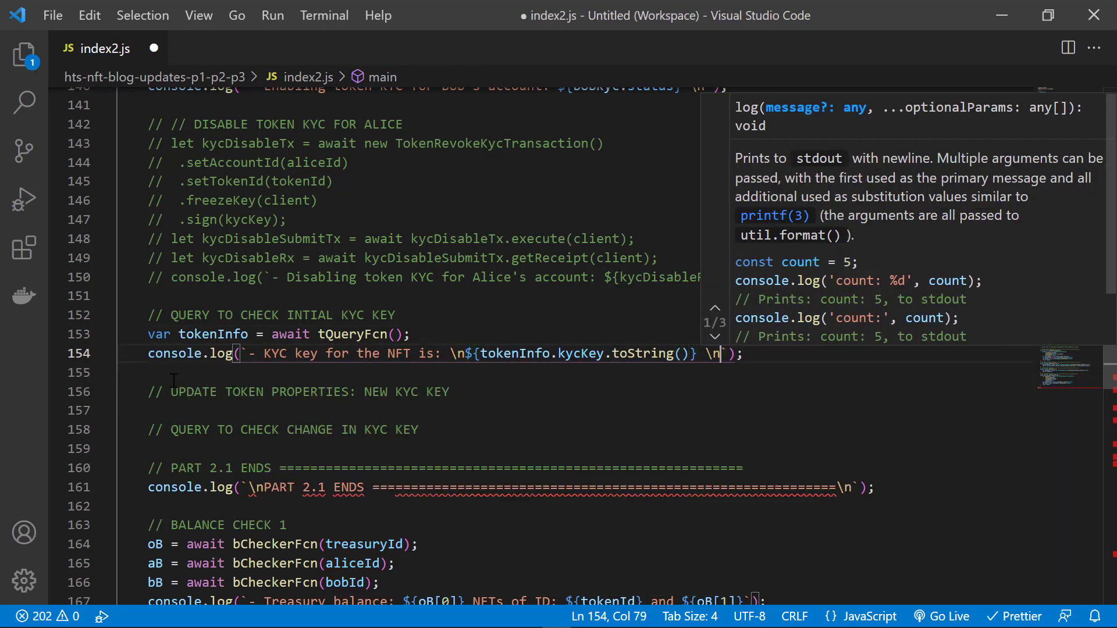
text(let)
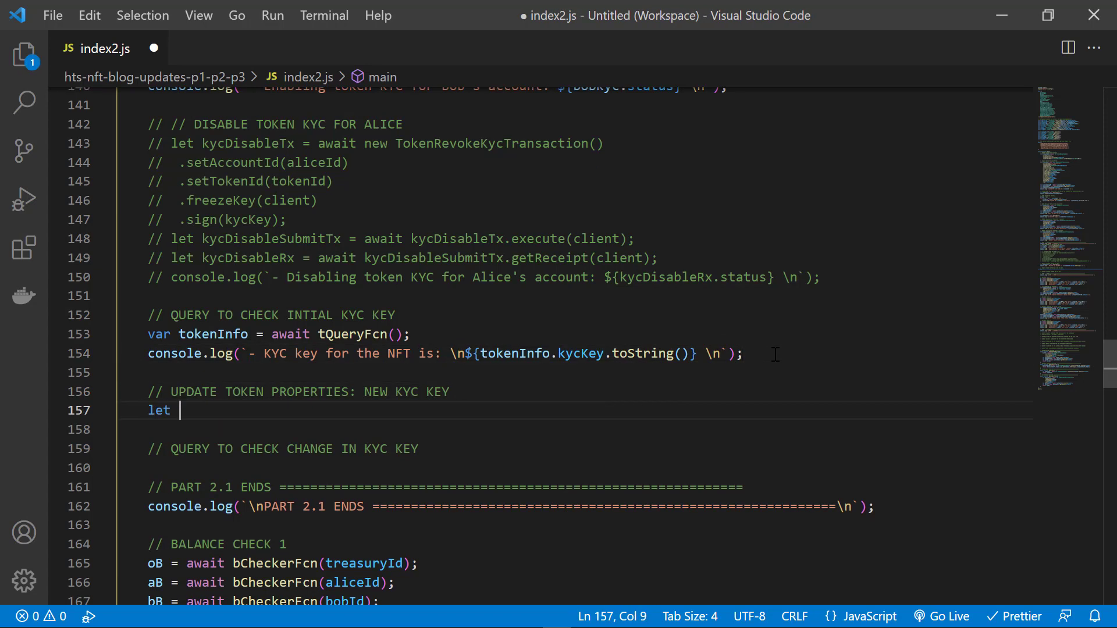
- Build tokenUpdateTx as a TokenUpdateTransaction with setKycKey(newKycKey), frozen and signed with adminKey, and save
text(tokenUpdateTx = await new Tok)
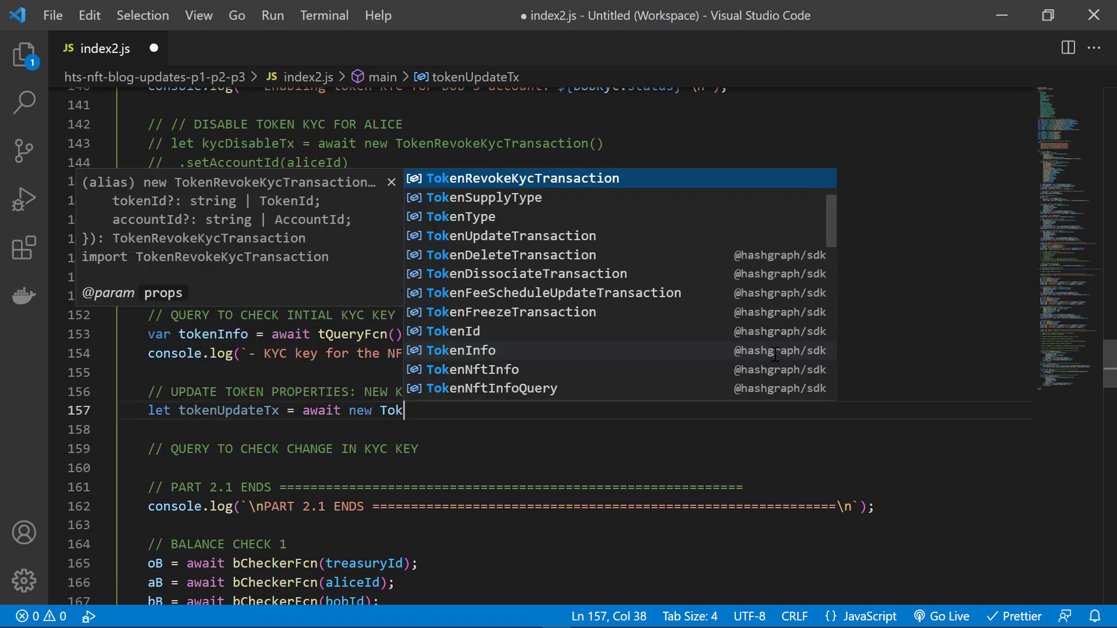
click(511, 235)
text(.setTokenId(tokenId)
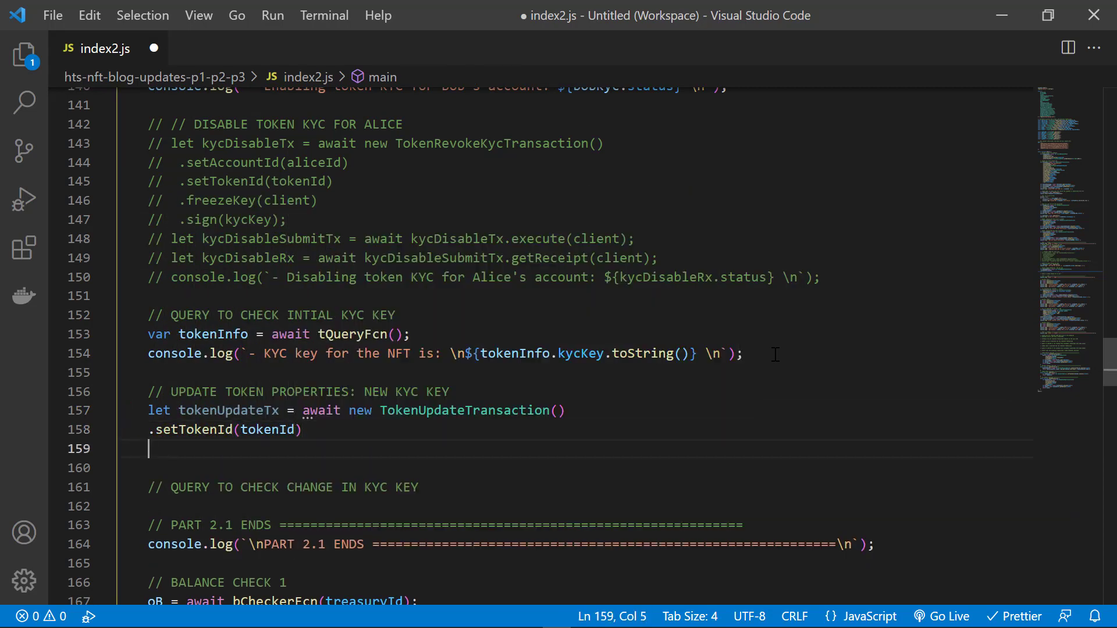
text(.setKycKey(newKycKey)
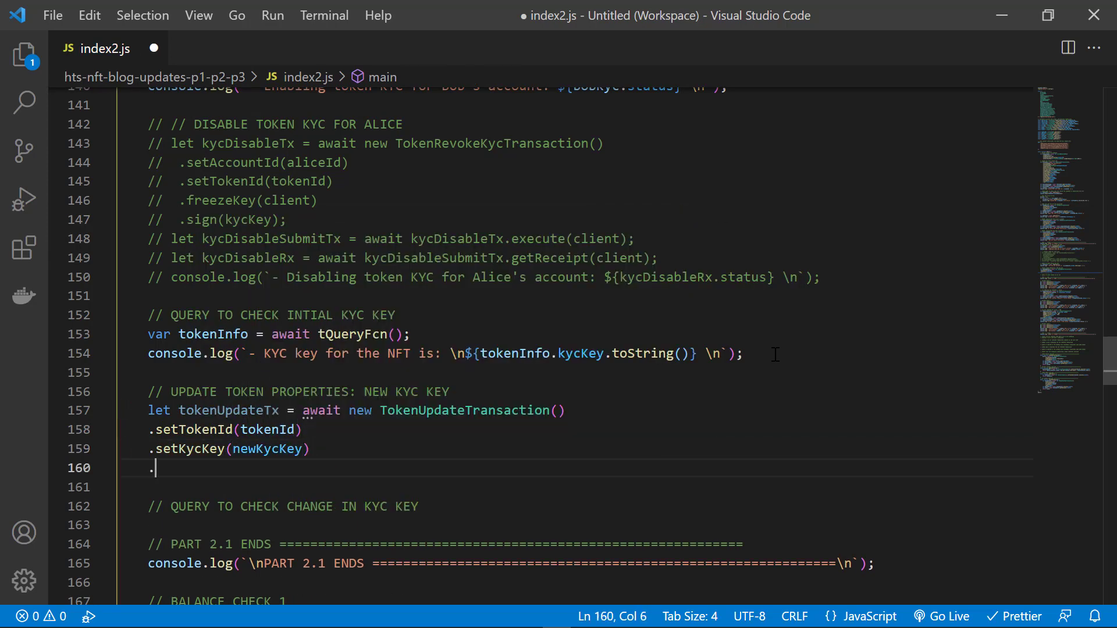
text(freezeWith)
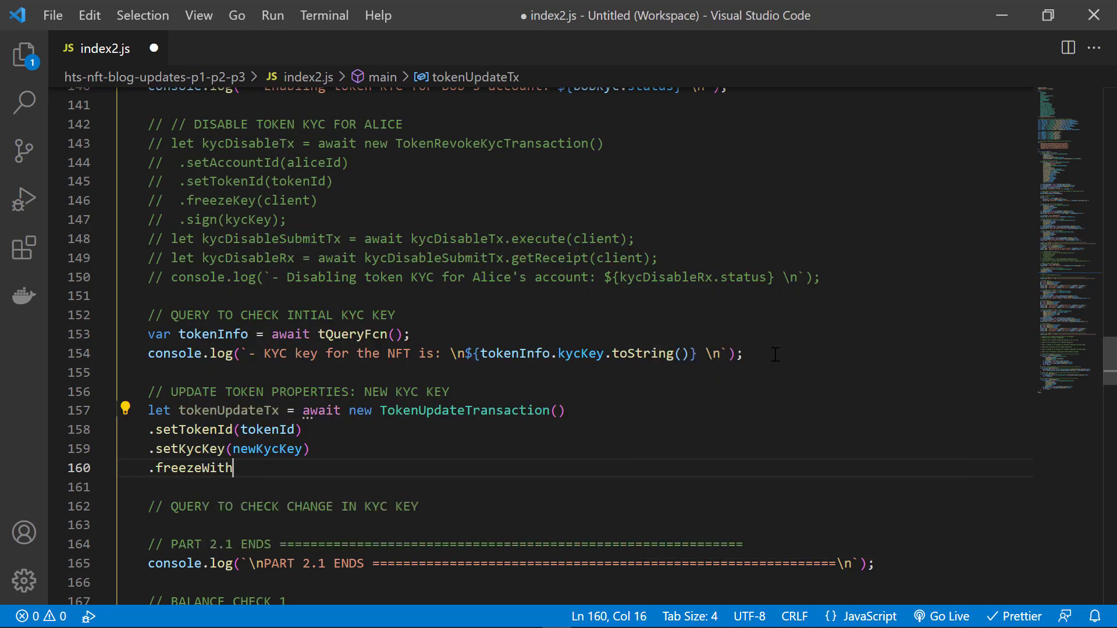
text((client))
text(.sign)
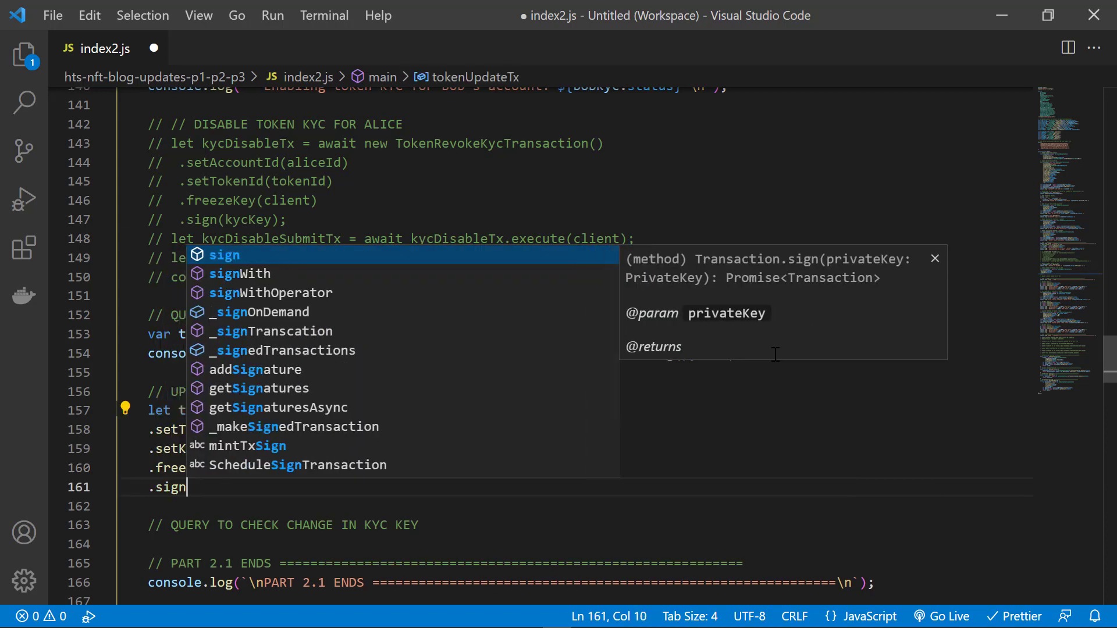
text((adminKey))
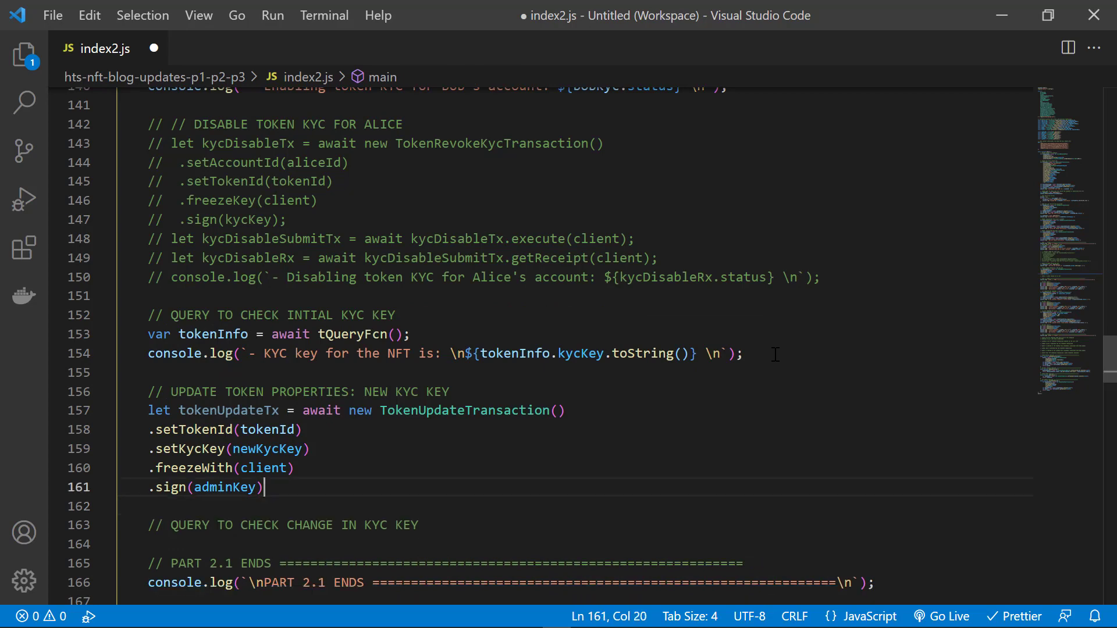
key(Ctrl+S)
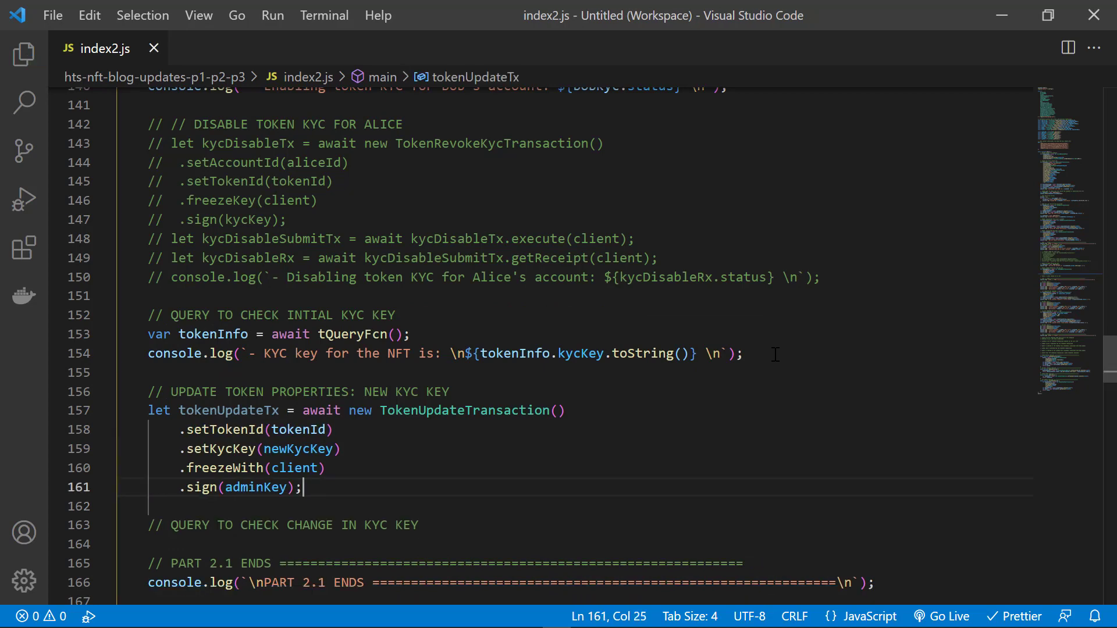
- Add the tokenUpdate execute/receipt/log lines and KYC key re-query, then run node index2.js
text(let tokenUpd)
text(node index2.js)
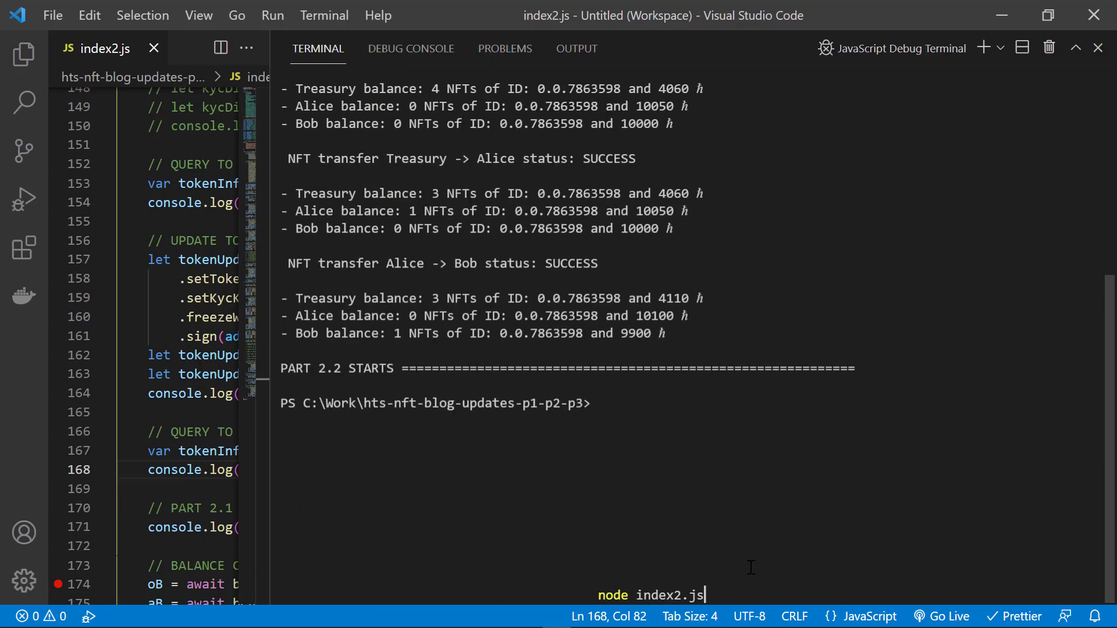
key(Enter)
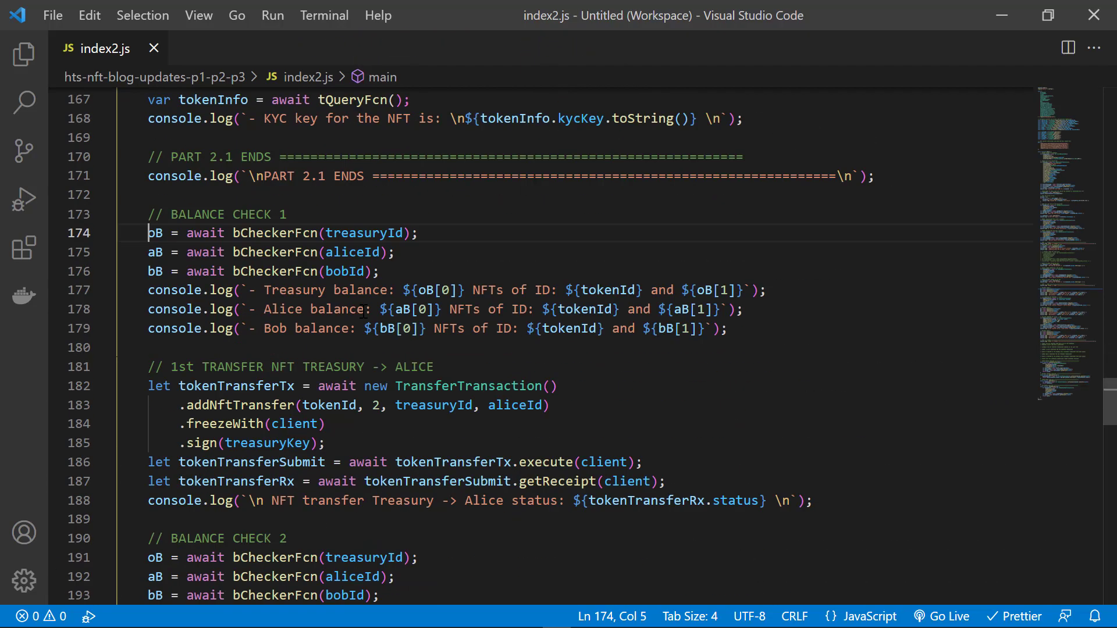
- Scroll to the PART 2.2 scheduled-transfer comments and switch to the Hedera Scheduled Transaction docs
scroll(down, 3)
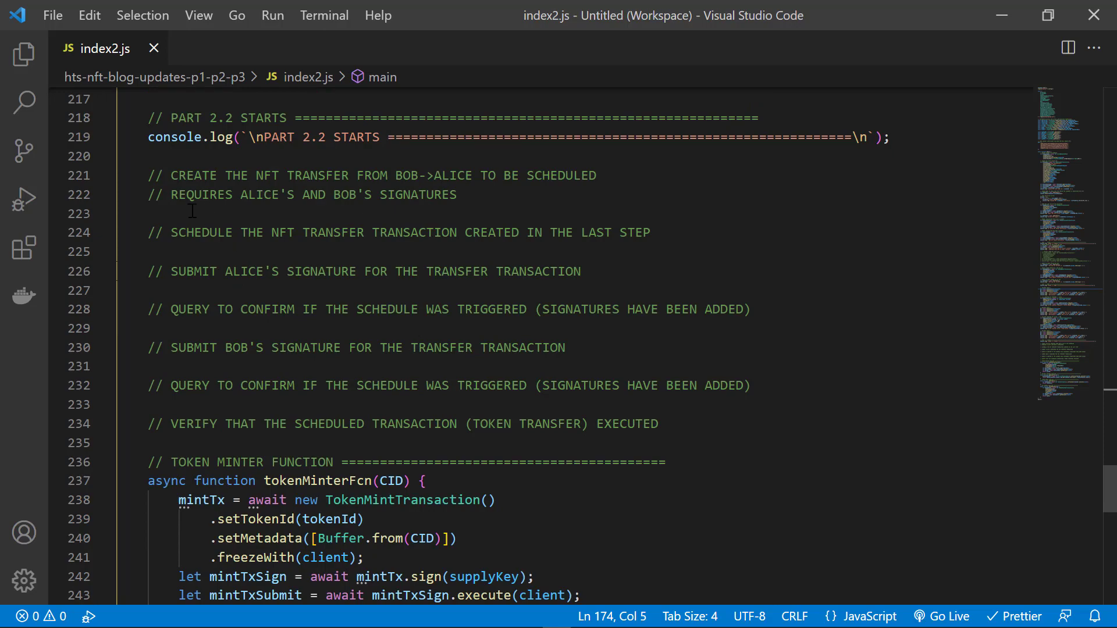
click(174, 214)
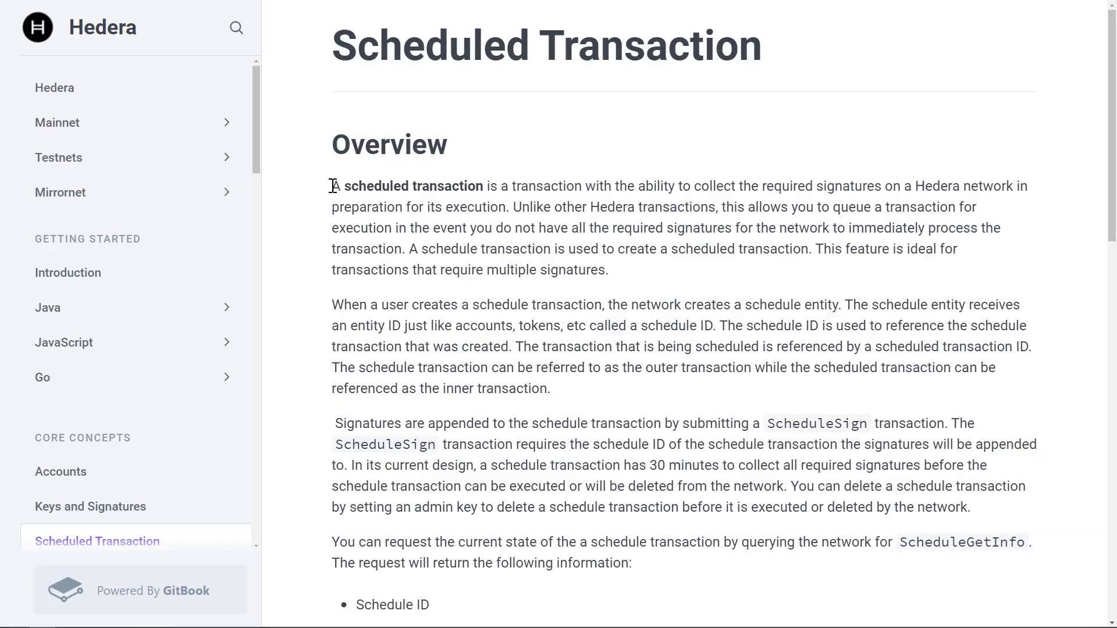
- Highlight the Scheduled Transaction overview's definition of collecting signatures and queuing transactions
drag(333, 186, 396, 186)
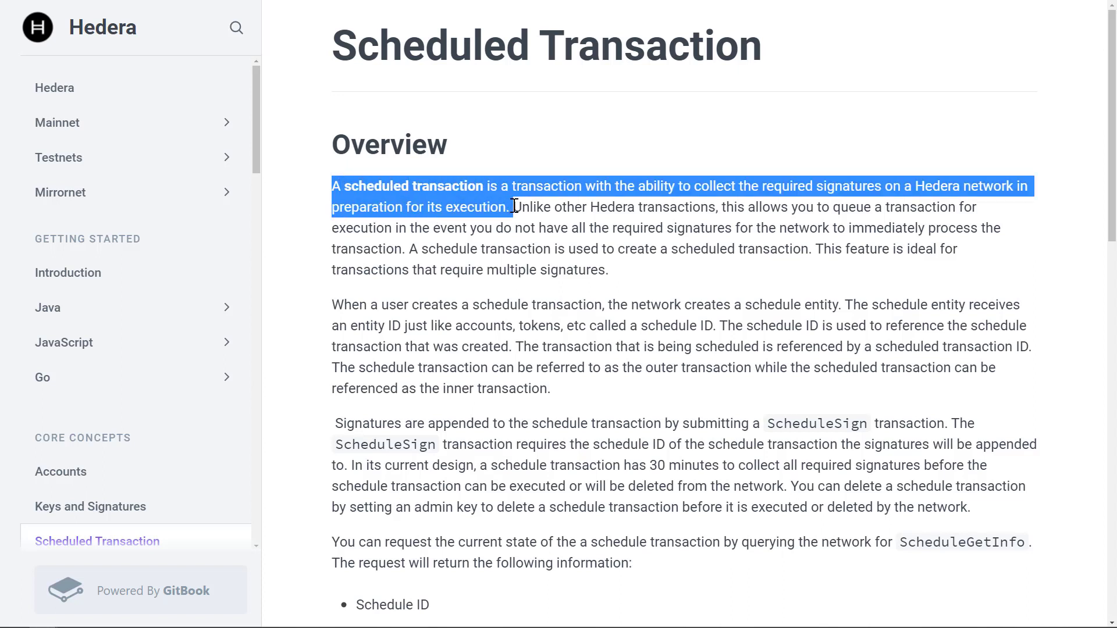
drag(517, 207, 405, 249)
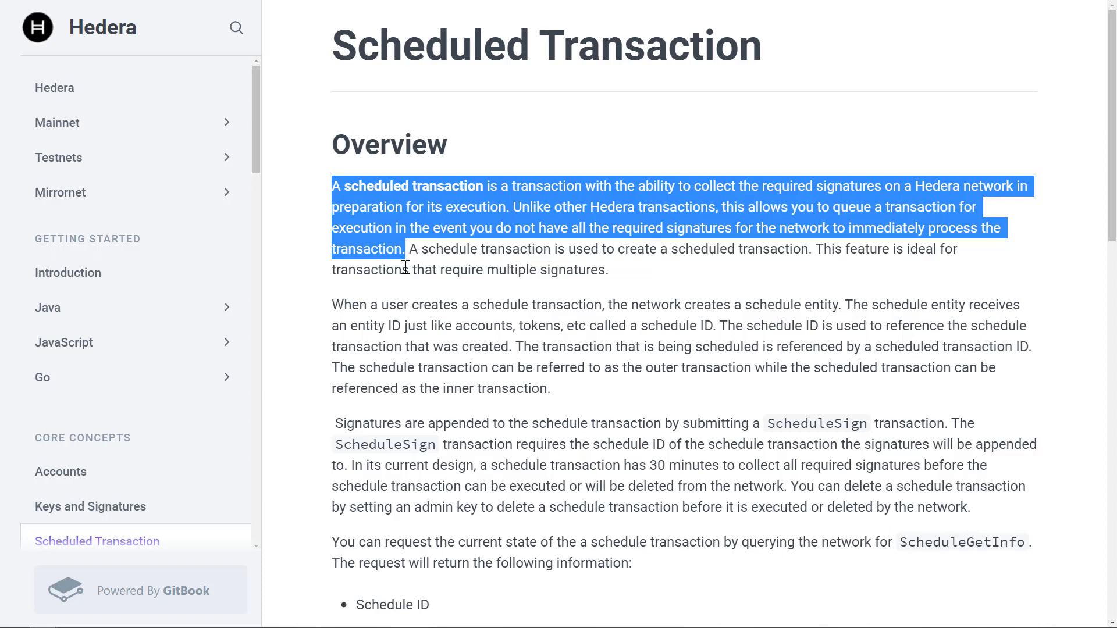
mouse_move(397, 288)
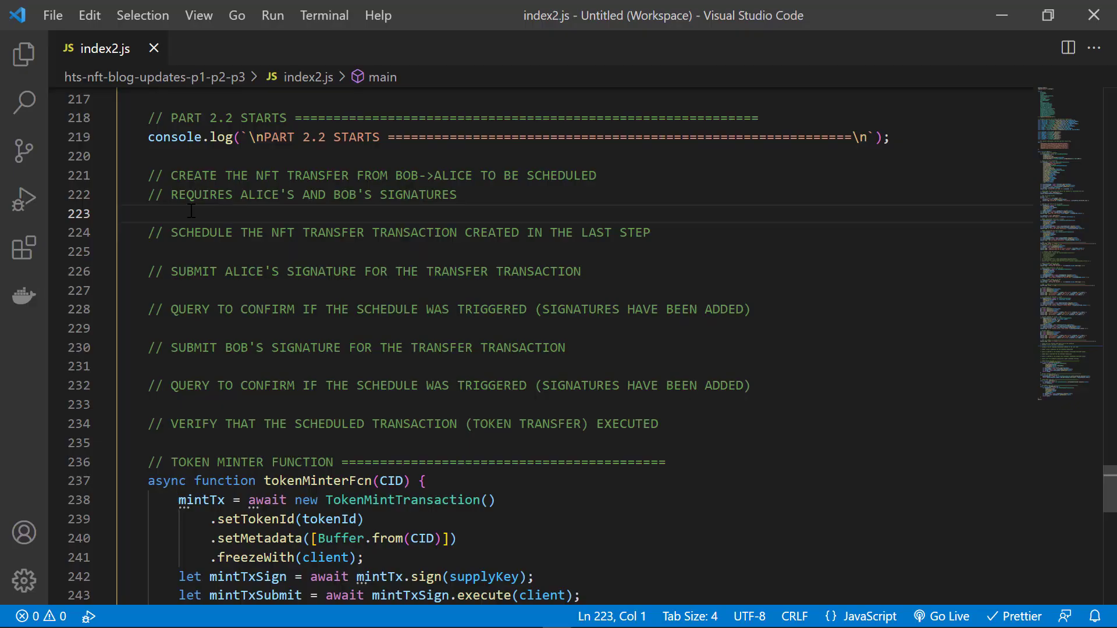
- Define txToSchedule as a TransferTransaction with addNftTransfer(tokenId, 2, bobId, aliceId) plus 200-hbar transfers Alice→Bob
key(Enter)
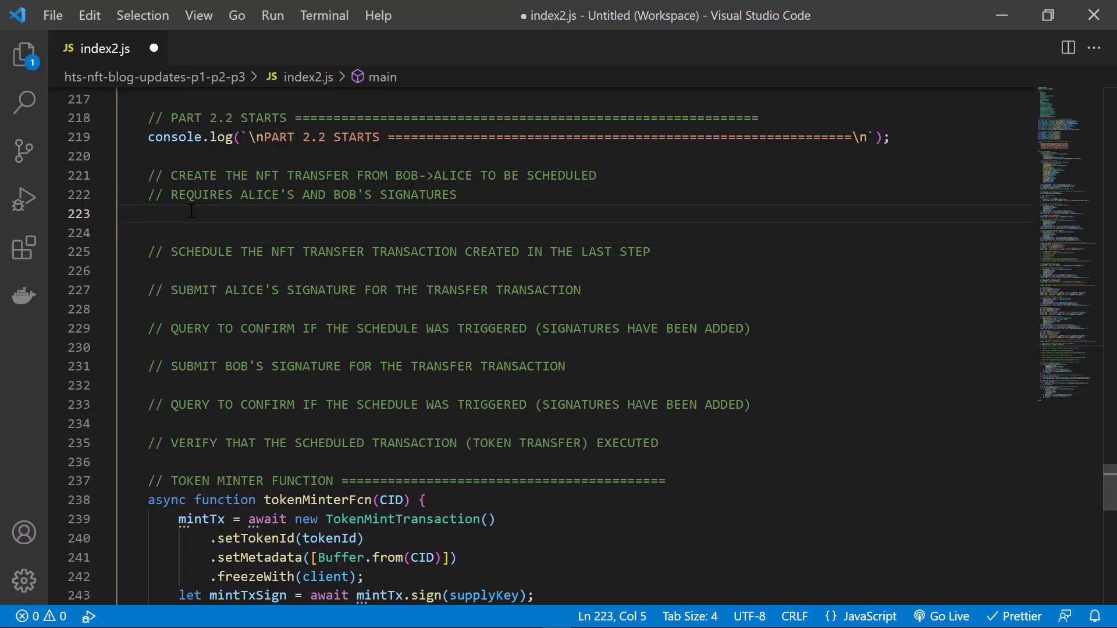
text(let txTo)
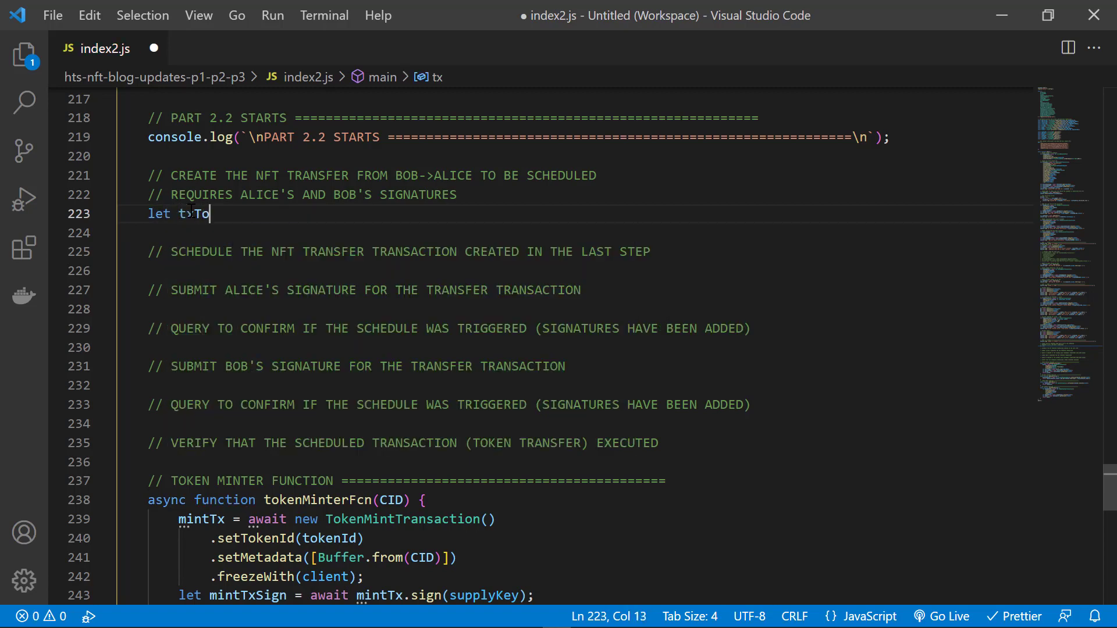
text(Schedule =)
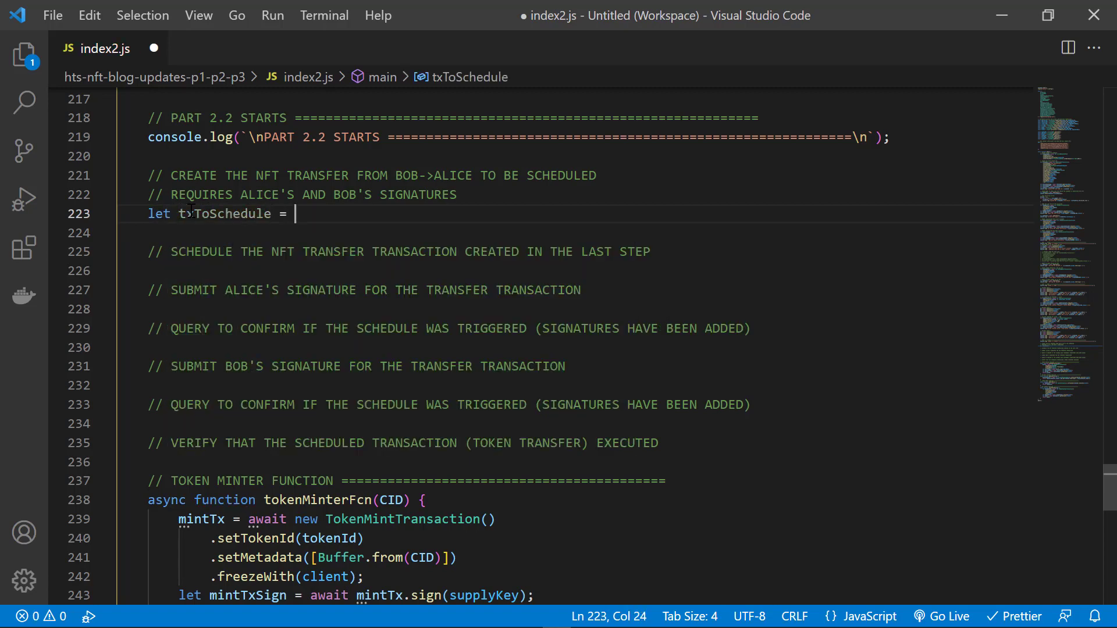
text(new TransferTransaction)
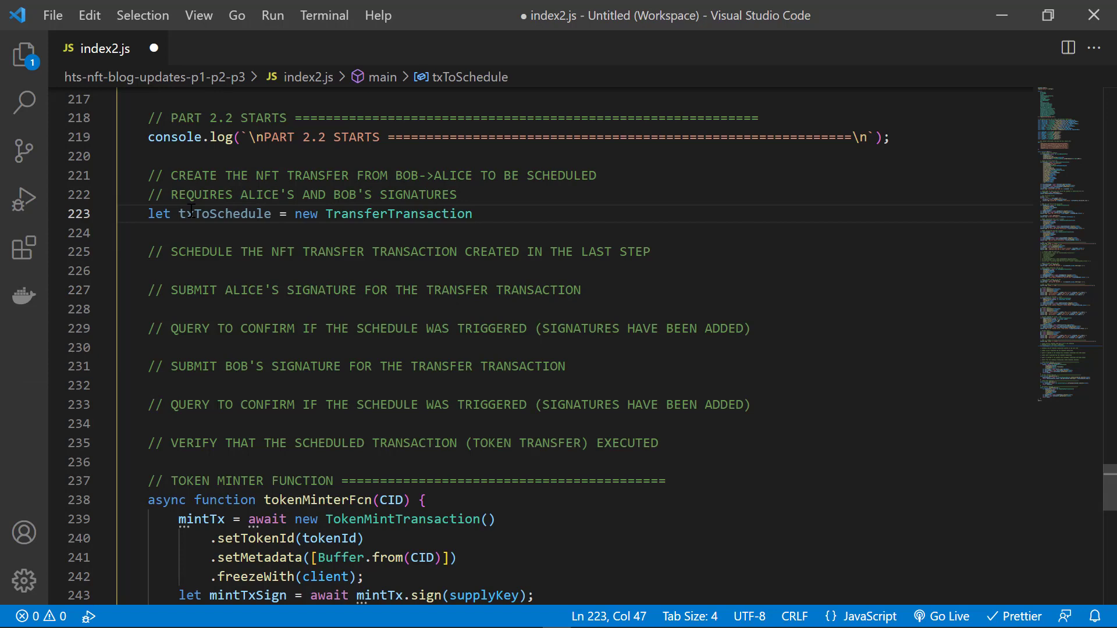
text(())
click(573, 233)
text(.addNftTransfer(token)
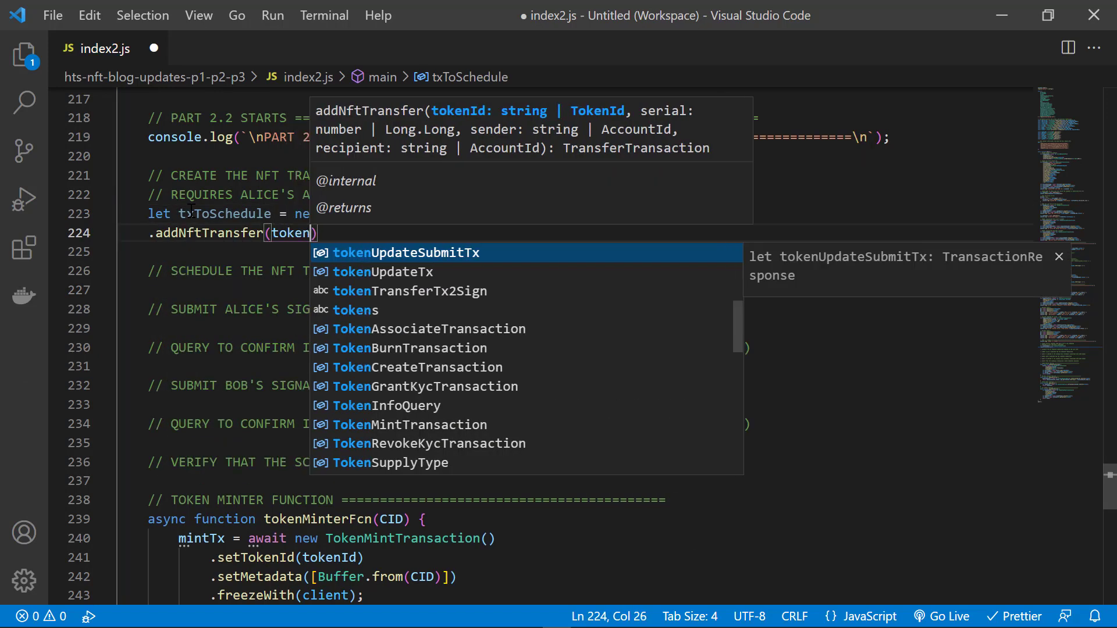
text(Id, 2, bobId, aliceId)
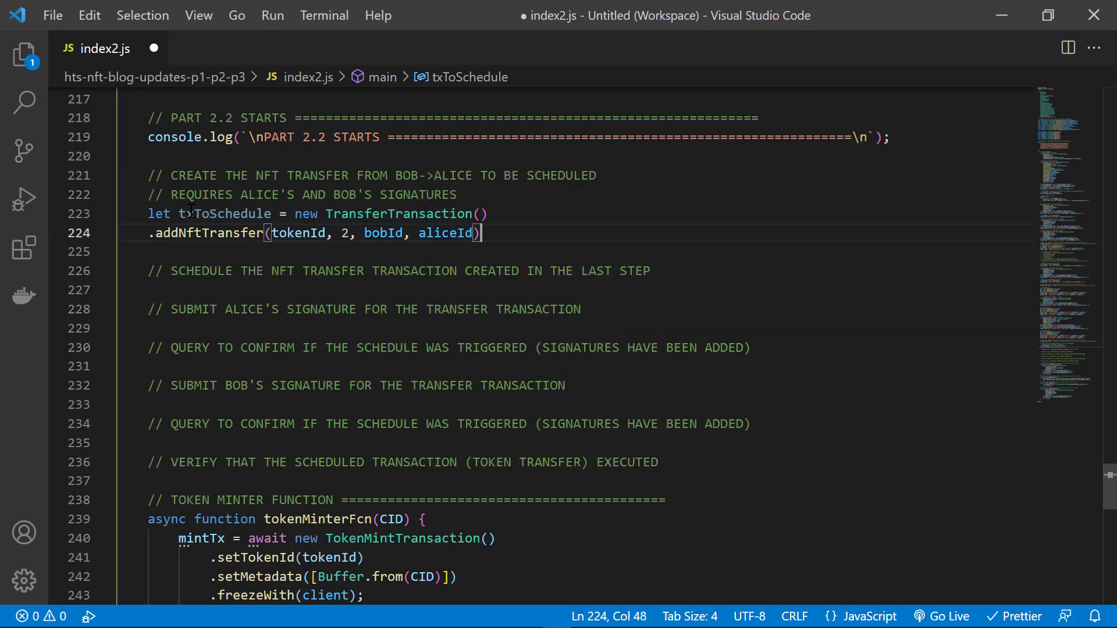
text(.add)
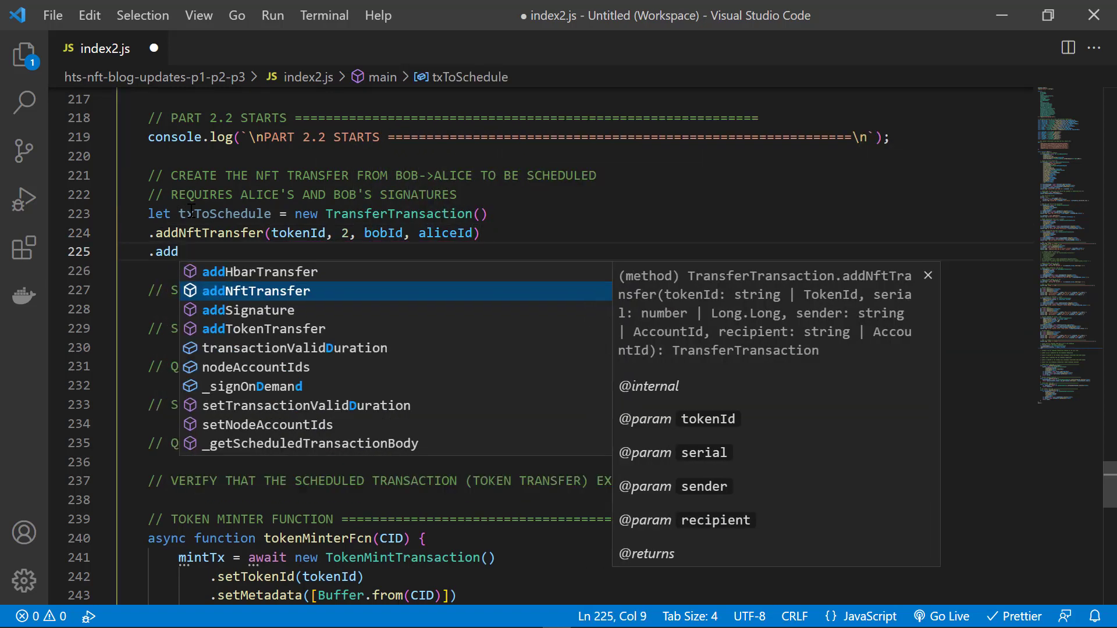
click(260, 272)
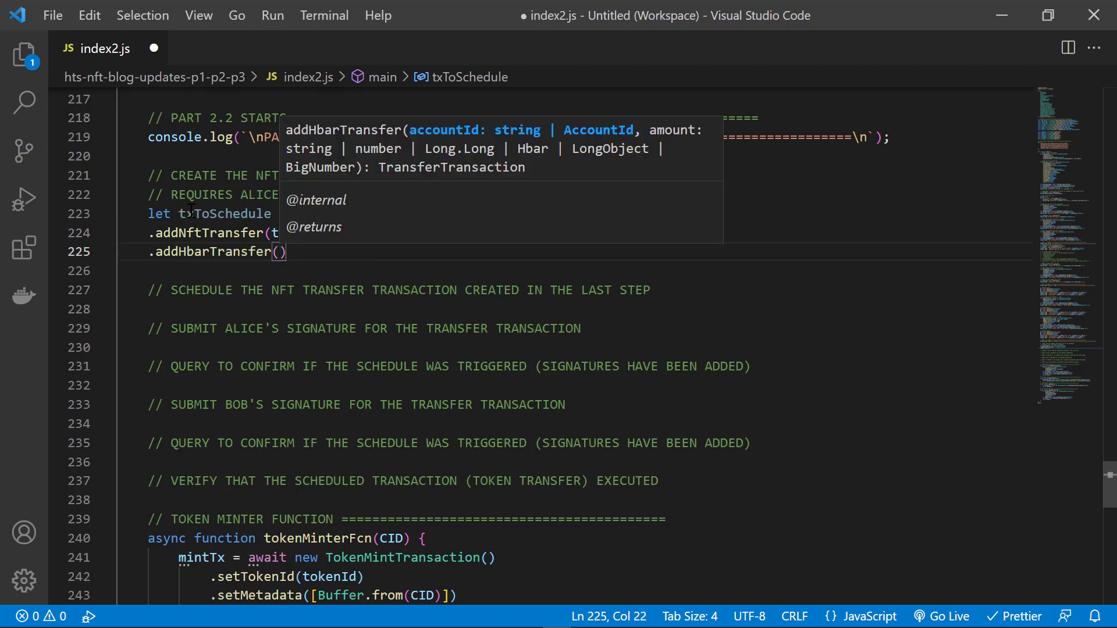
text(aliceId, -200)
text(.addHbarTransfer(bobId, 200);)
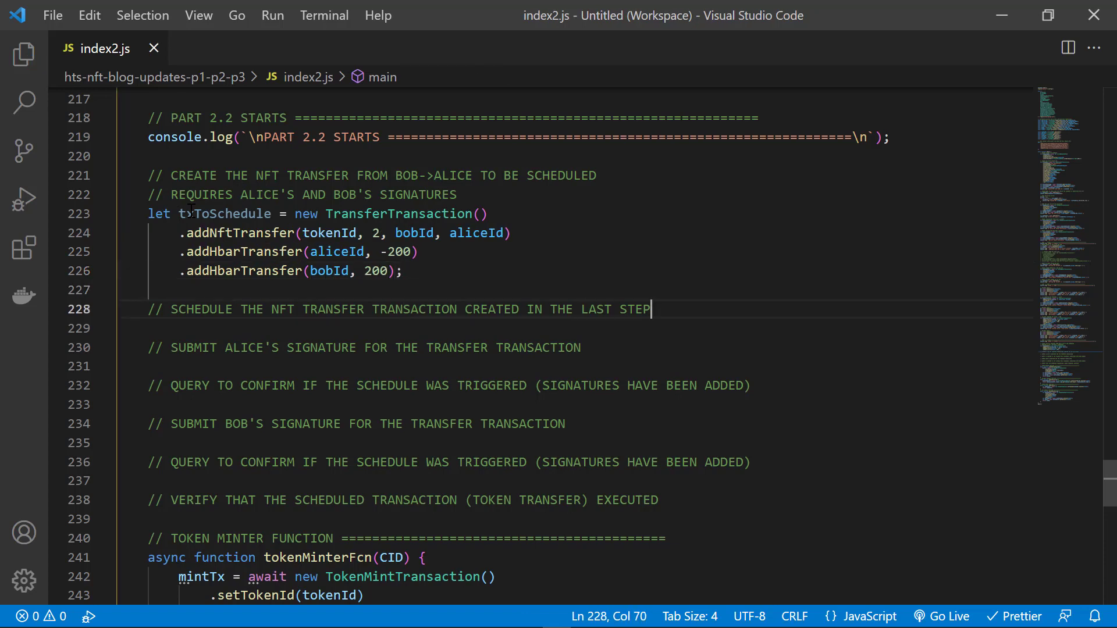
key(Enter)
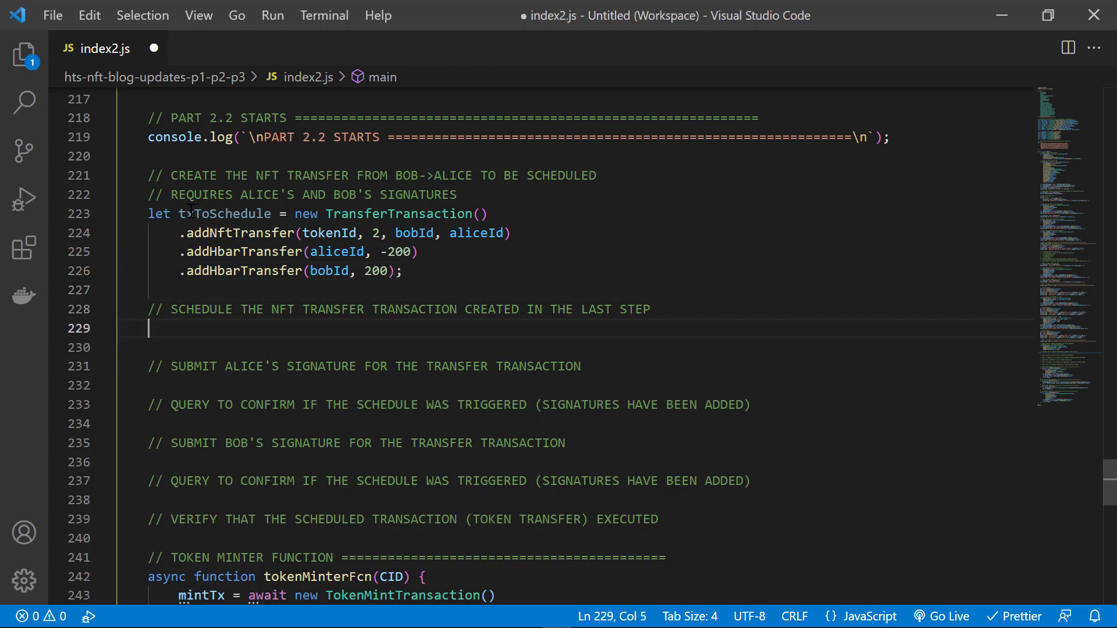
- Create scheduleTx as a ScheduleCreateTransaction with setScheduledTransaction(txToSchedule) executed on the client
text(let schedule)
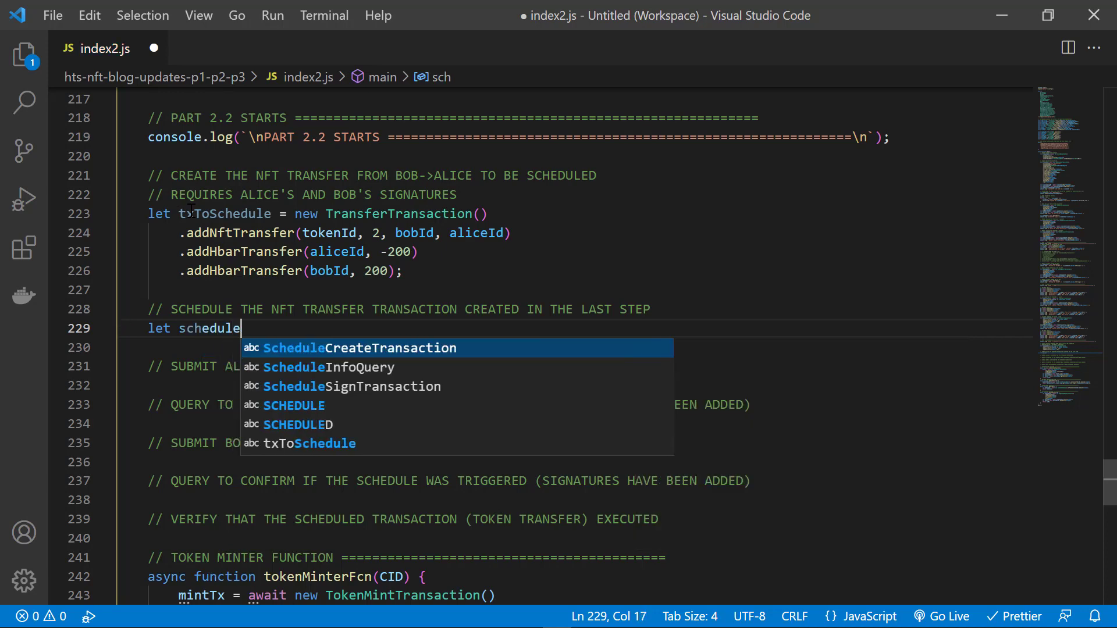
text(Tx = await new)
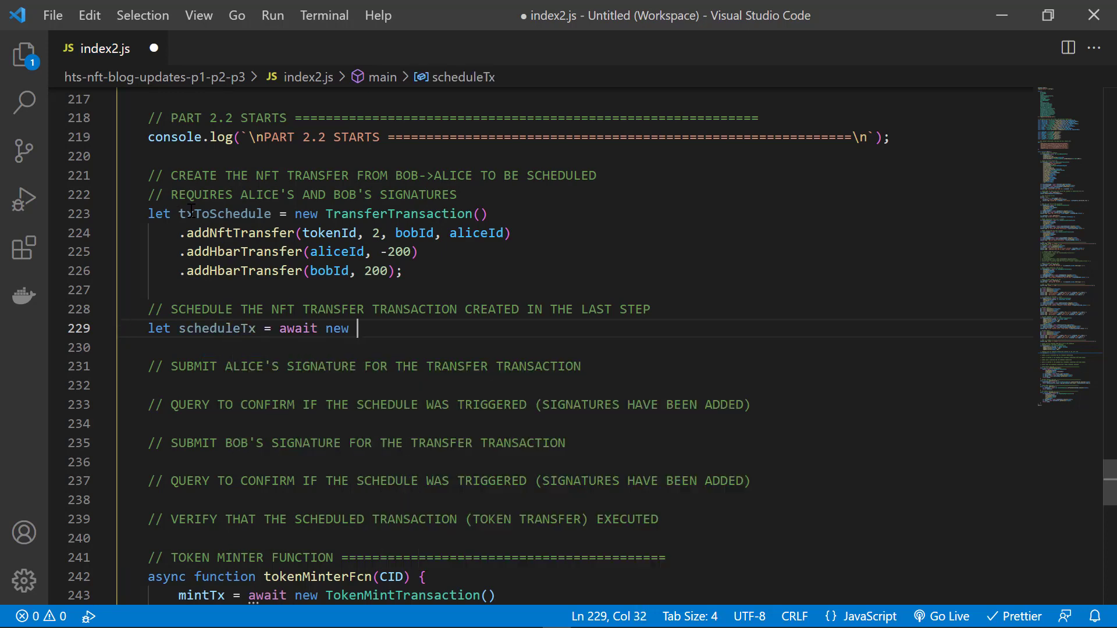
text(ScheduleCreateTransaction.)
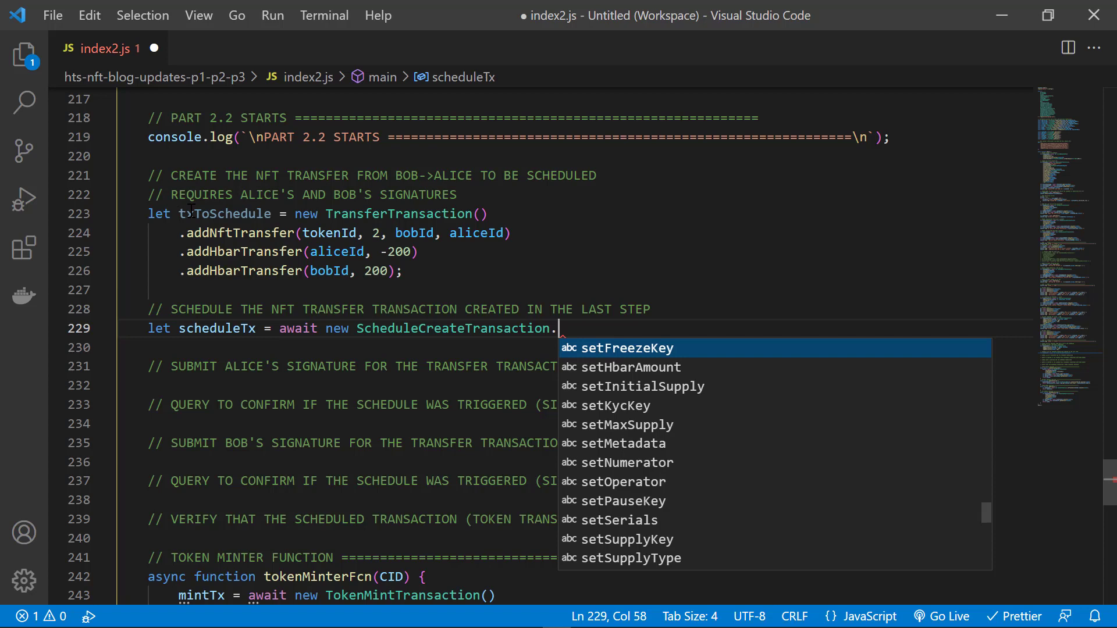
text(setSched)
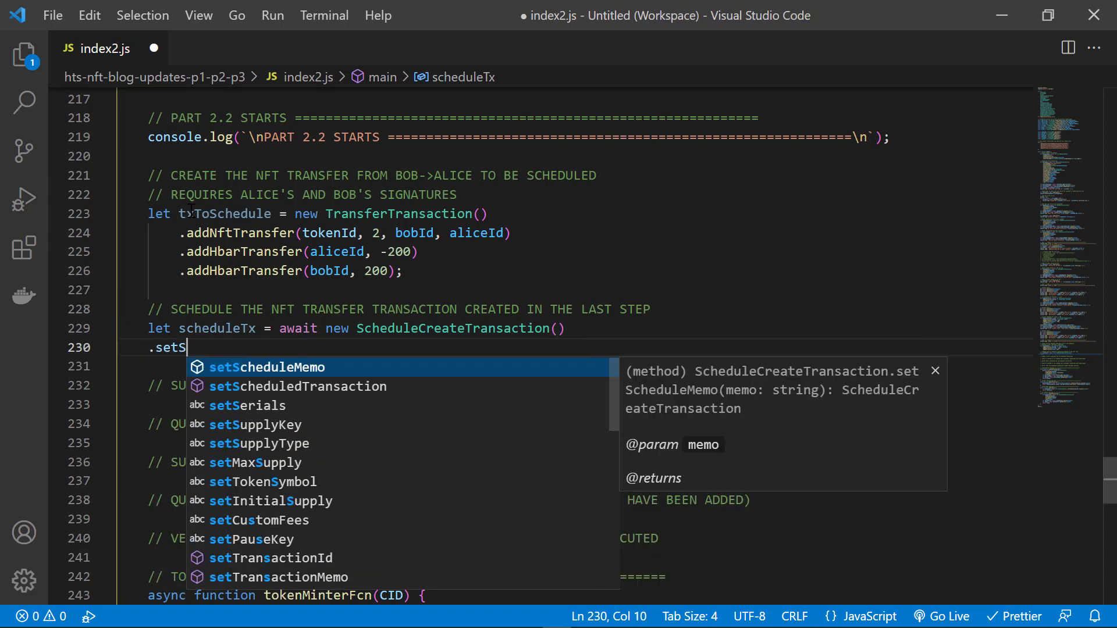
text(cheduledTransaction(txToSchedule))
click(586, 366)
text(.execute(client)
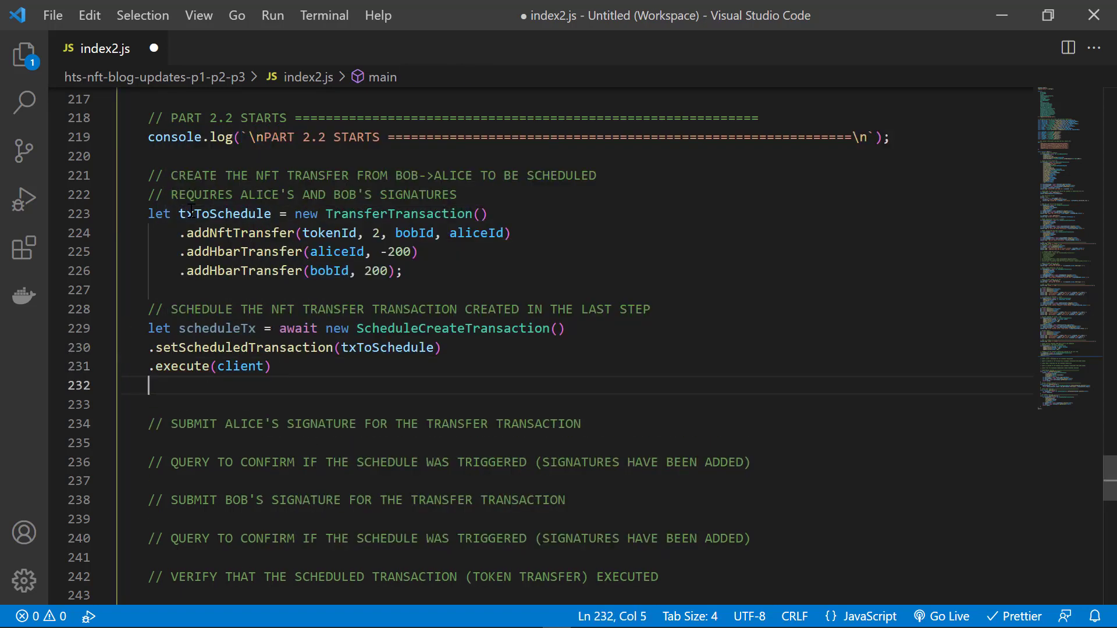
- Get scheduleRx receipt, read scheduleId and scheduledTransactionId, and console.log the schedule ID
text(let scheduleRx)
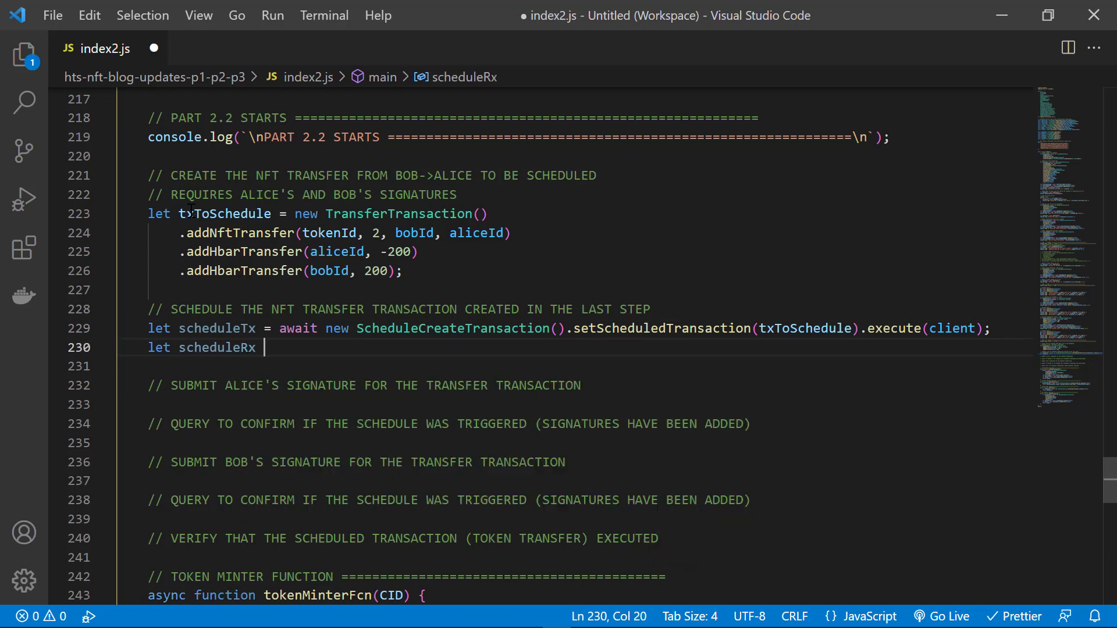
text(= await scheduleTx.getReceipt)
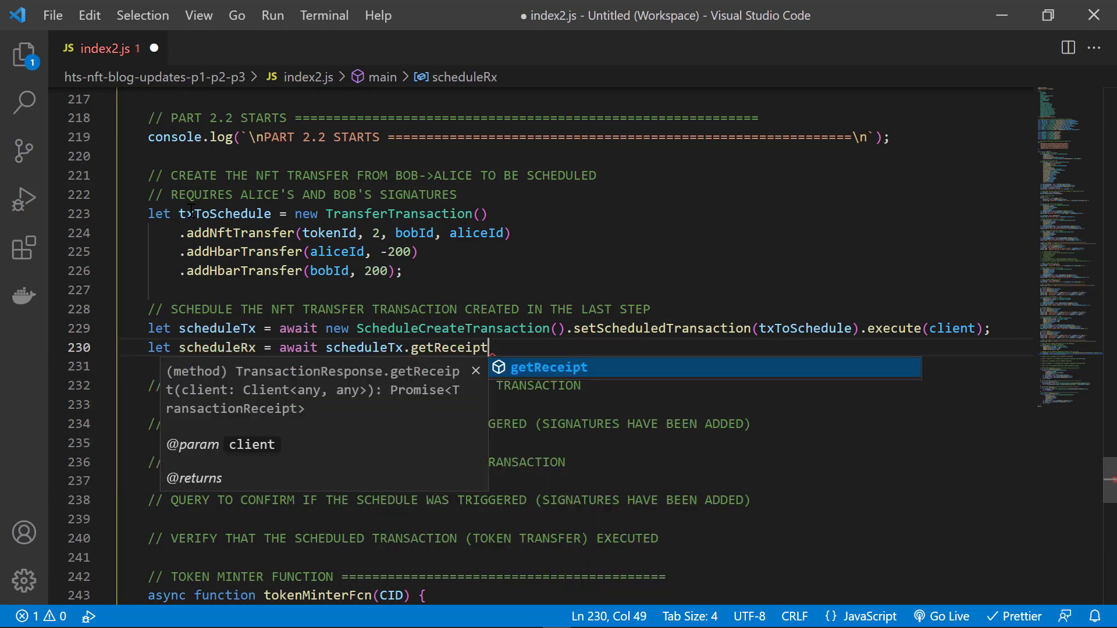
text((client);)
click(586, 367)
text(let scheduleId =)
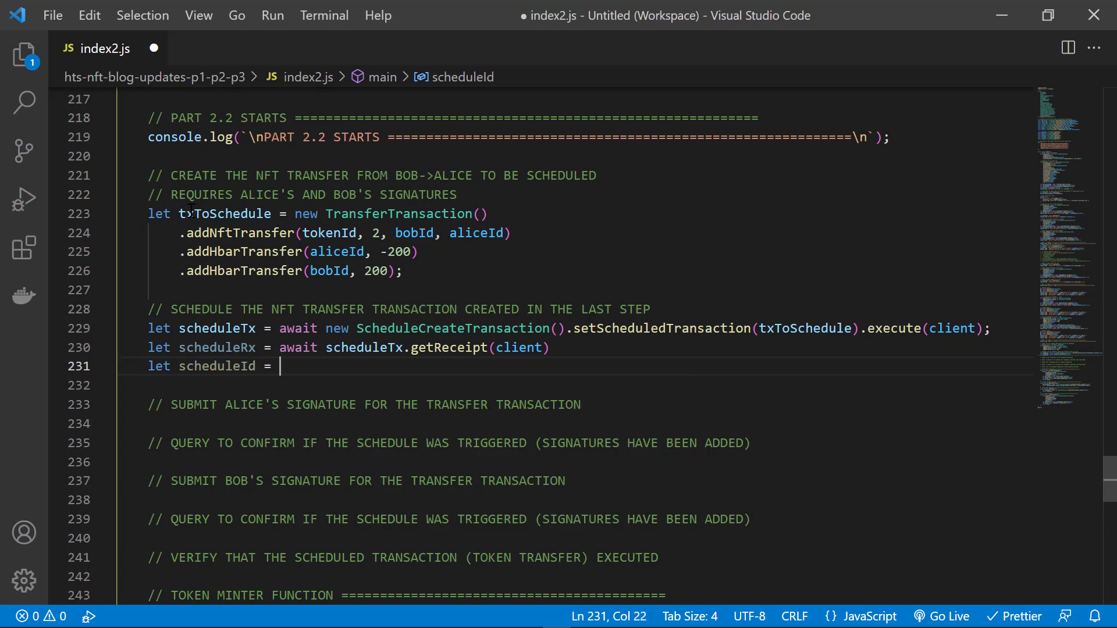
text(scheduleRx.scheduleId;)
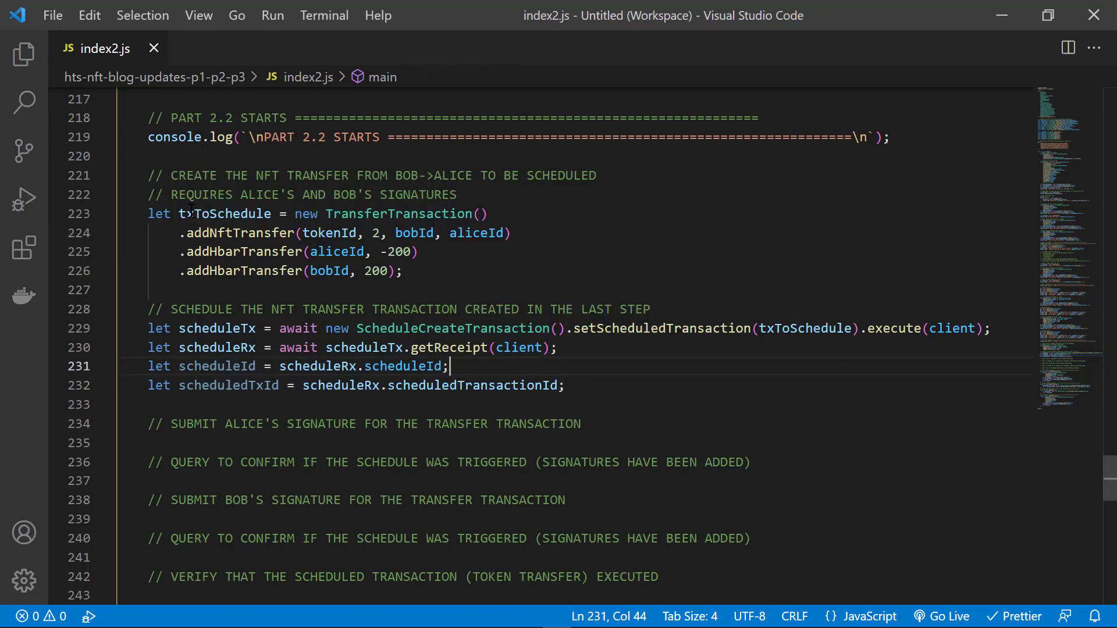
text(console.log(`- ${scheduleId}`);)
text(console.log(`- The scheduled transaction ID is: ${scheduledTxId} \n`);)
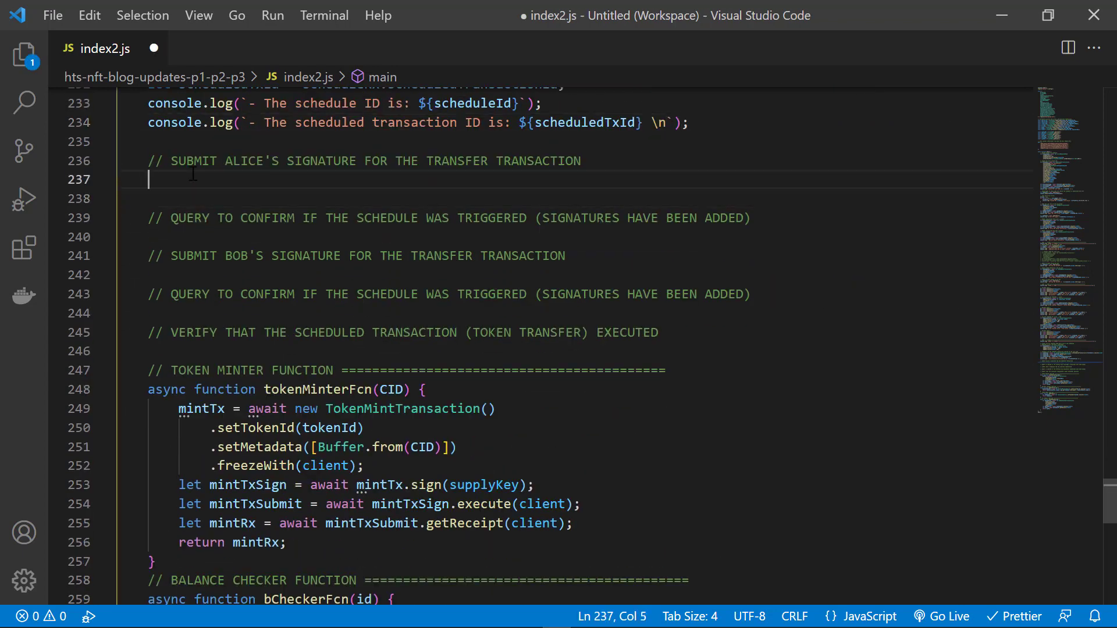
- Build aliceSignTx as a ScheduleSignTransaction with setScheduleId, freezeWith(client) and sign(aliceKey)
text(let alic)
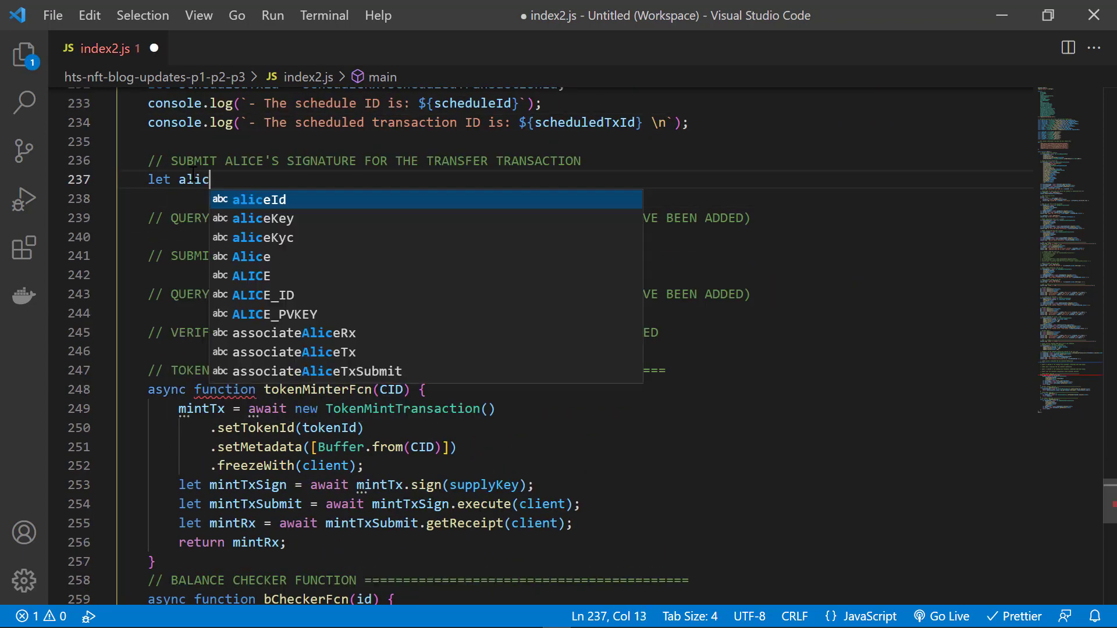
text(eSignTx = await new Schedu)
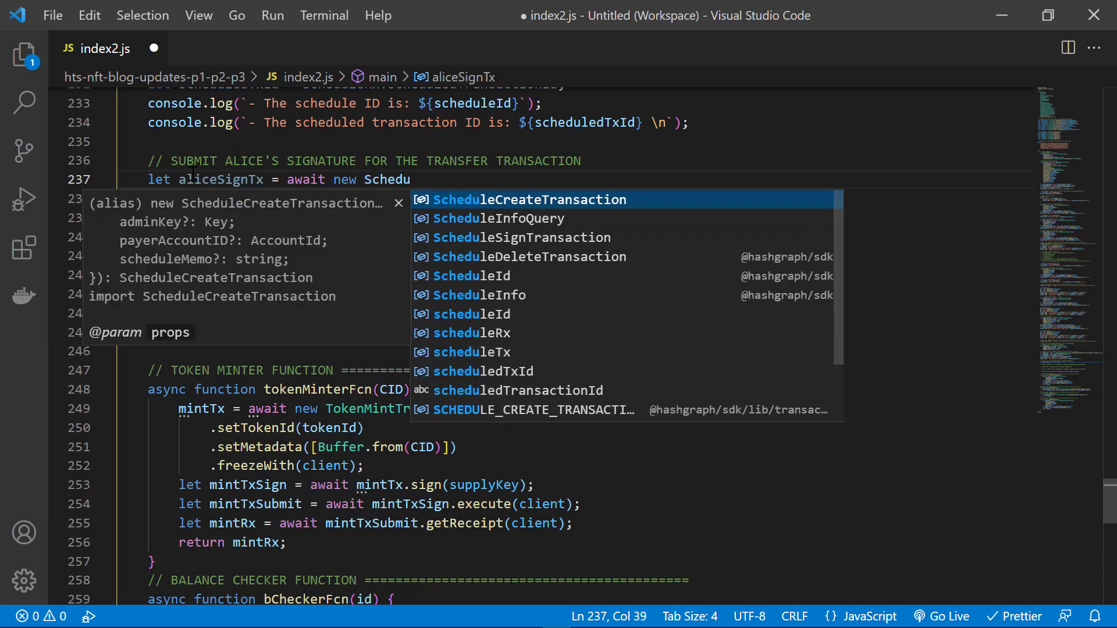
click(519, 237)
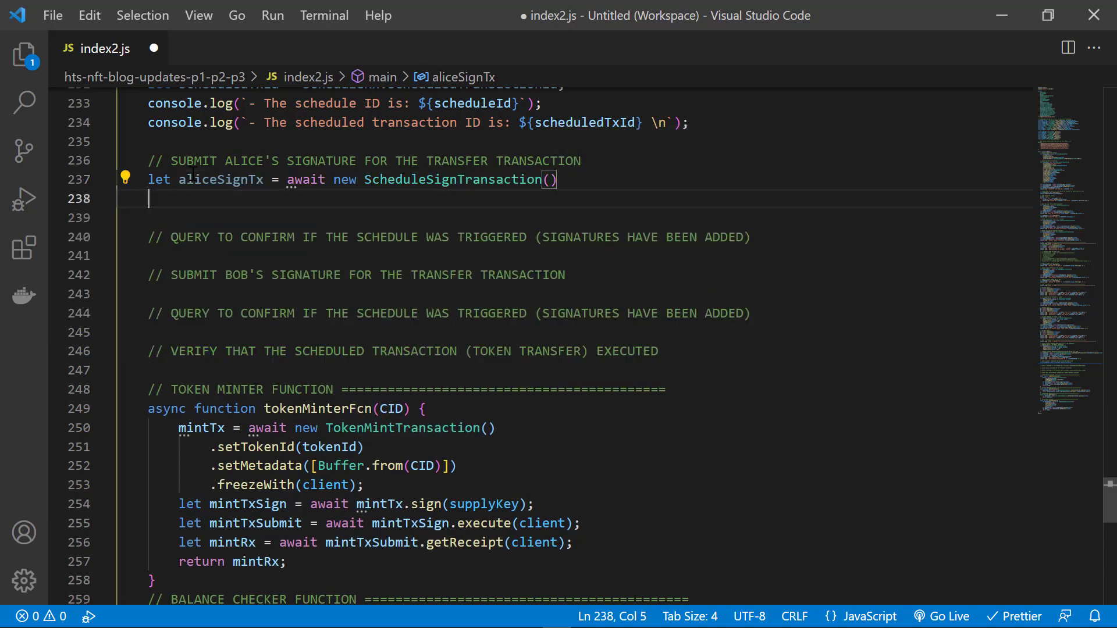
text(.setScheduleId)
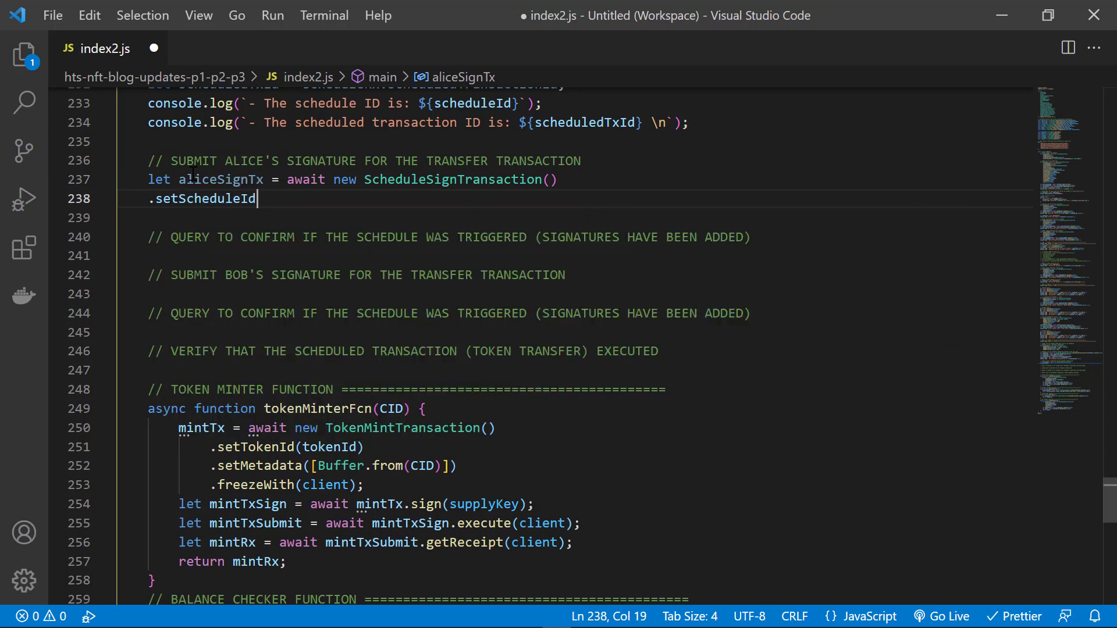
text((scheduleId)
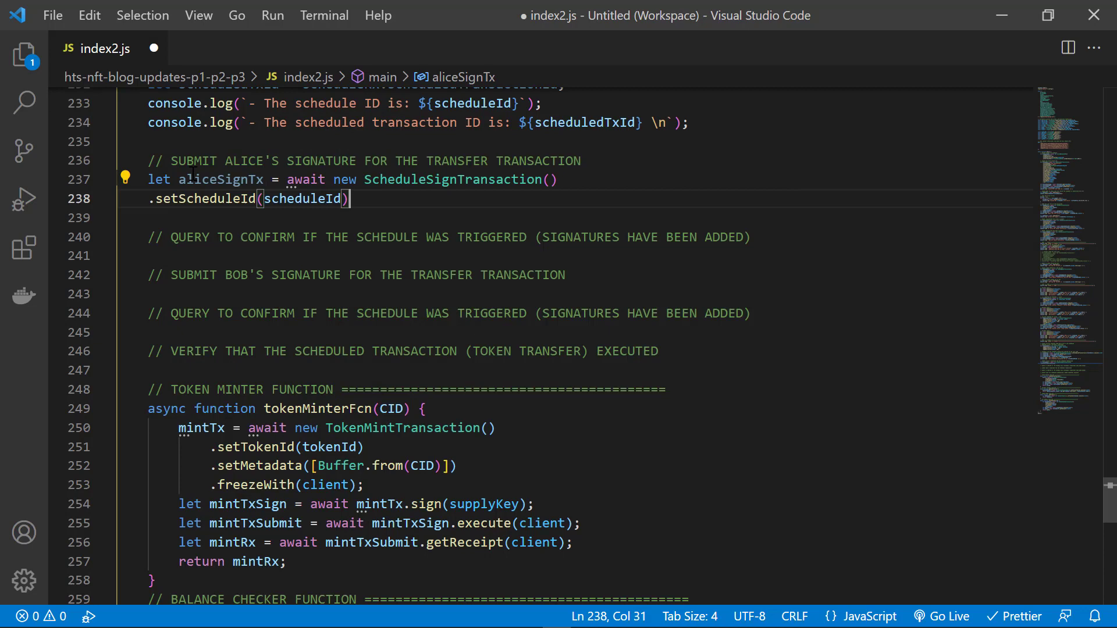
text(.freezeWith(client))
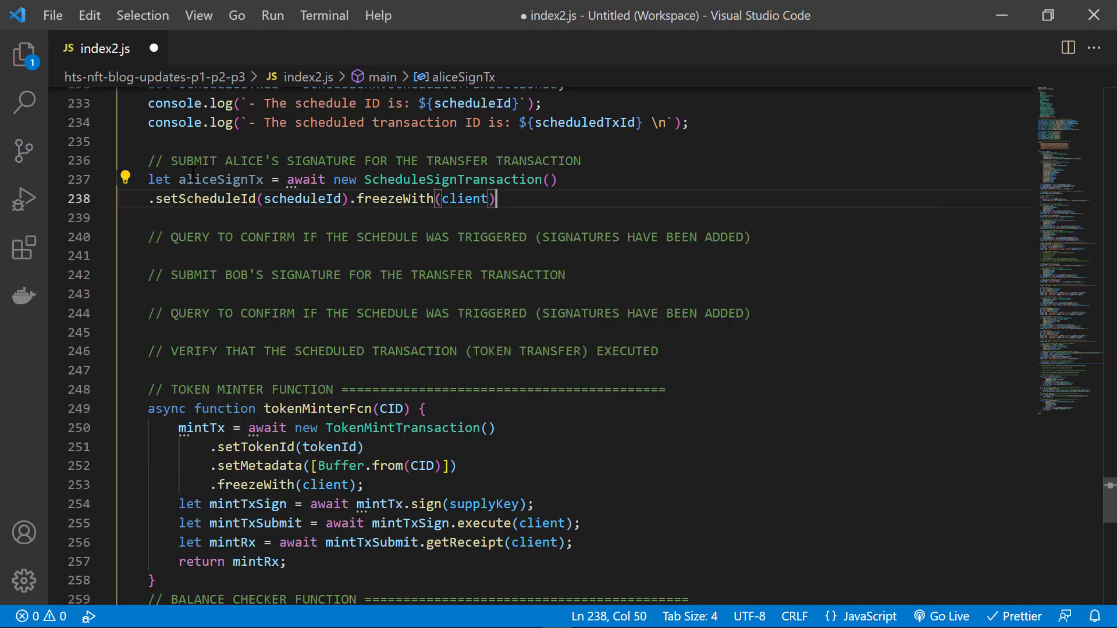
text(.sign(aliceKey);)
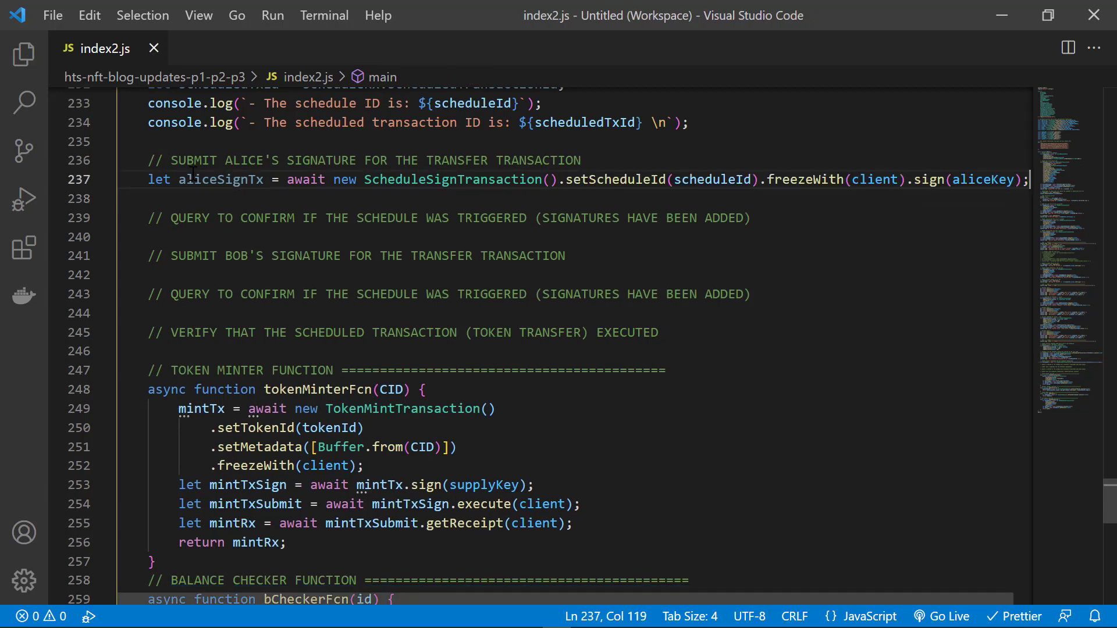
- Submit aliceSignTx, get its receipt and log the status of Alice's signature submission
text(let aliceSignSubmit = await aliceSignTx/)
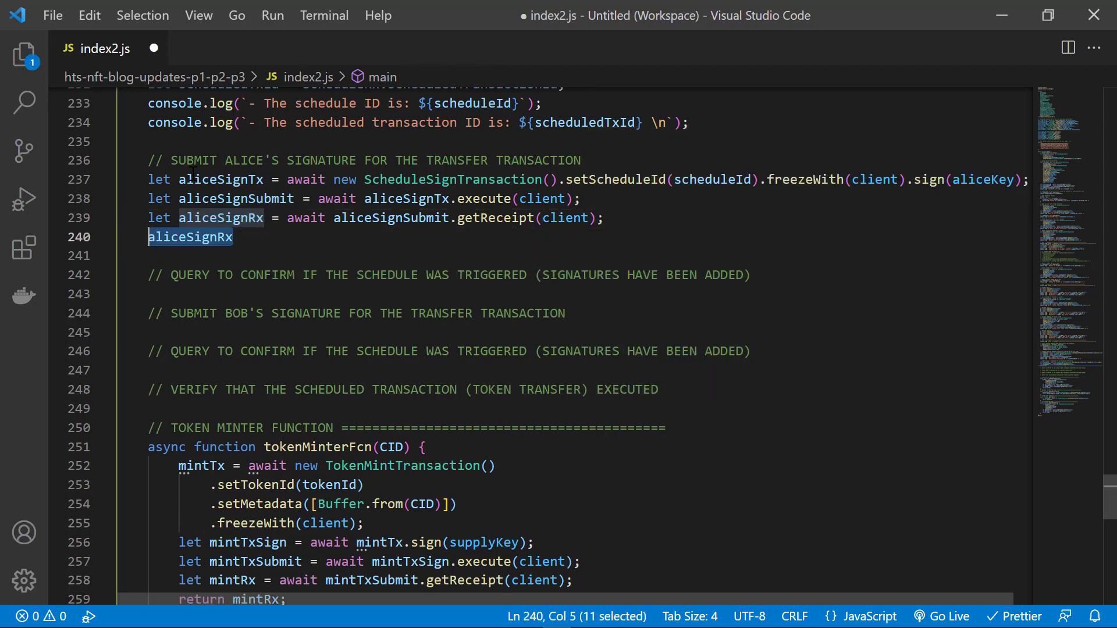
text(console.log(`- Status of Alice's sign${aliceSignRx}` );)
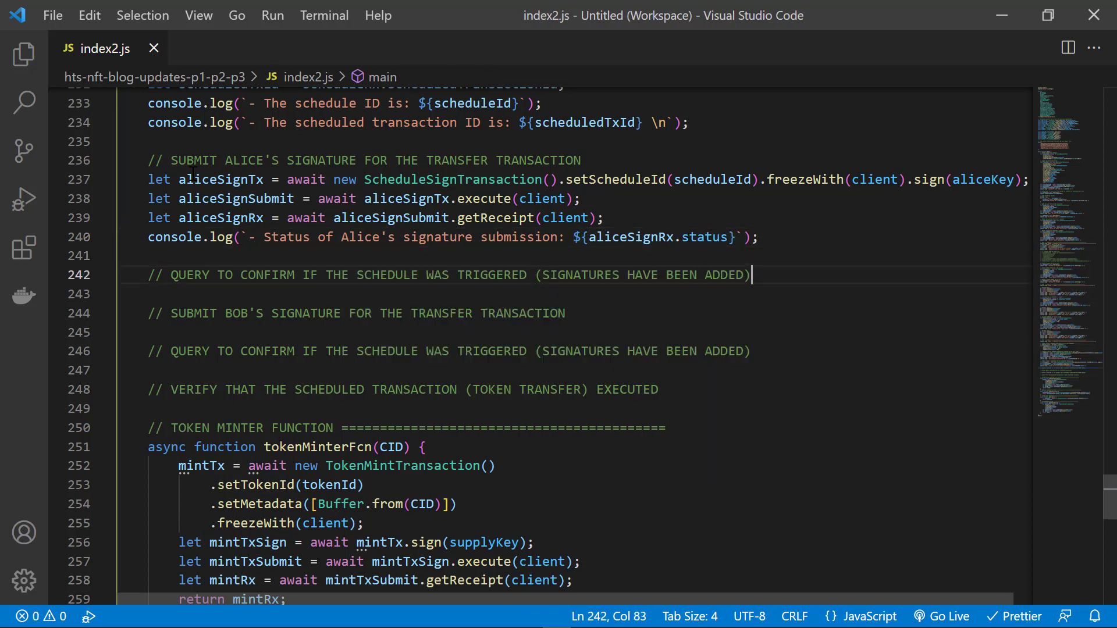
- Write scheduleQuery as a ScheduleInfoQuery with setScheduleId executed on the client, and save
text(sched)
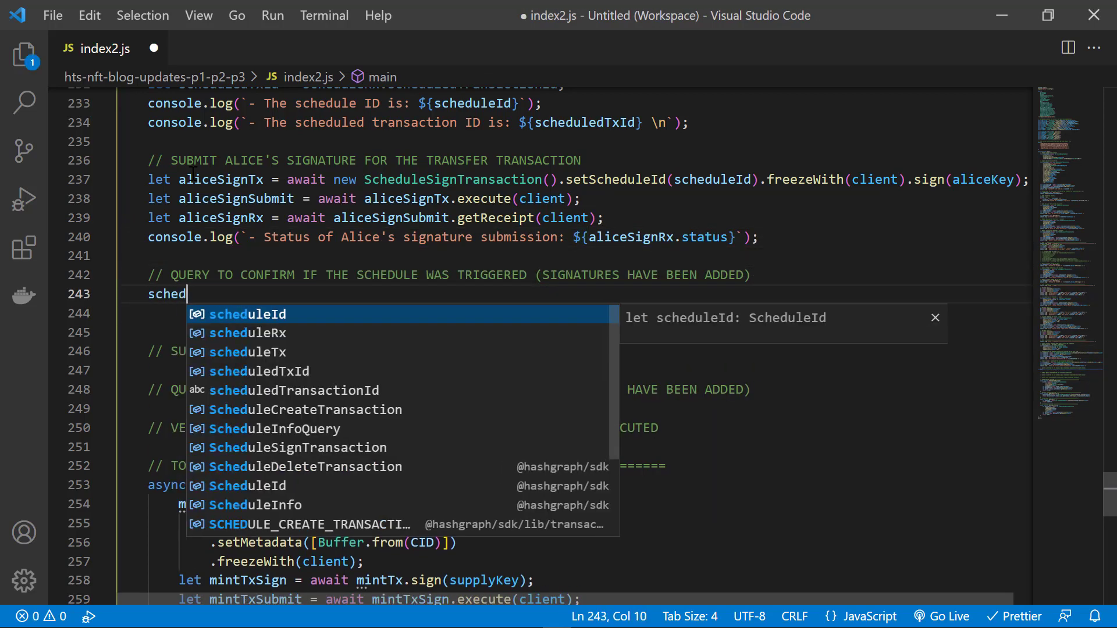
text(ule)
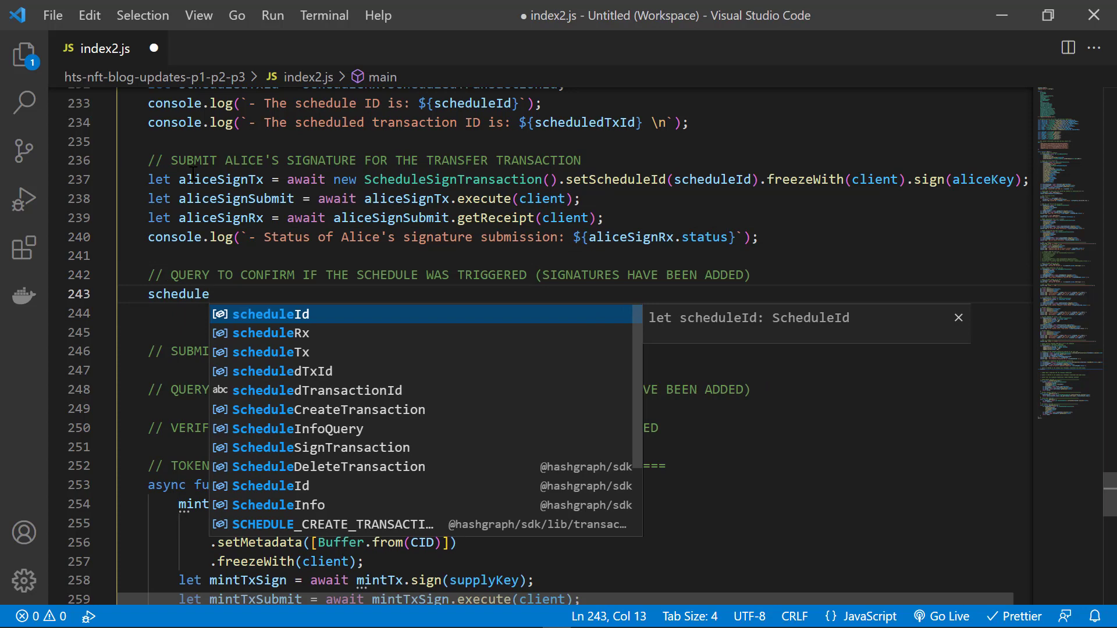
text(Query =)
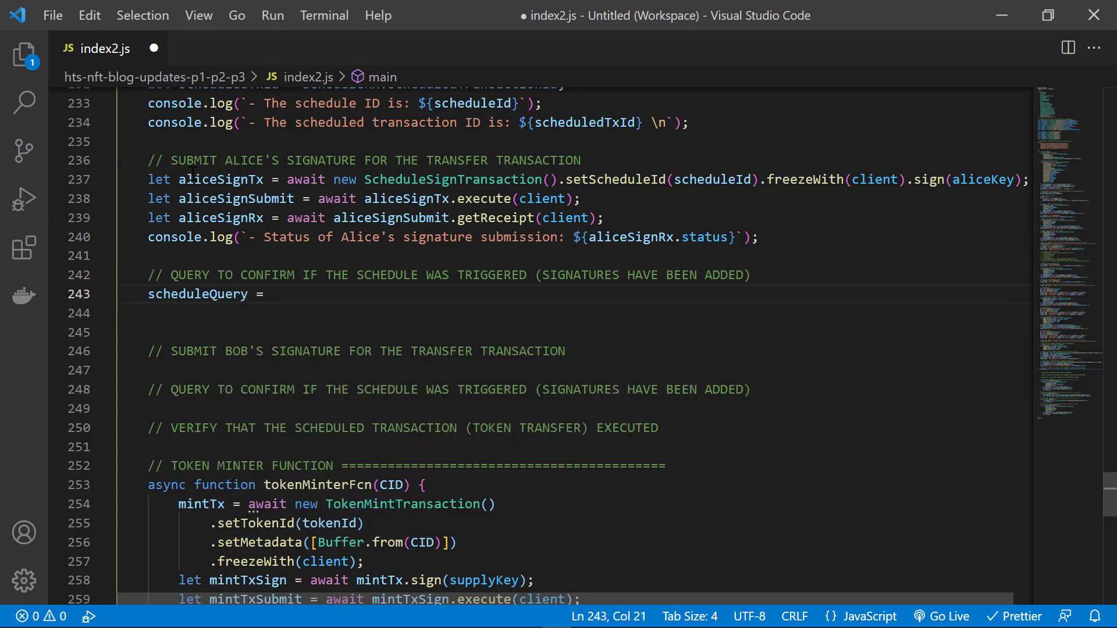
text(var scheduleQuery = await new)
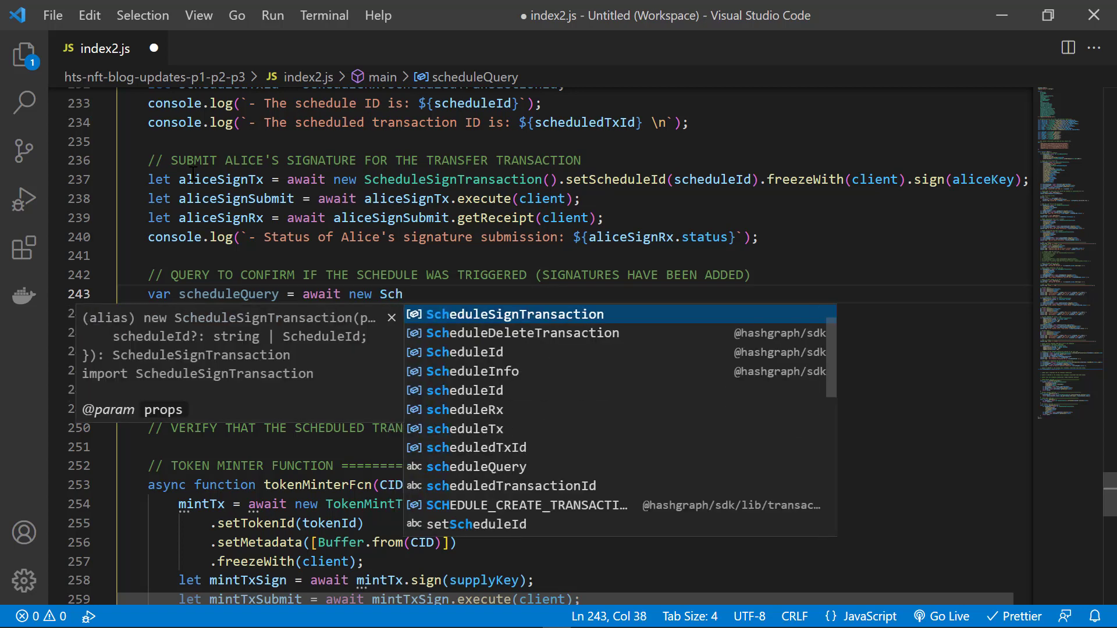
text(ScheduleInfoQuery)
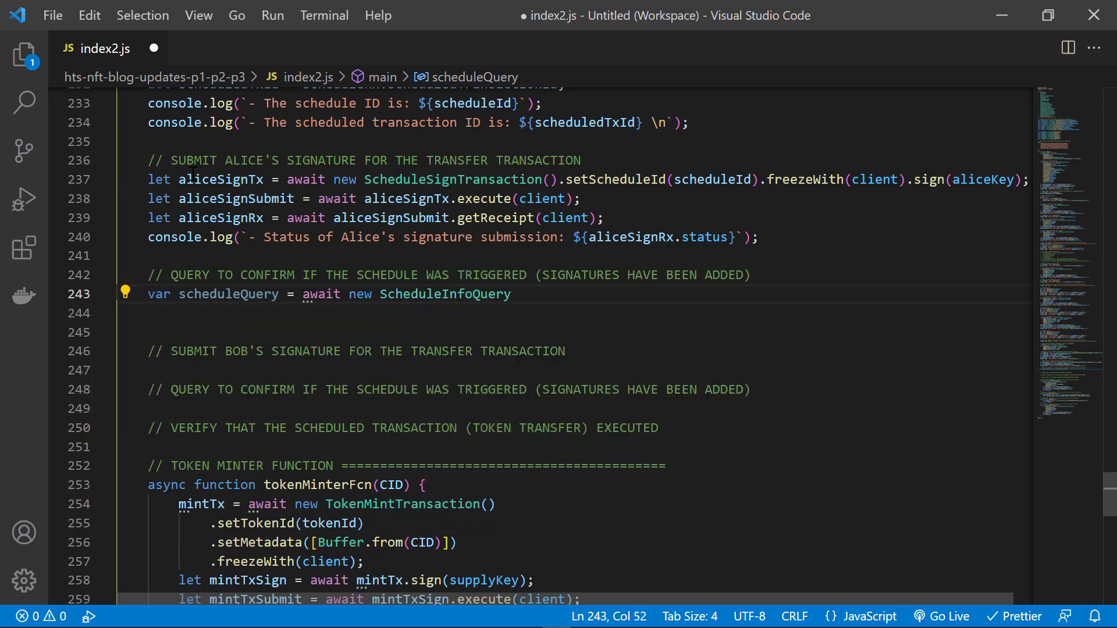
text(())
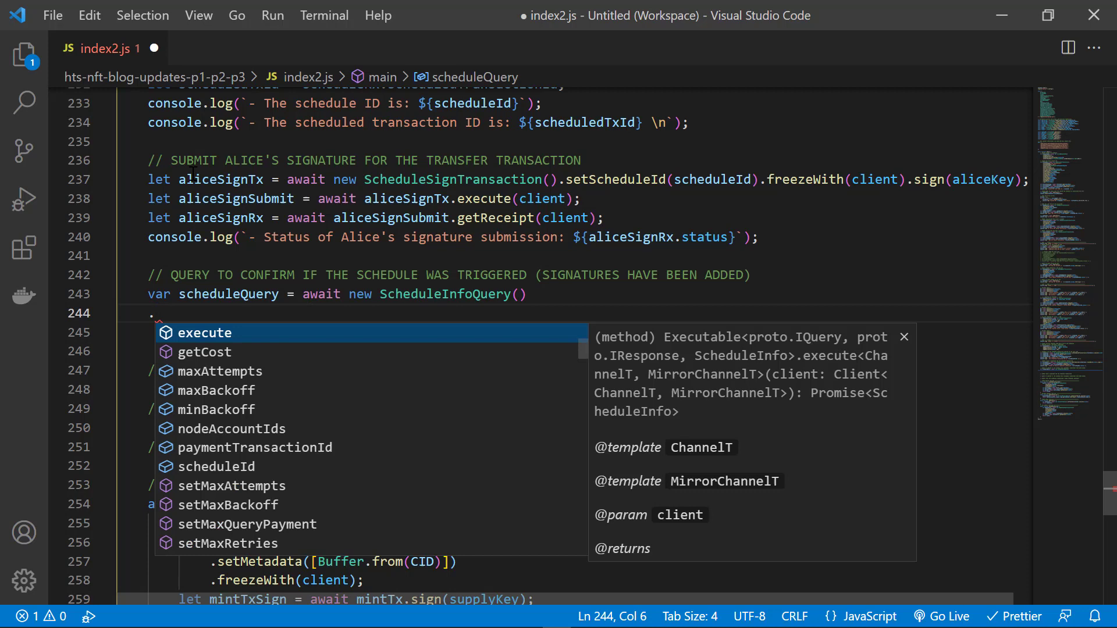
text(setScheduleId(scheduleId)
click(574, 333)
text(.)
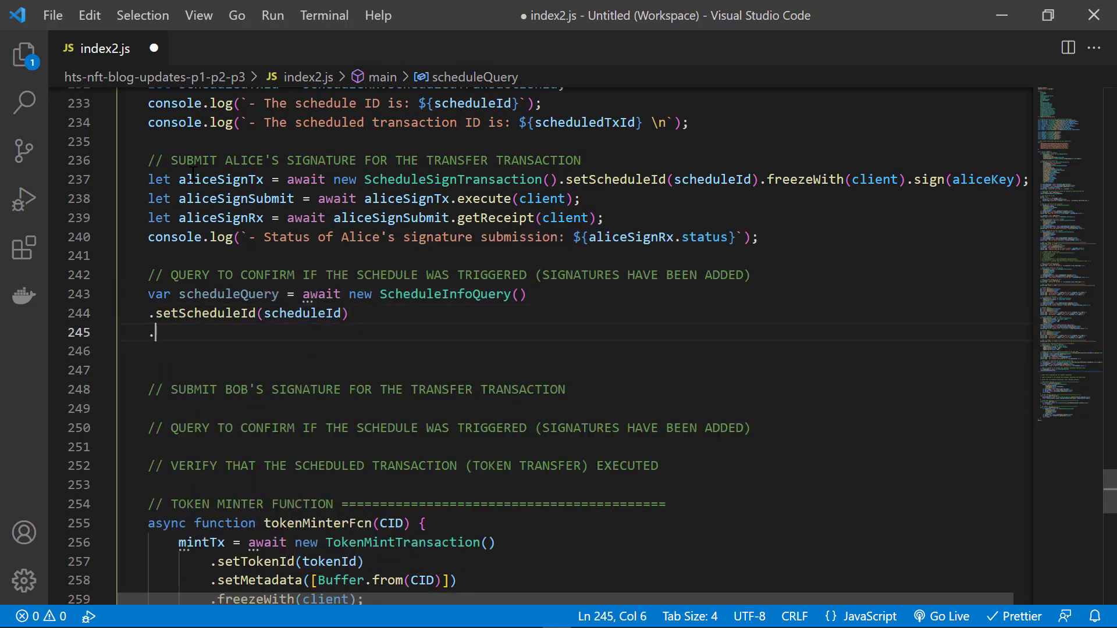
text(execute(client))
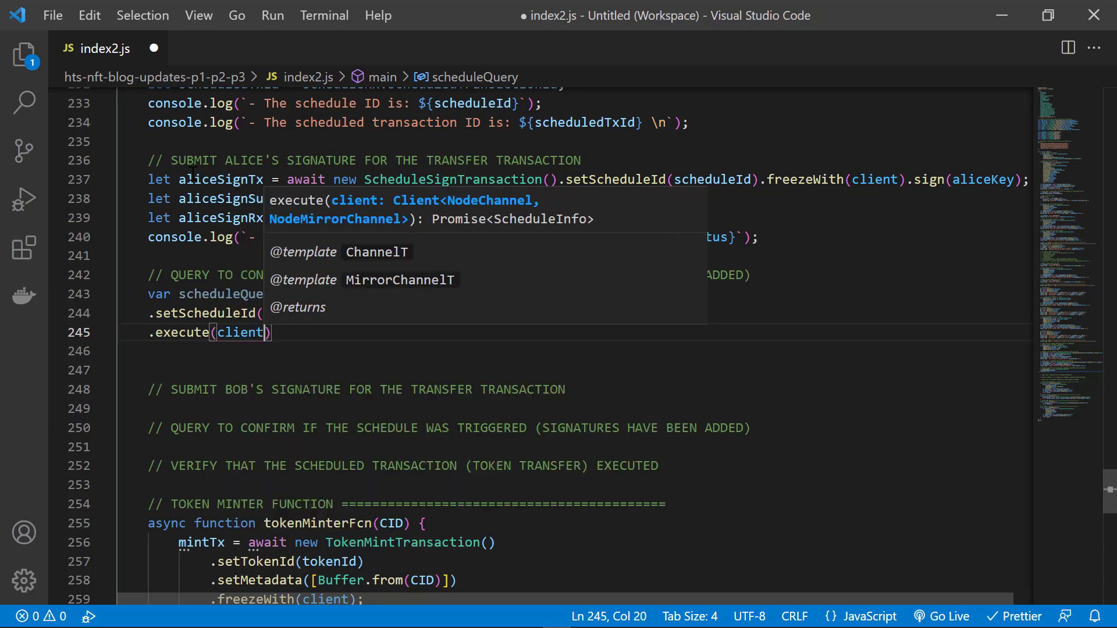
key(ctrl+s)
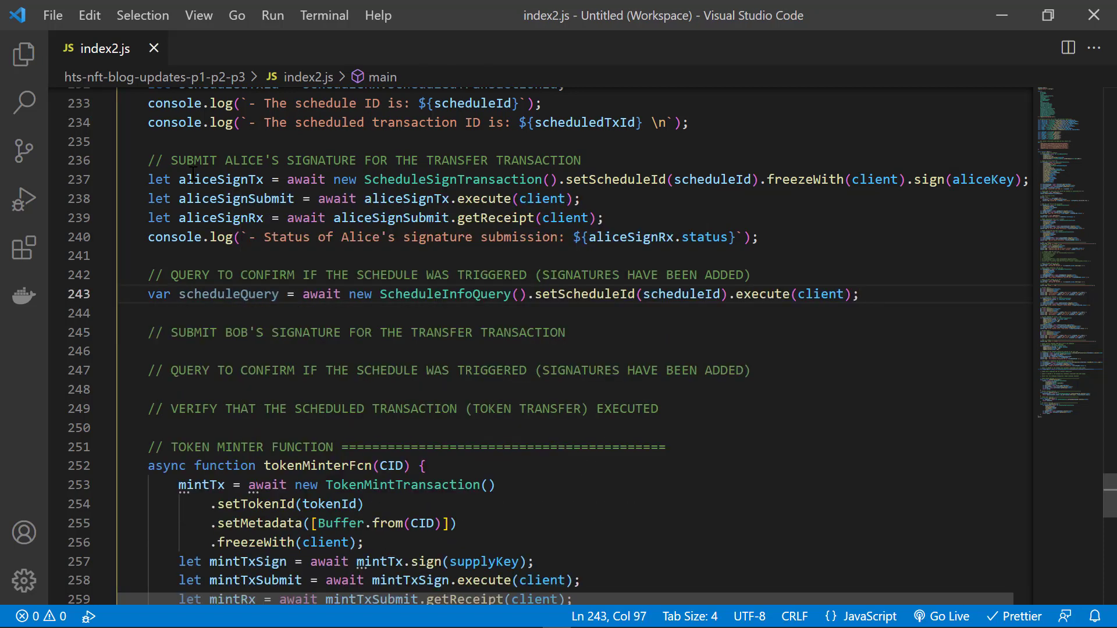
- Log 'Schedule triggered (all required signatures)' using scheduleQuery.executed !== null
text(console.log(`${scheduleQuery}`);)
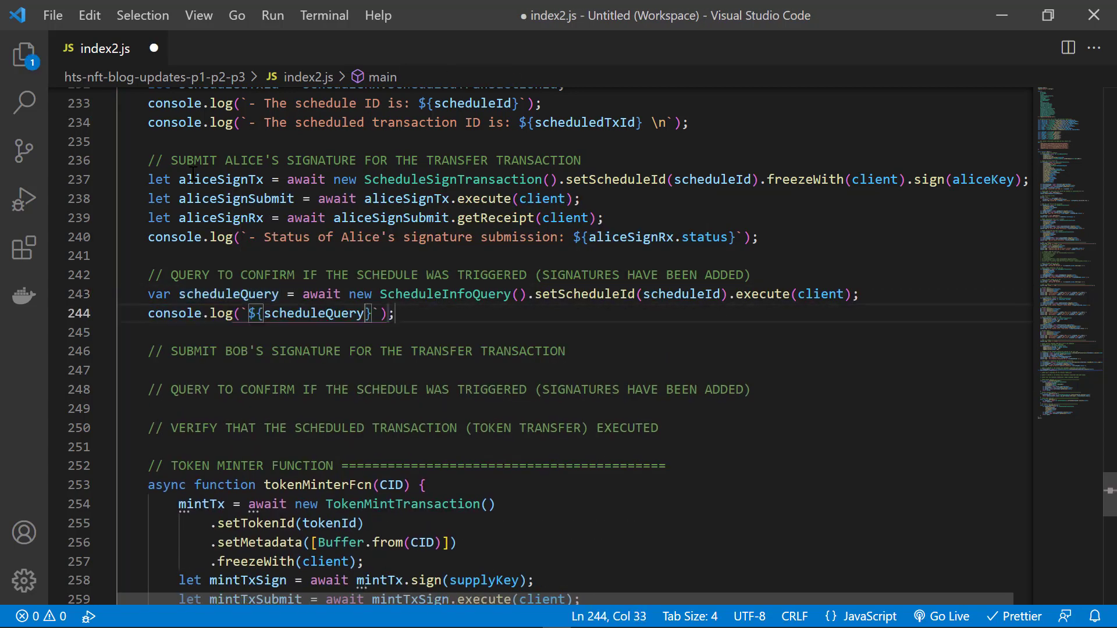
text(.executed !== null)
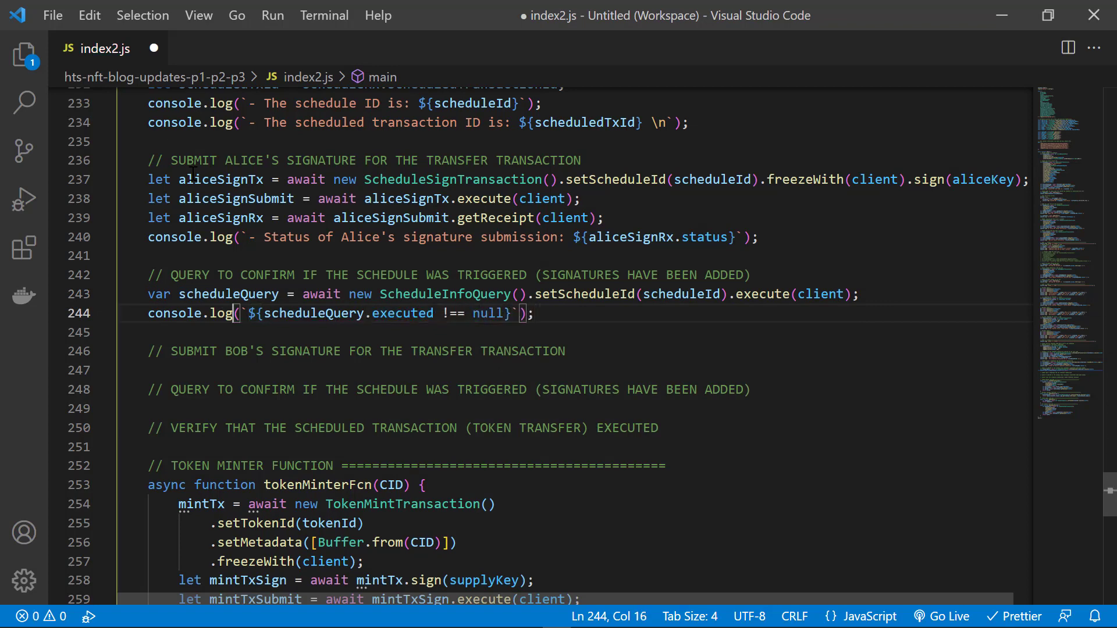
text(- Schedule triggered (all required signatures ))
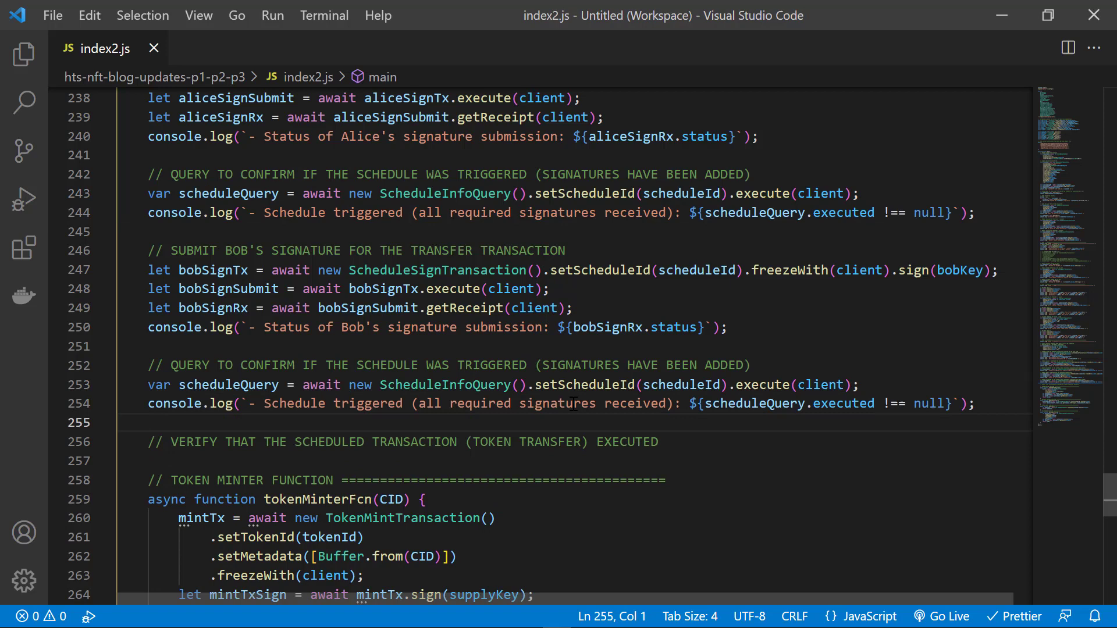
- Under the verify comment, start the balance checks with oB = await bCheckerFcn(treasuryId)
scroll(down, 3)
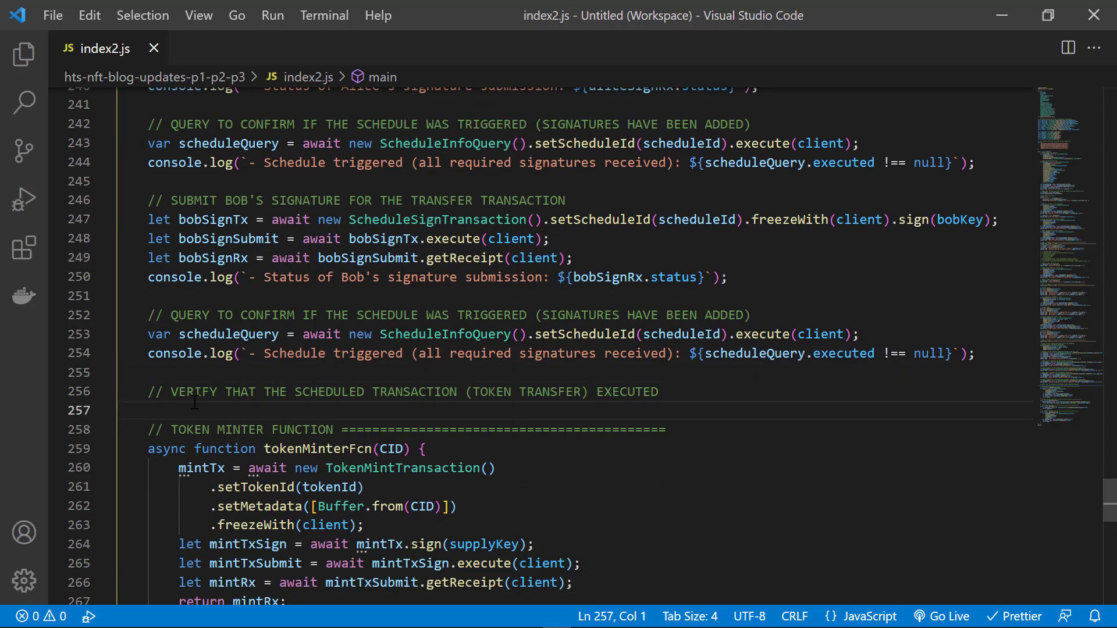
text(oB = await)
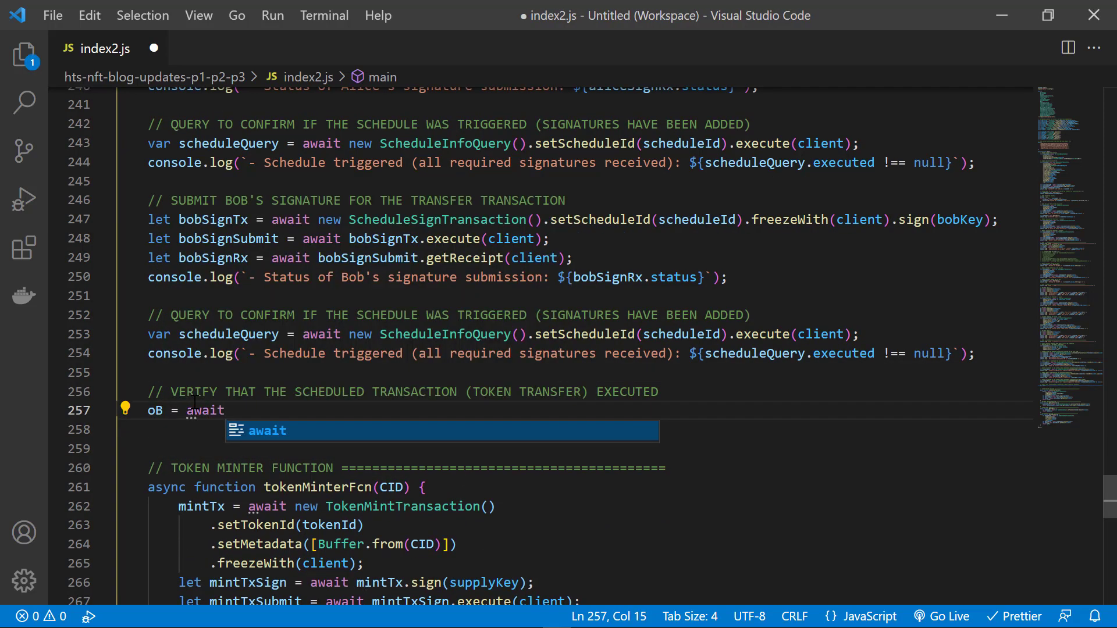
text(bCheckerFcn(tra)
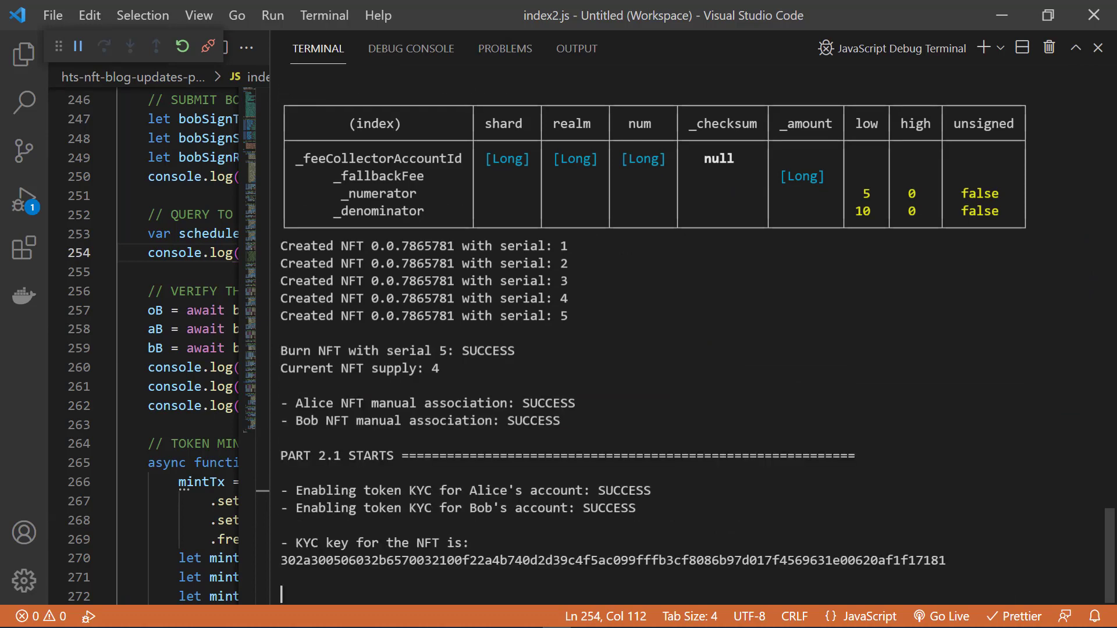
- Scroll the terminal output down to the Part 2.1 account balance results
scroll(down, 3)
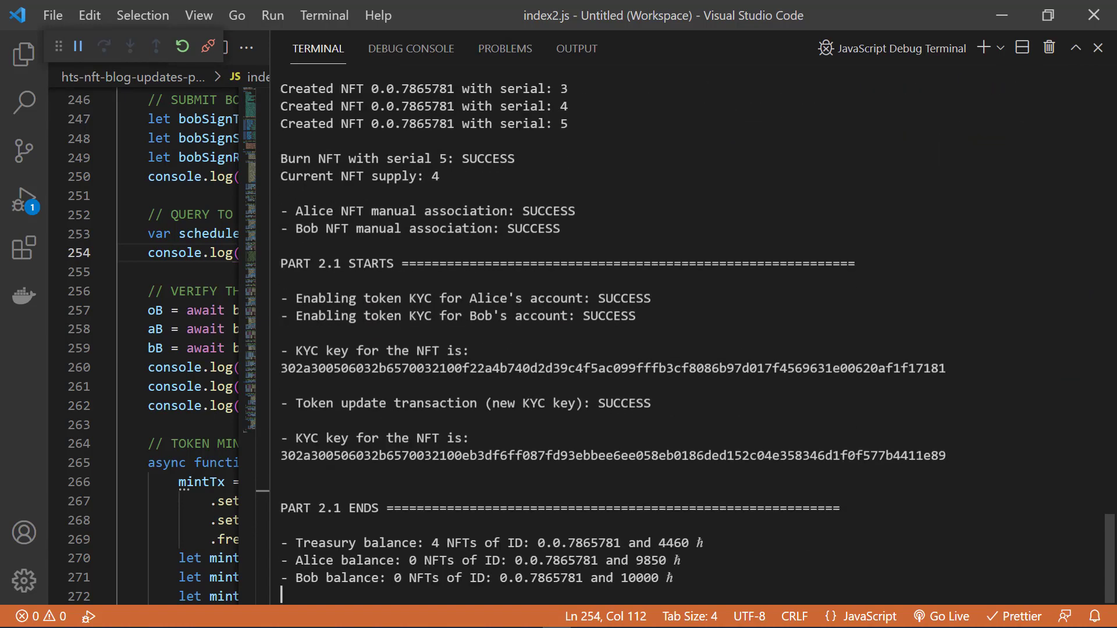
scroll(down, 3)
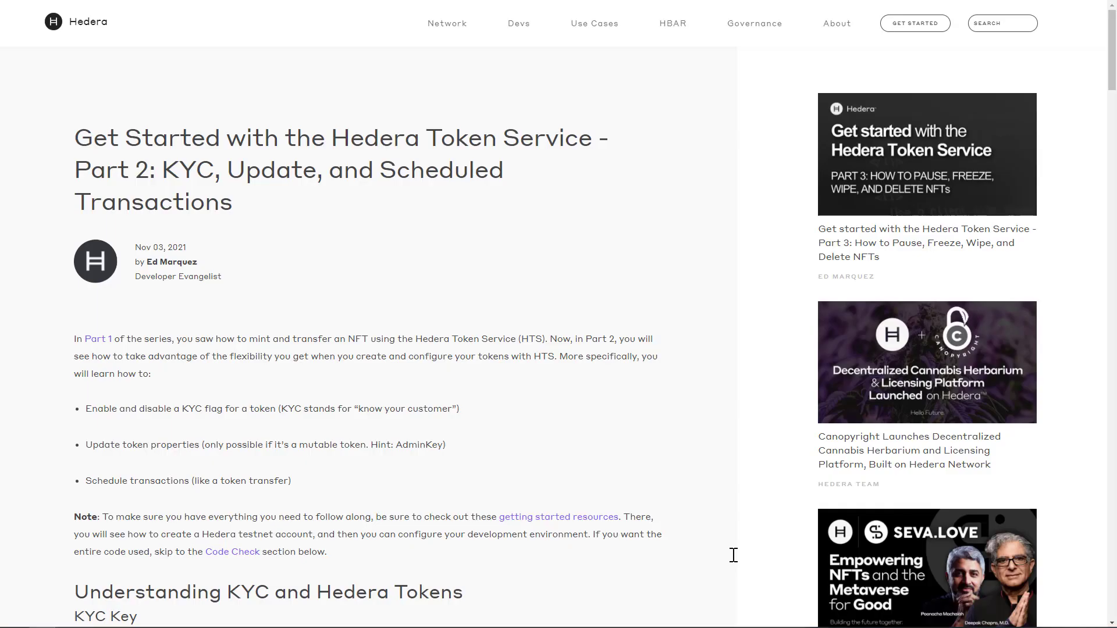
mouse_move(736, 562)
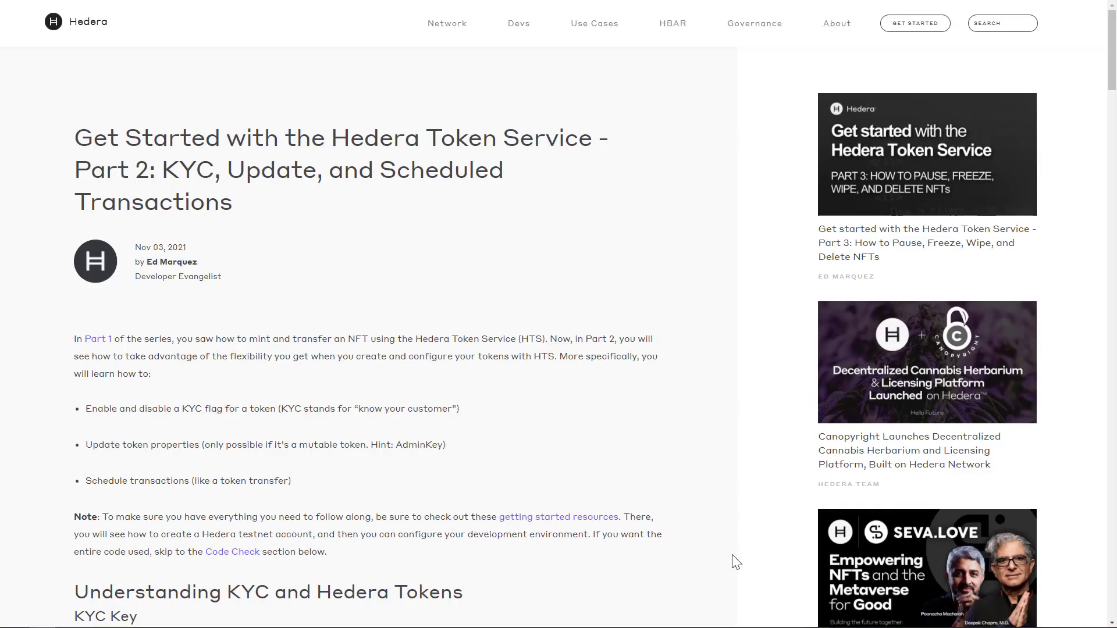
mouse_move(74, 169)
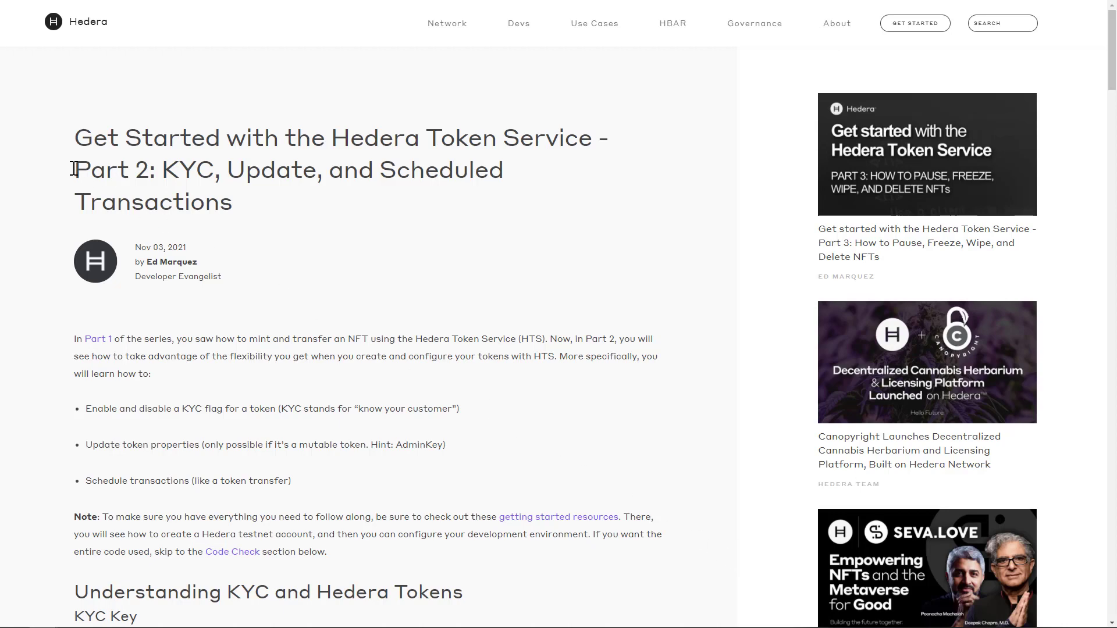
- Highlight the Part 2 subtitle, scroll to Code Check and follow the GitHub example code link
drag(75, 169, 249, 201)
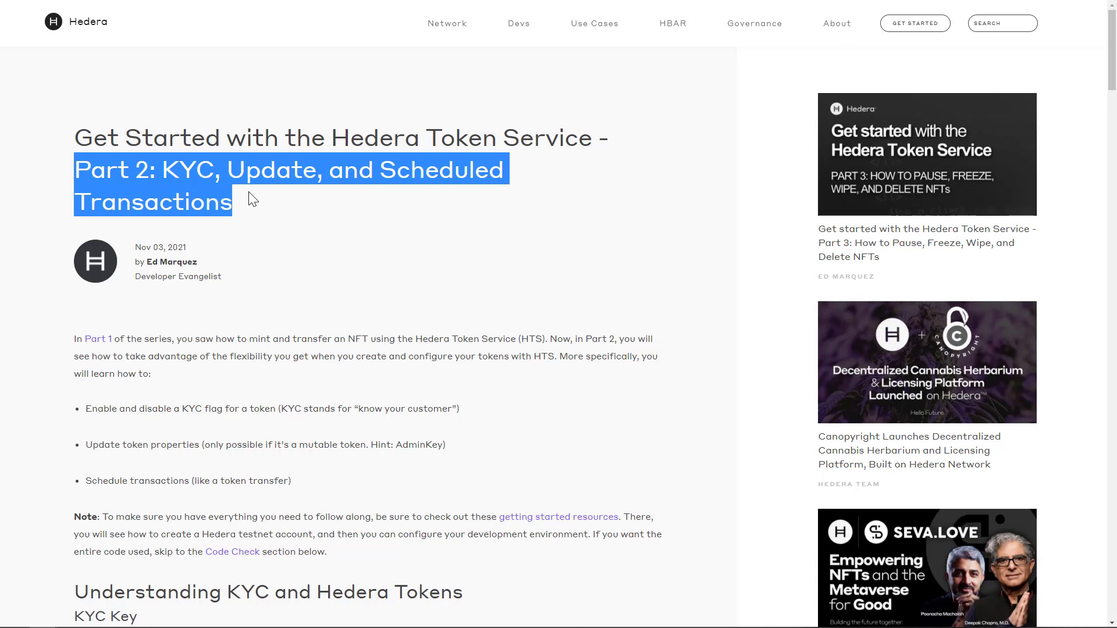
mouse_move(279, 224)
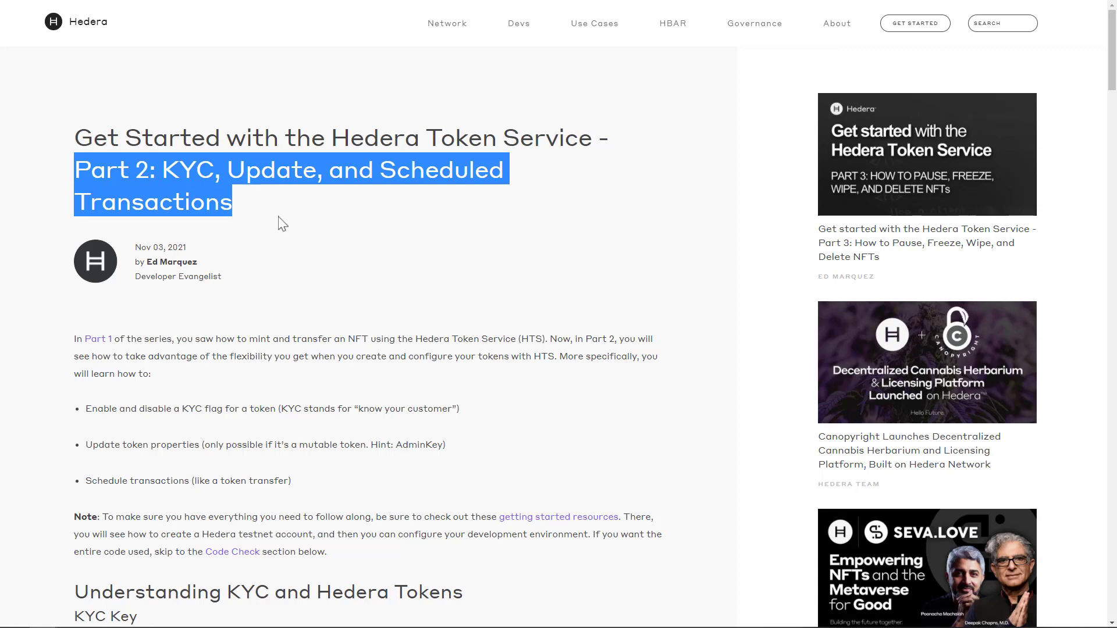
scroll(down, 3)
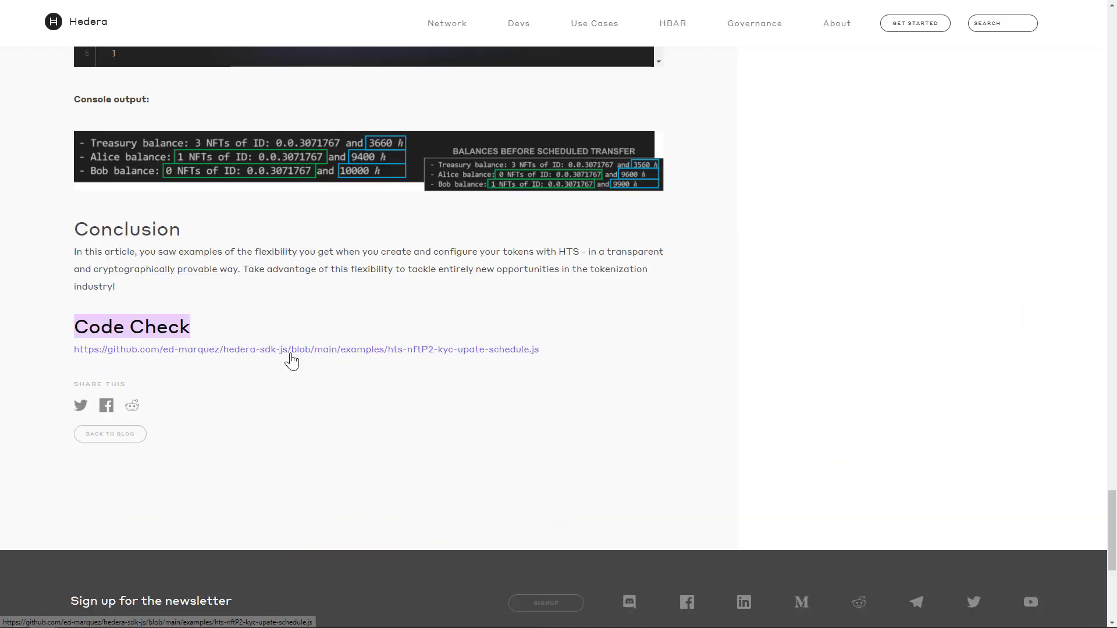
click(293, 349)
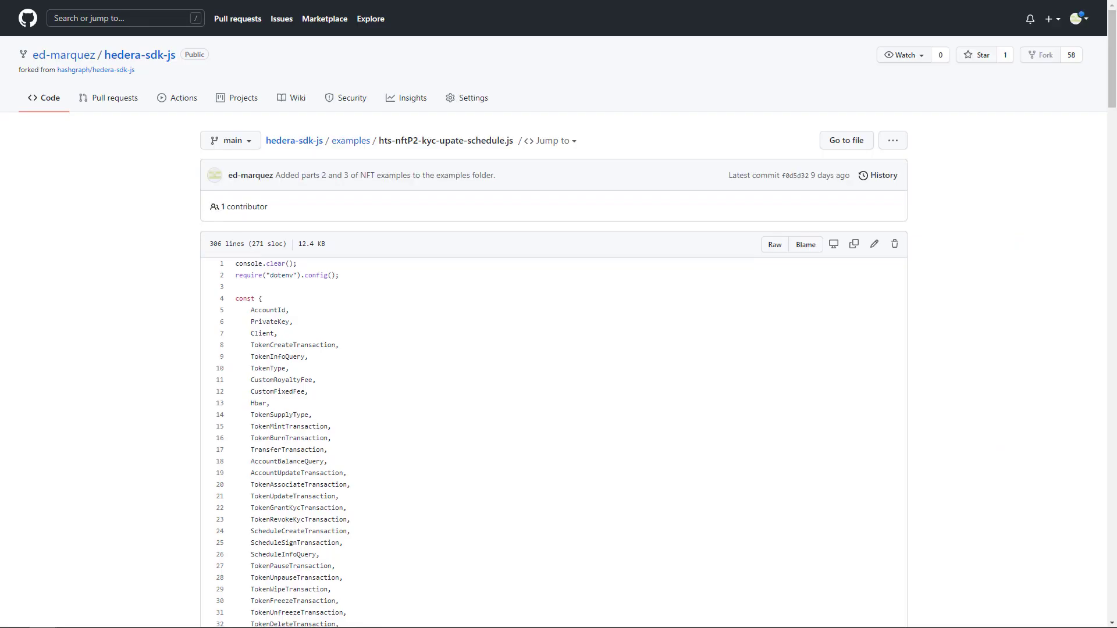
- Scroll the GitHub example file down to its NFT creation, minting and burning code
scroll(down, 3)
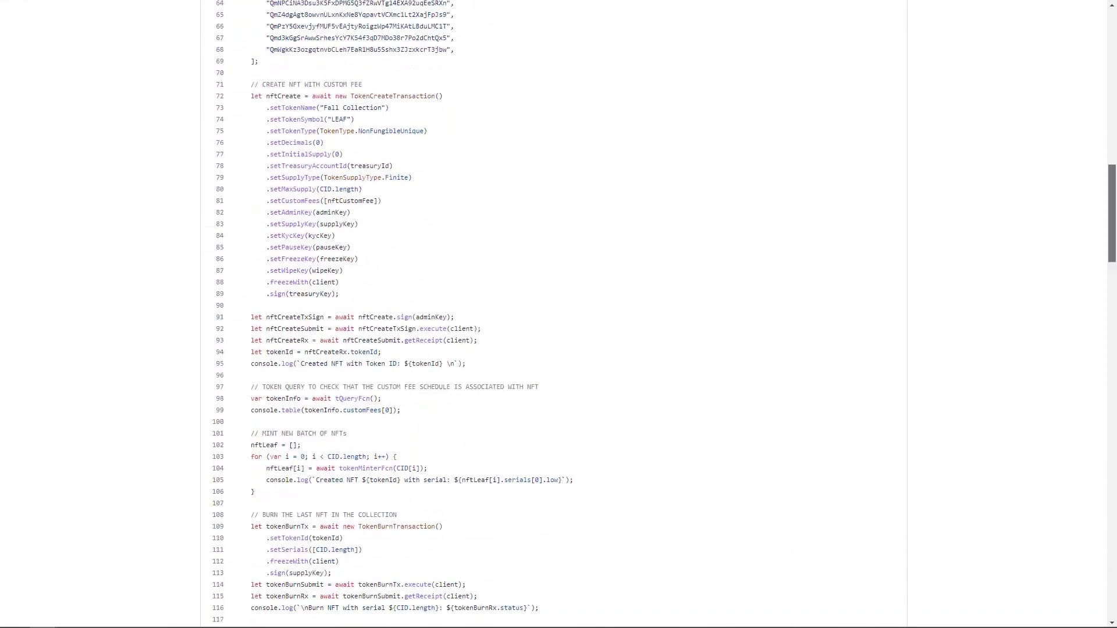